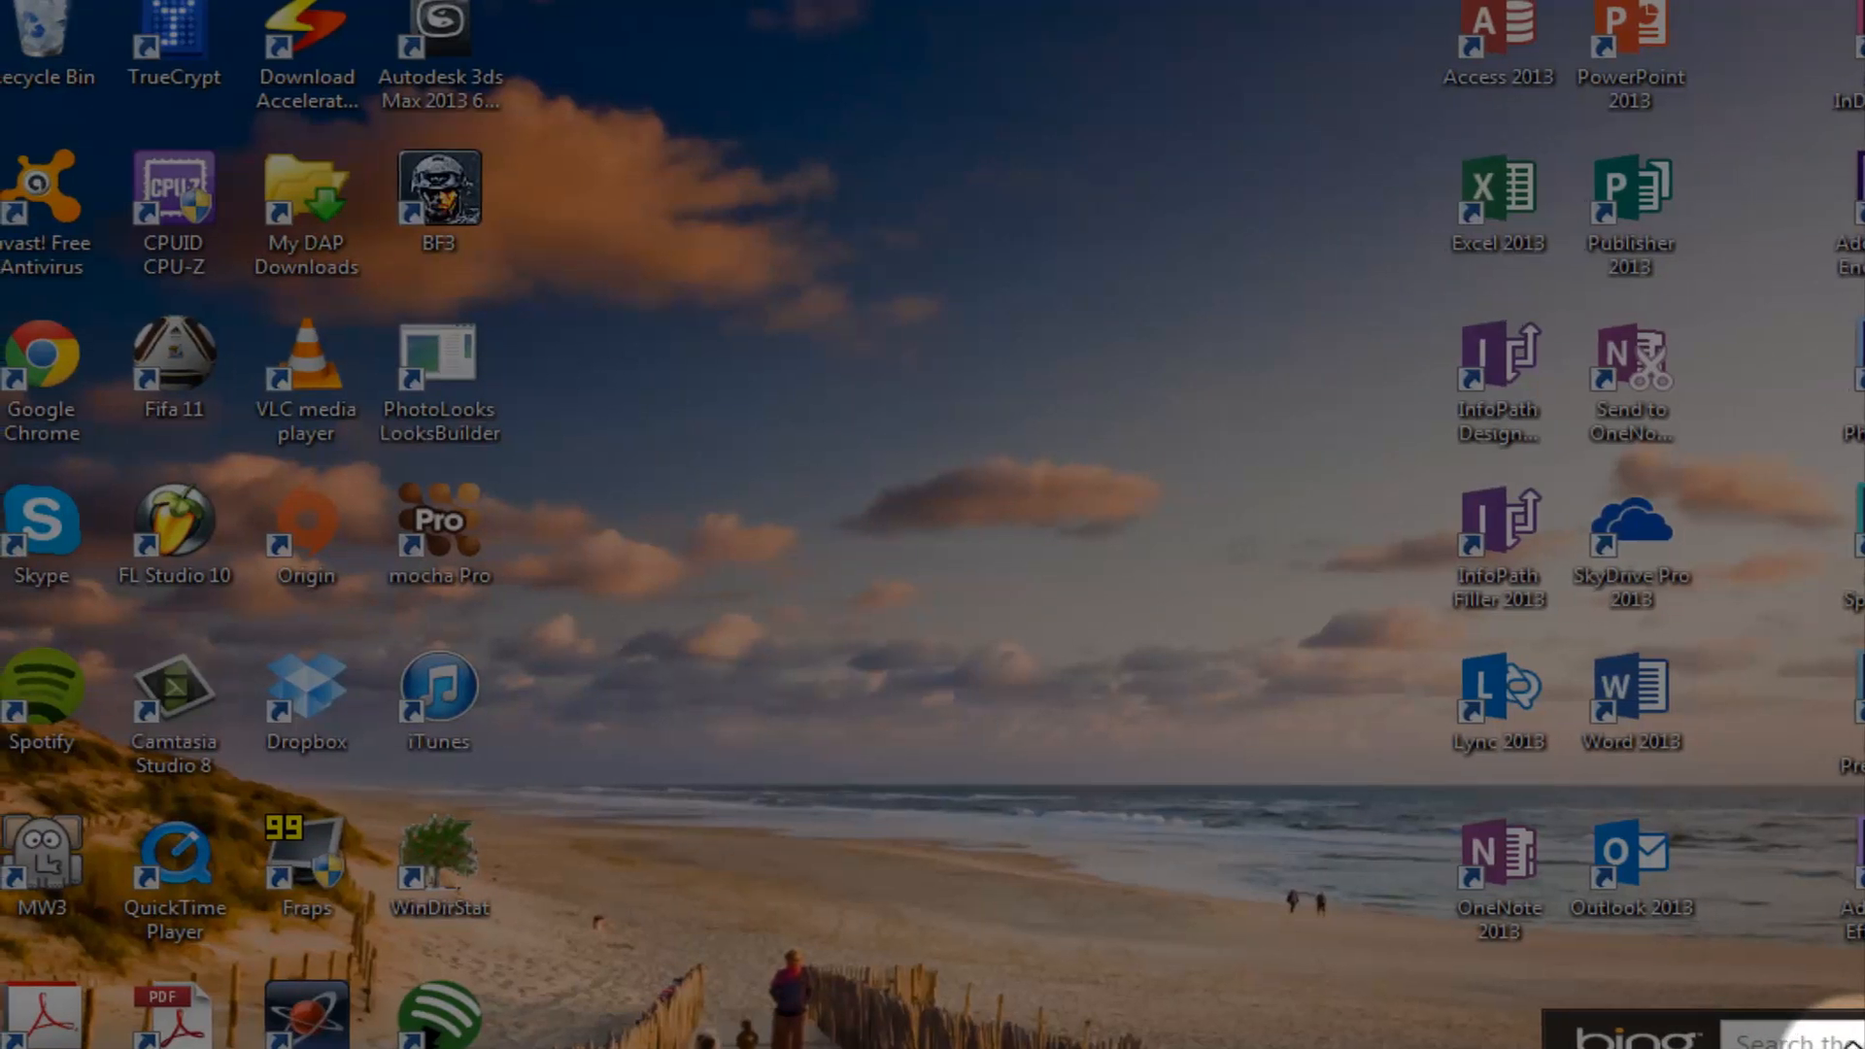
Step: Launch Mocha Pro from its desktop shortcut so the empty workspace shows
click(459, 552)
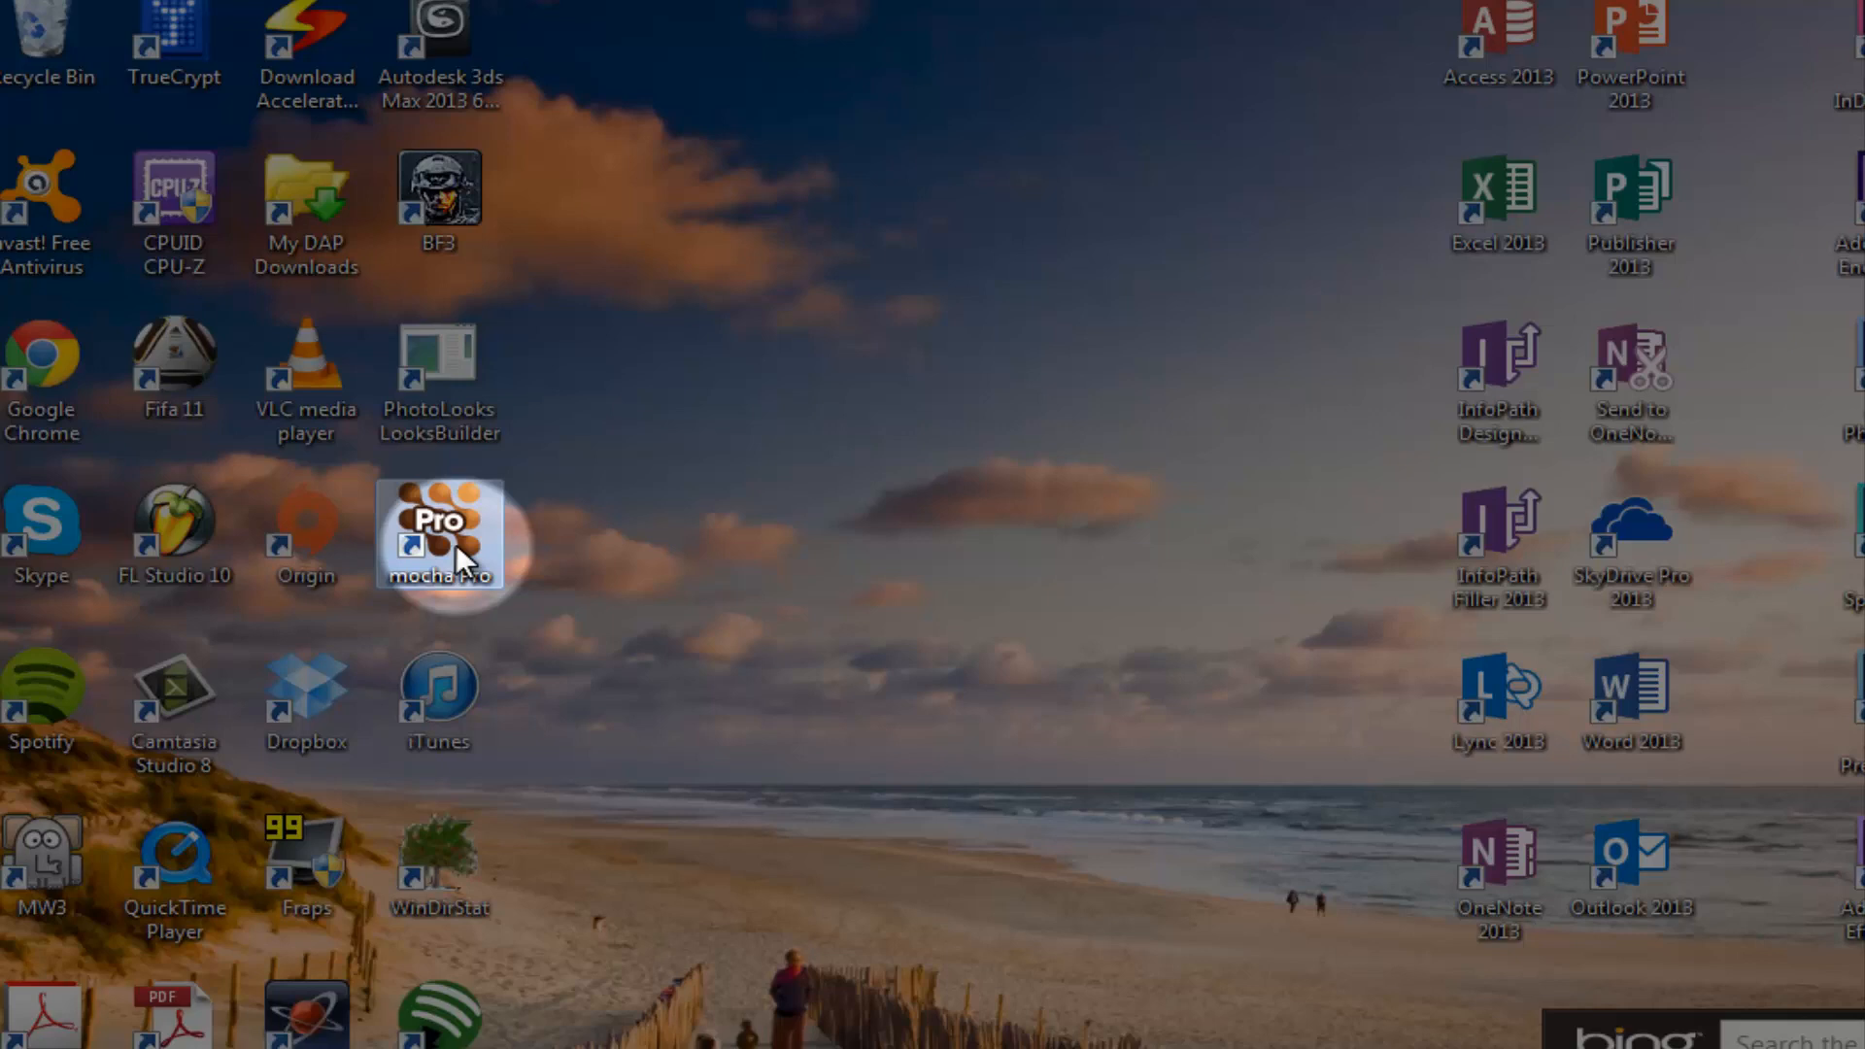
double_click(443, 532)
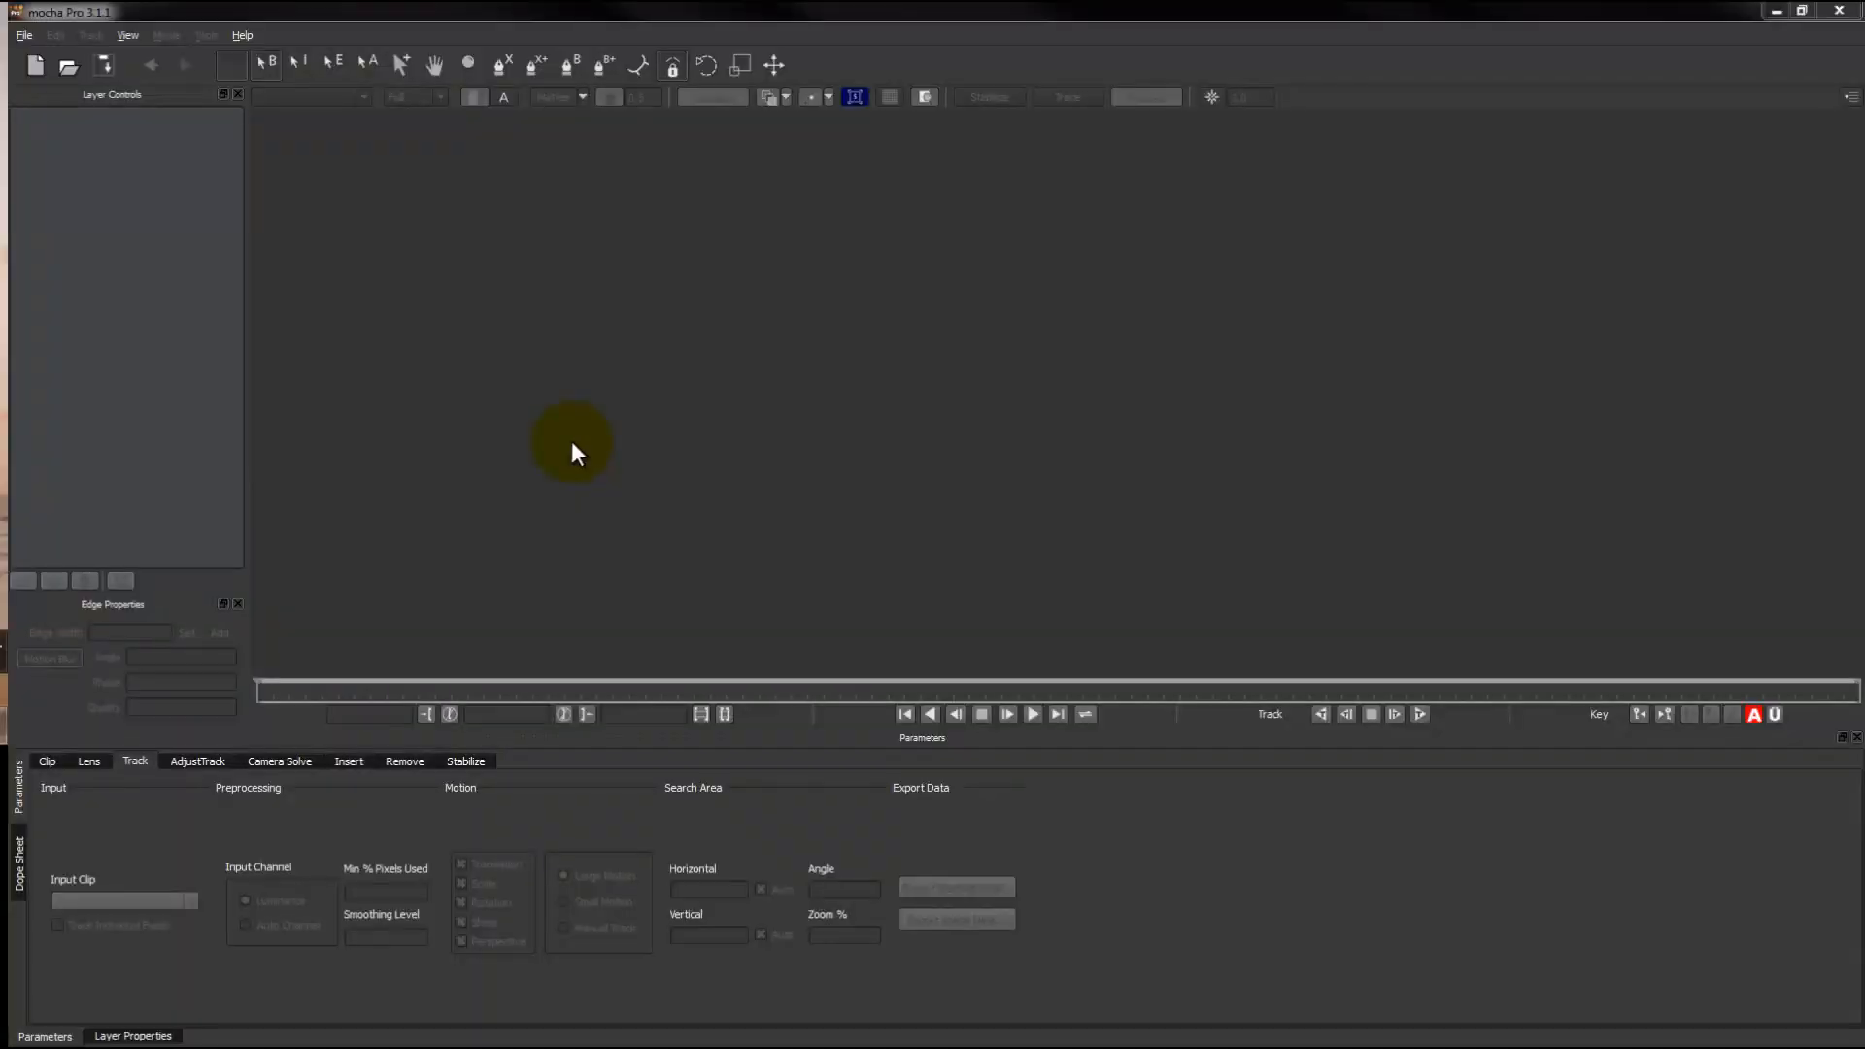
Step: Create a new Mocha project from the iPad green-screen clip in the Green Screen folder
click(35, 66)
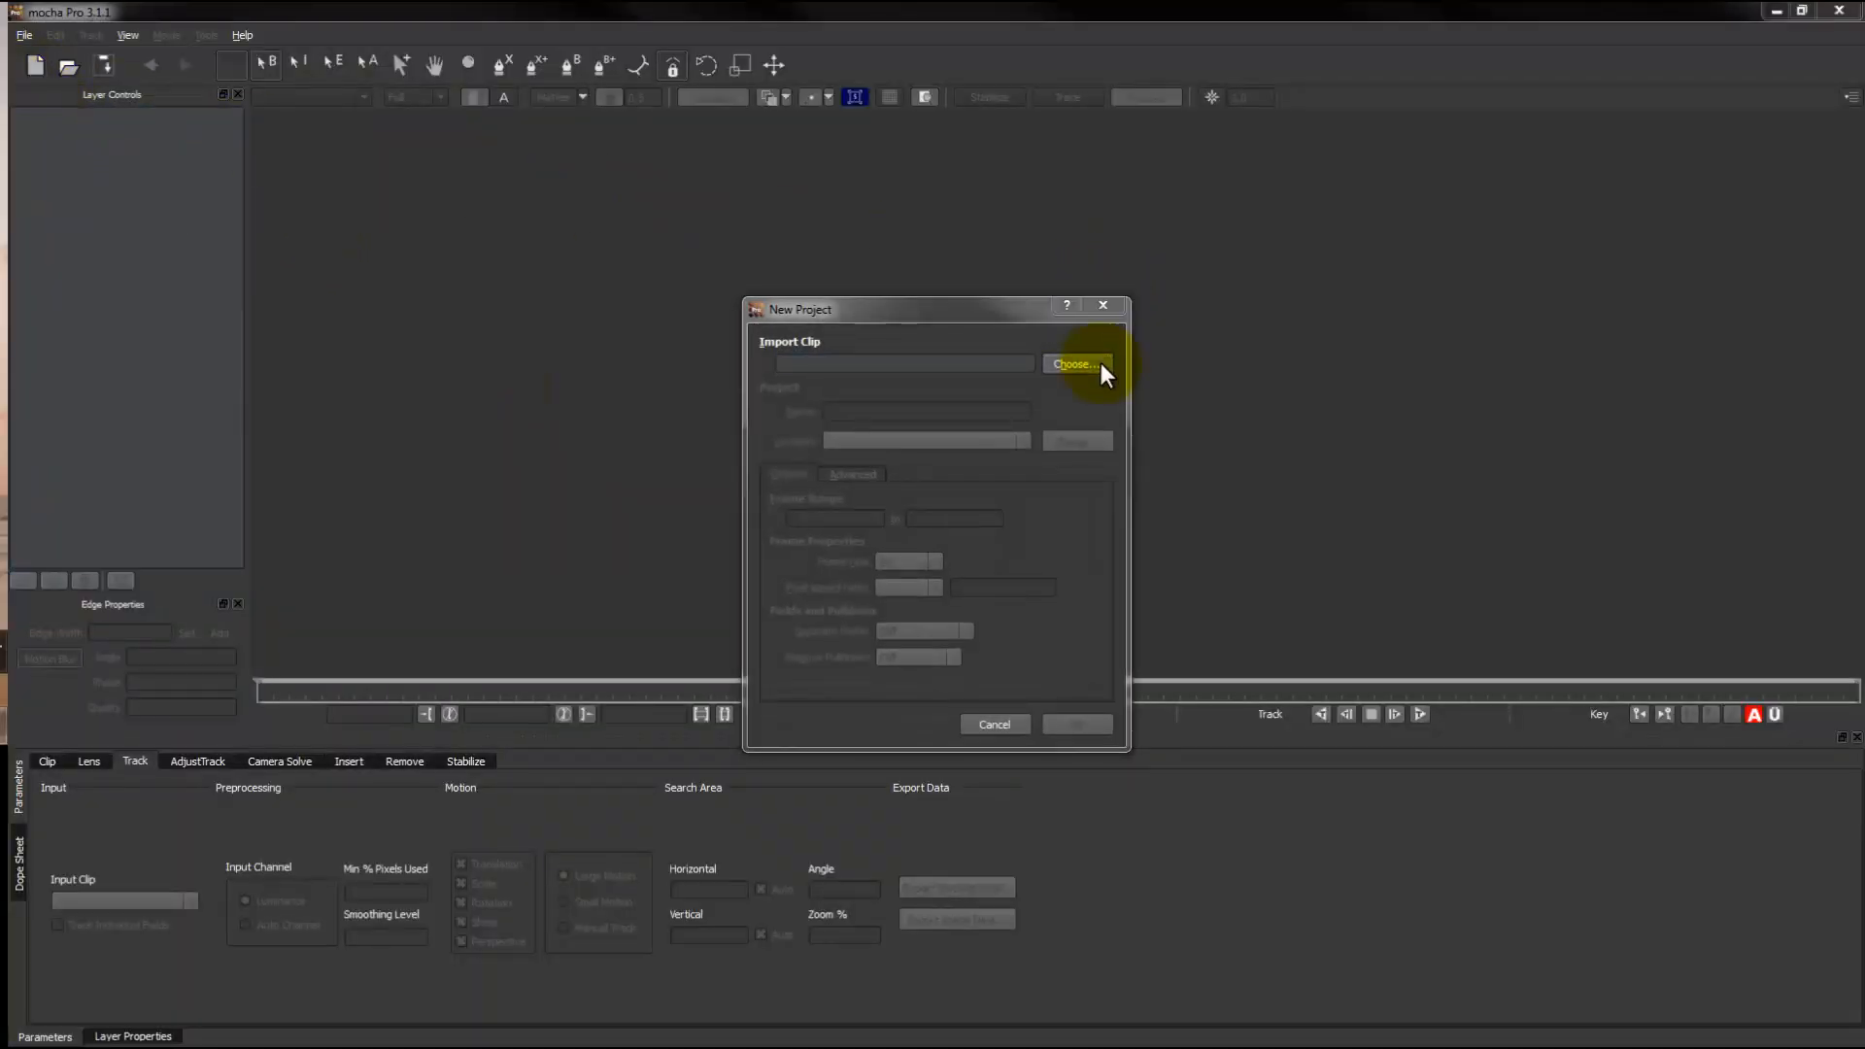
click(1077, 365)
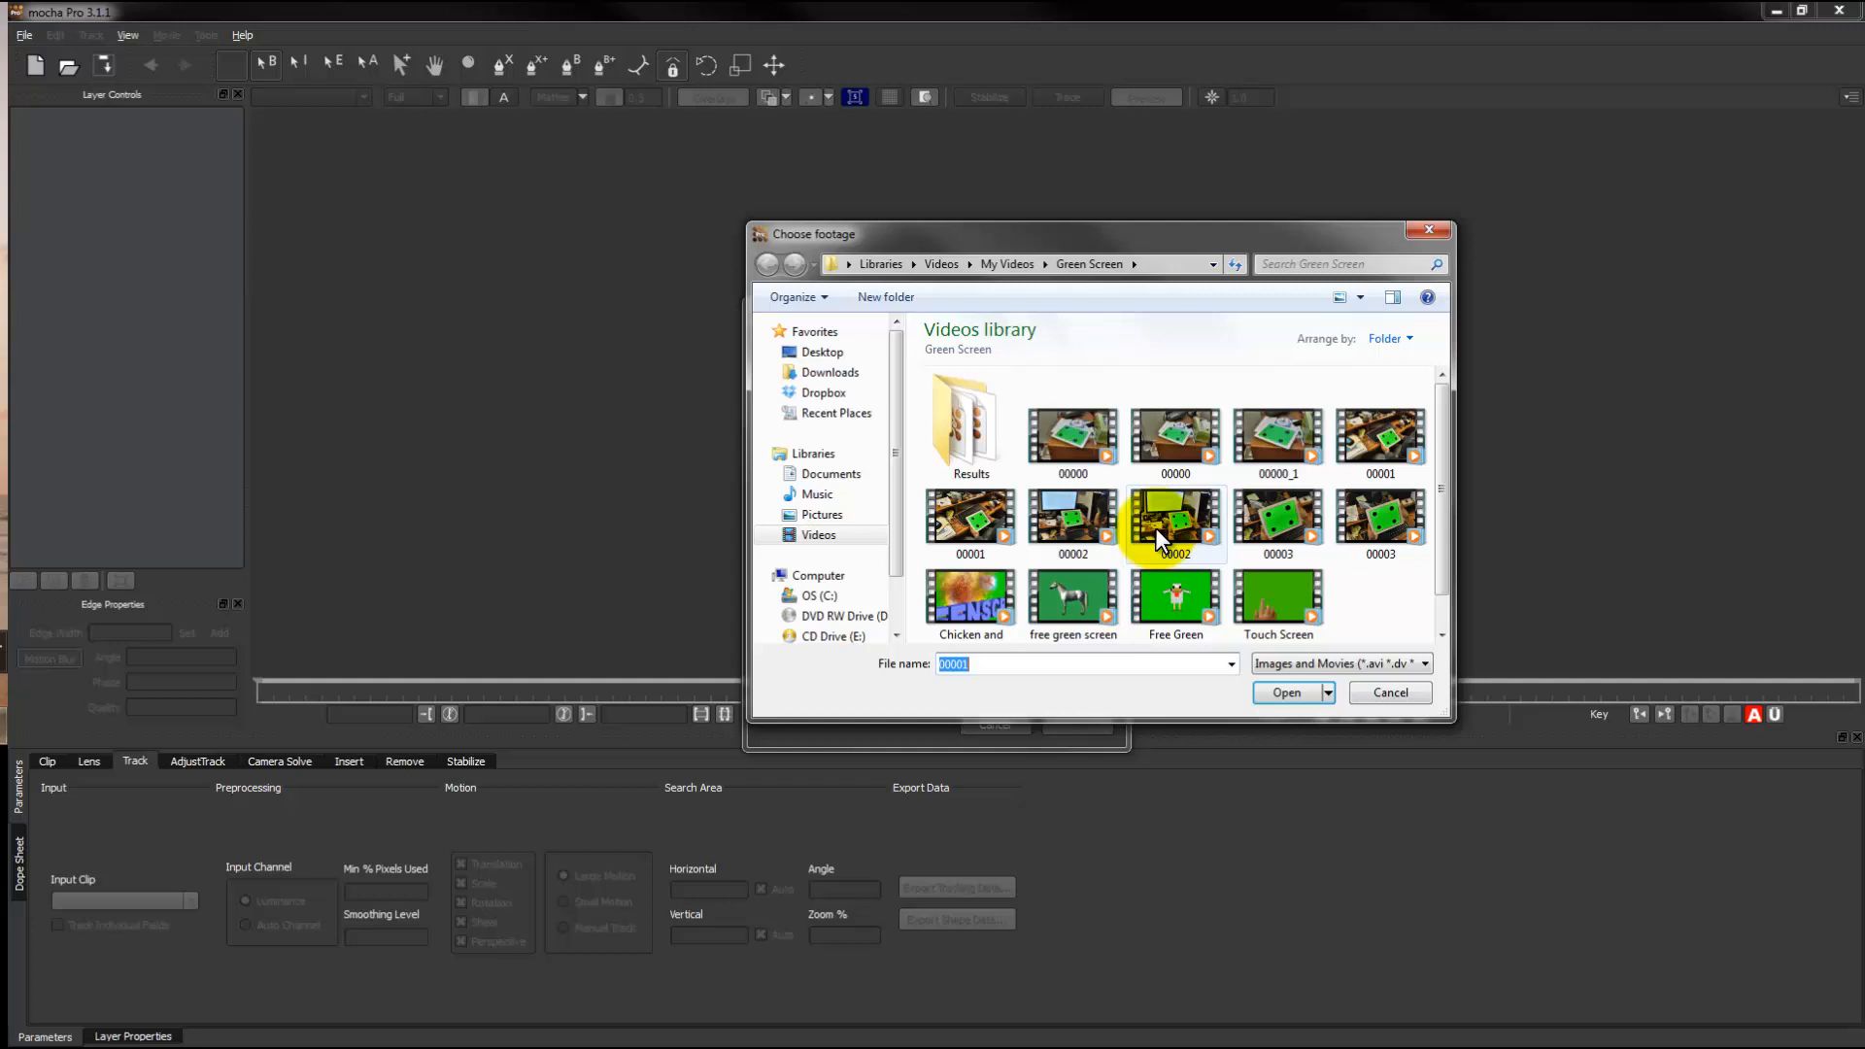
click(1278, 517)
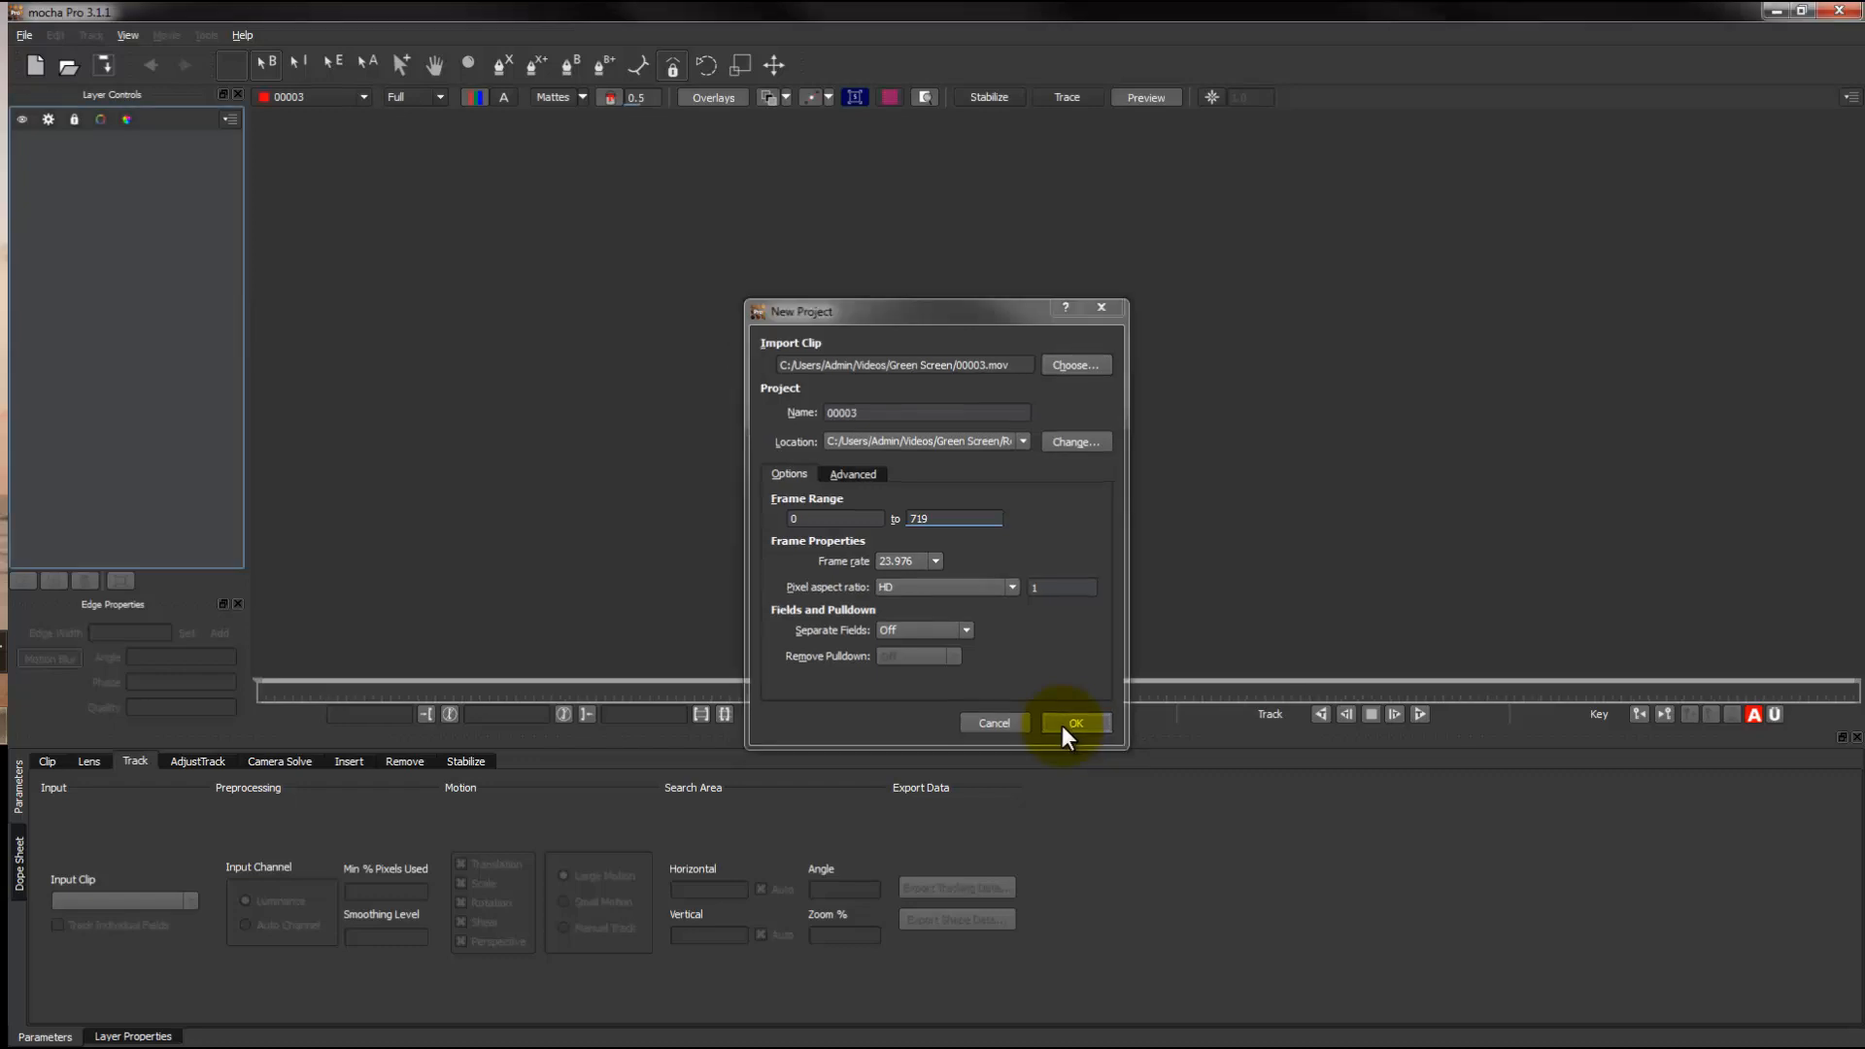
click(1077, 722)
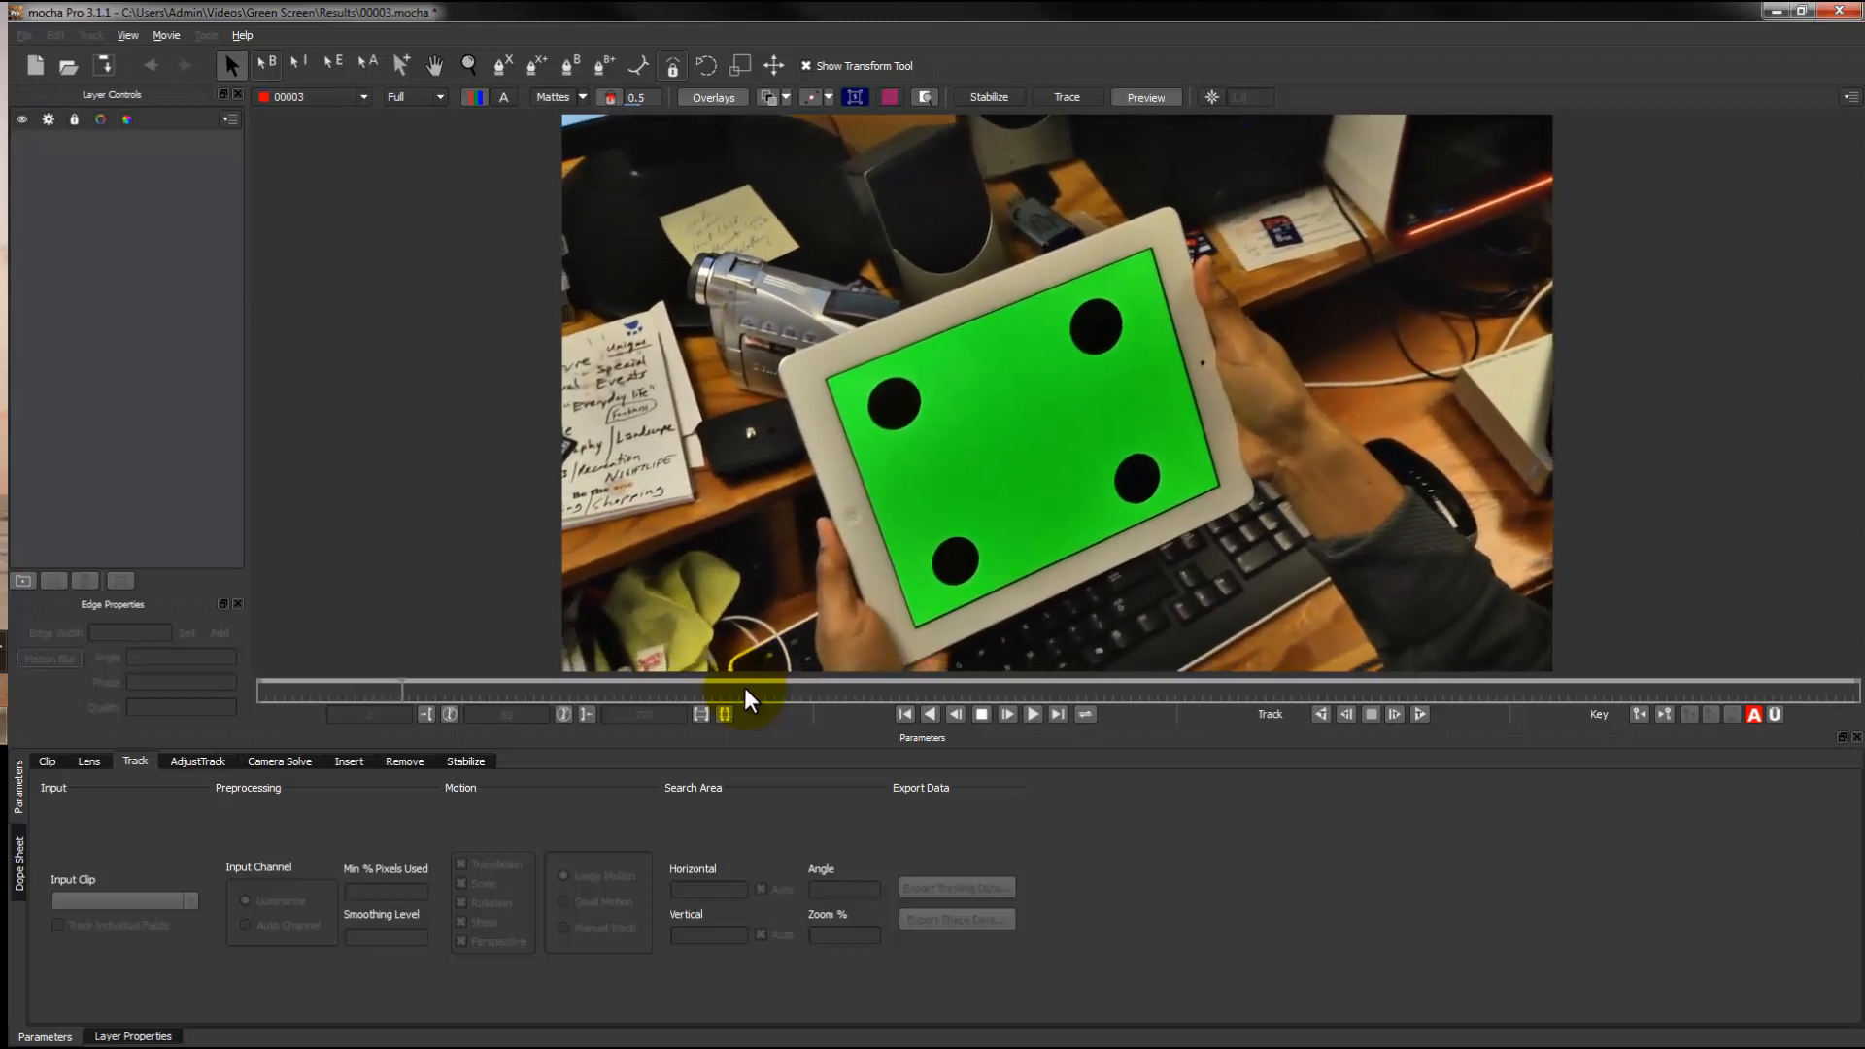
Step: Scrub and play through the iPad footage to check motion, then return to frame 1
drag(750, 694, 292, 694)
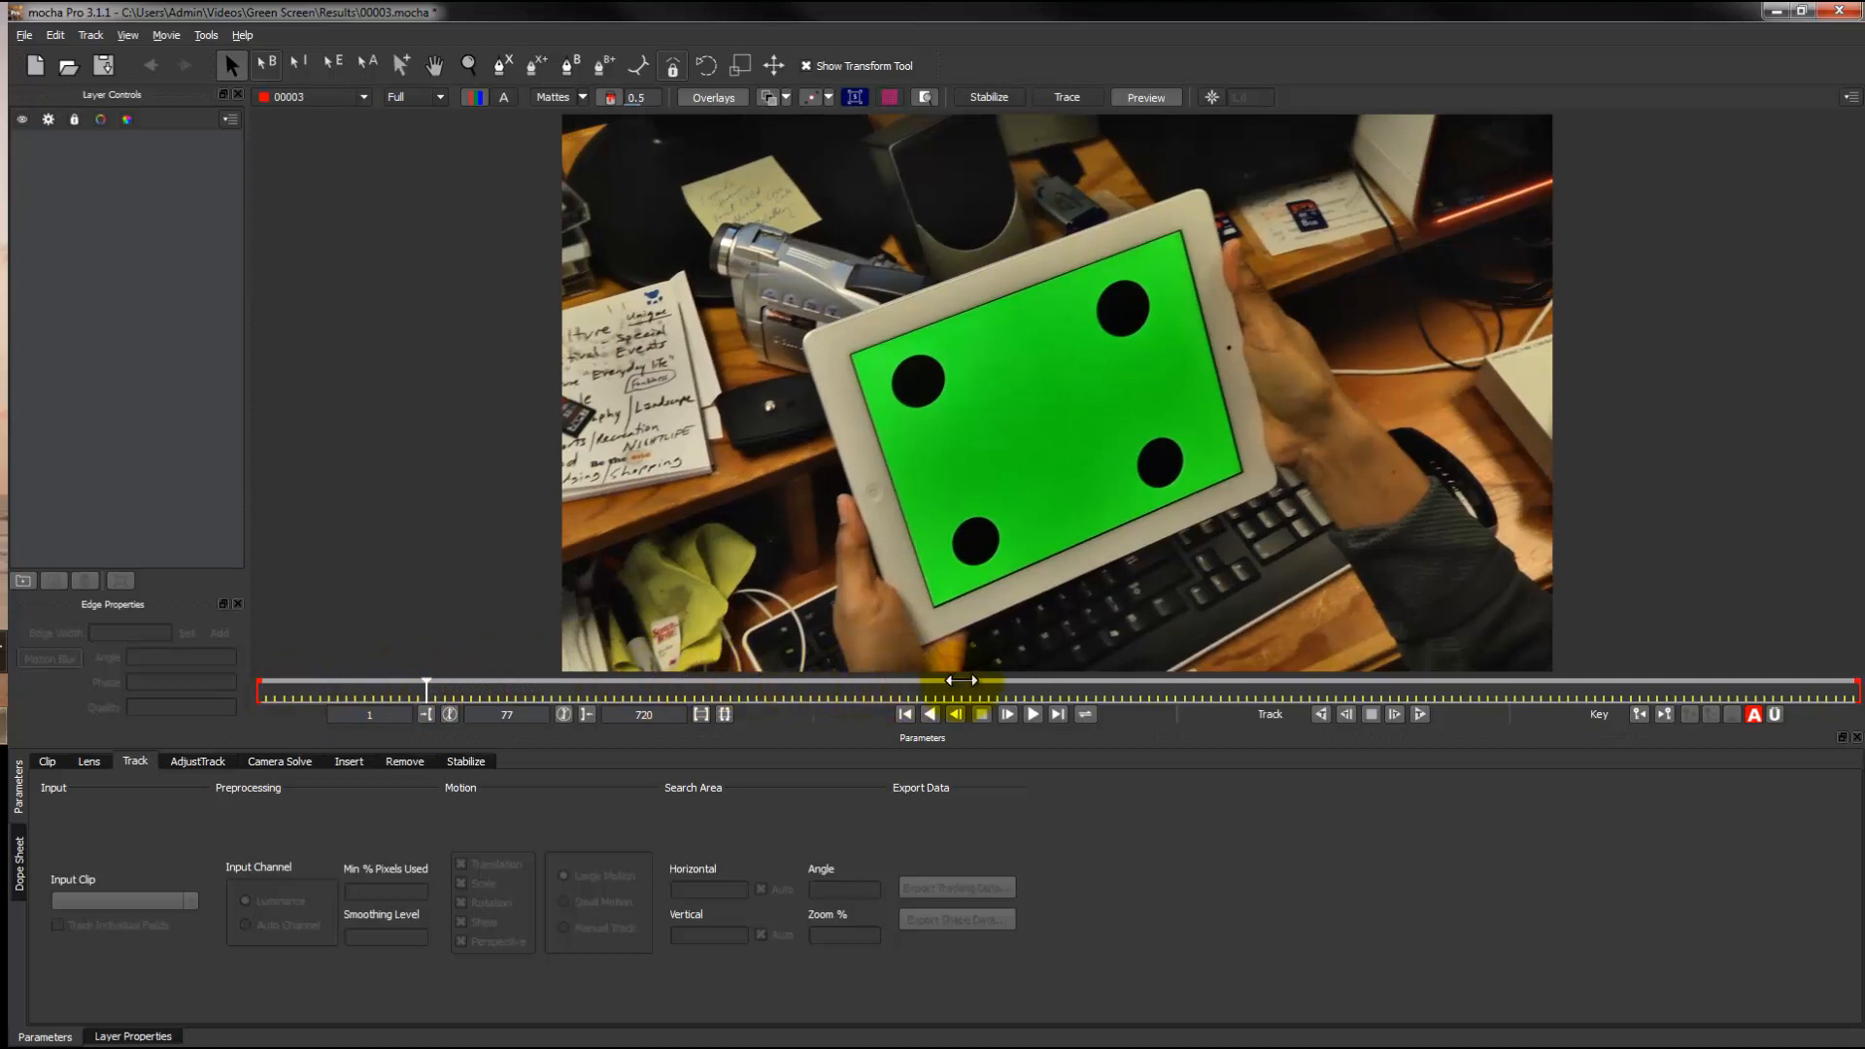
click(1034, 715)
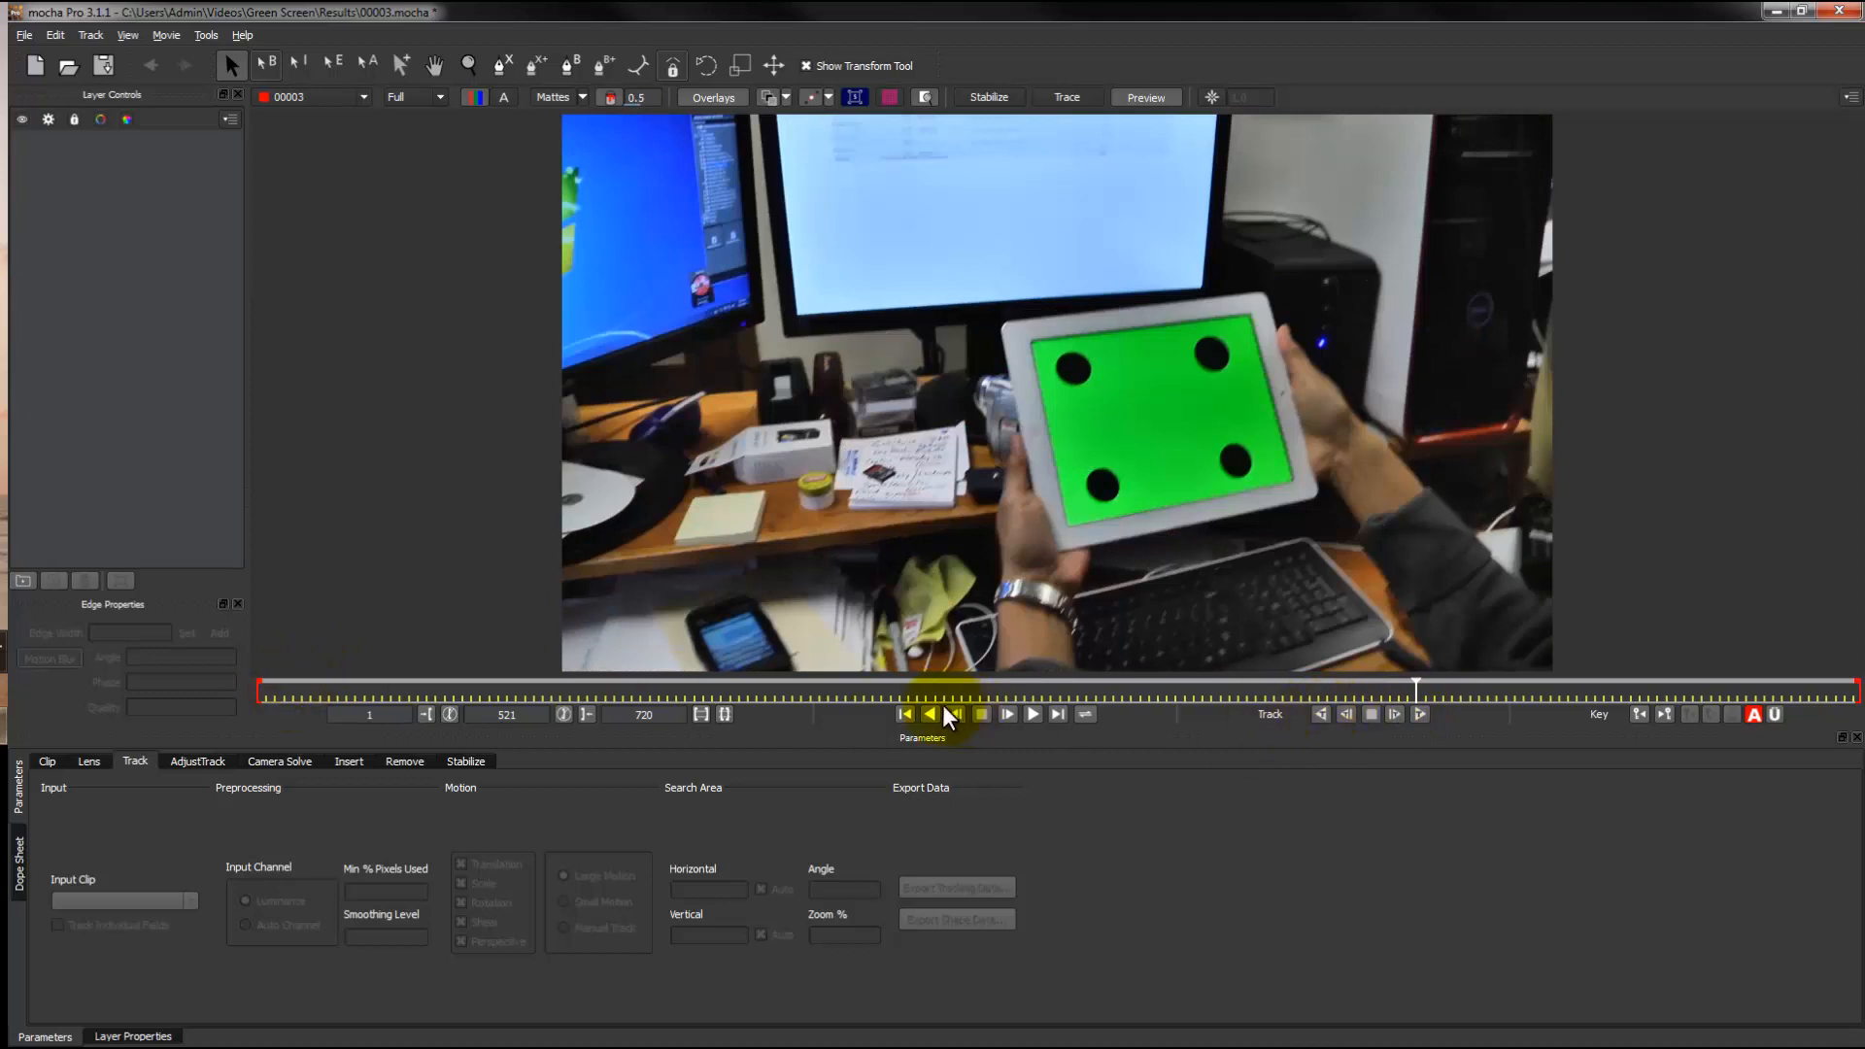
click(952, 715)
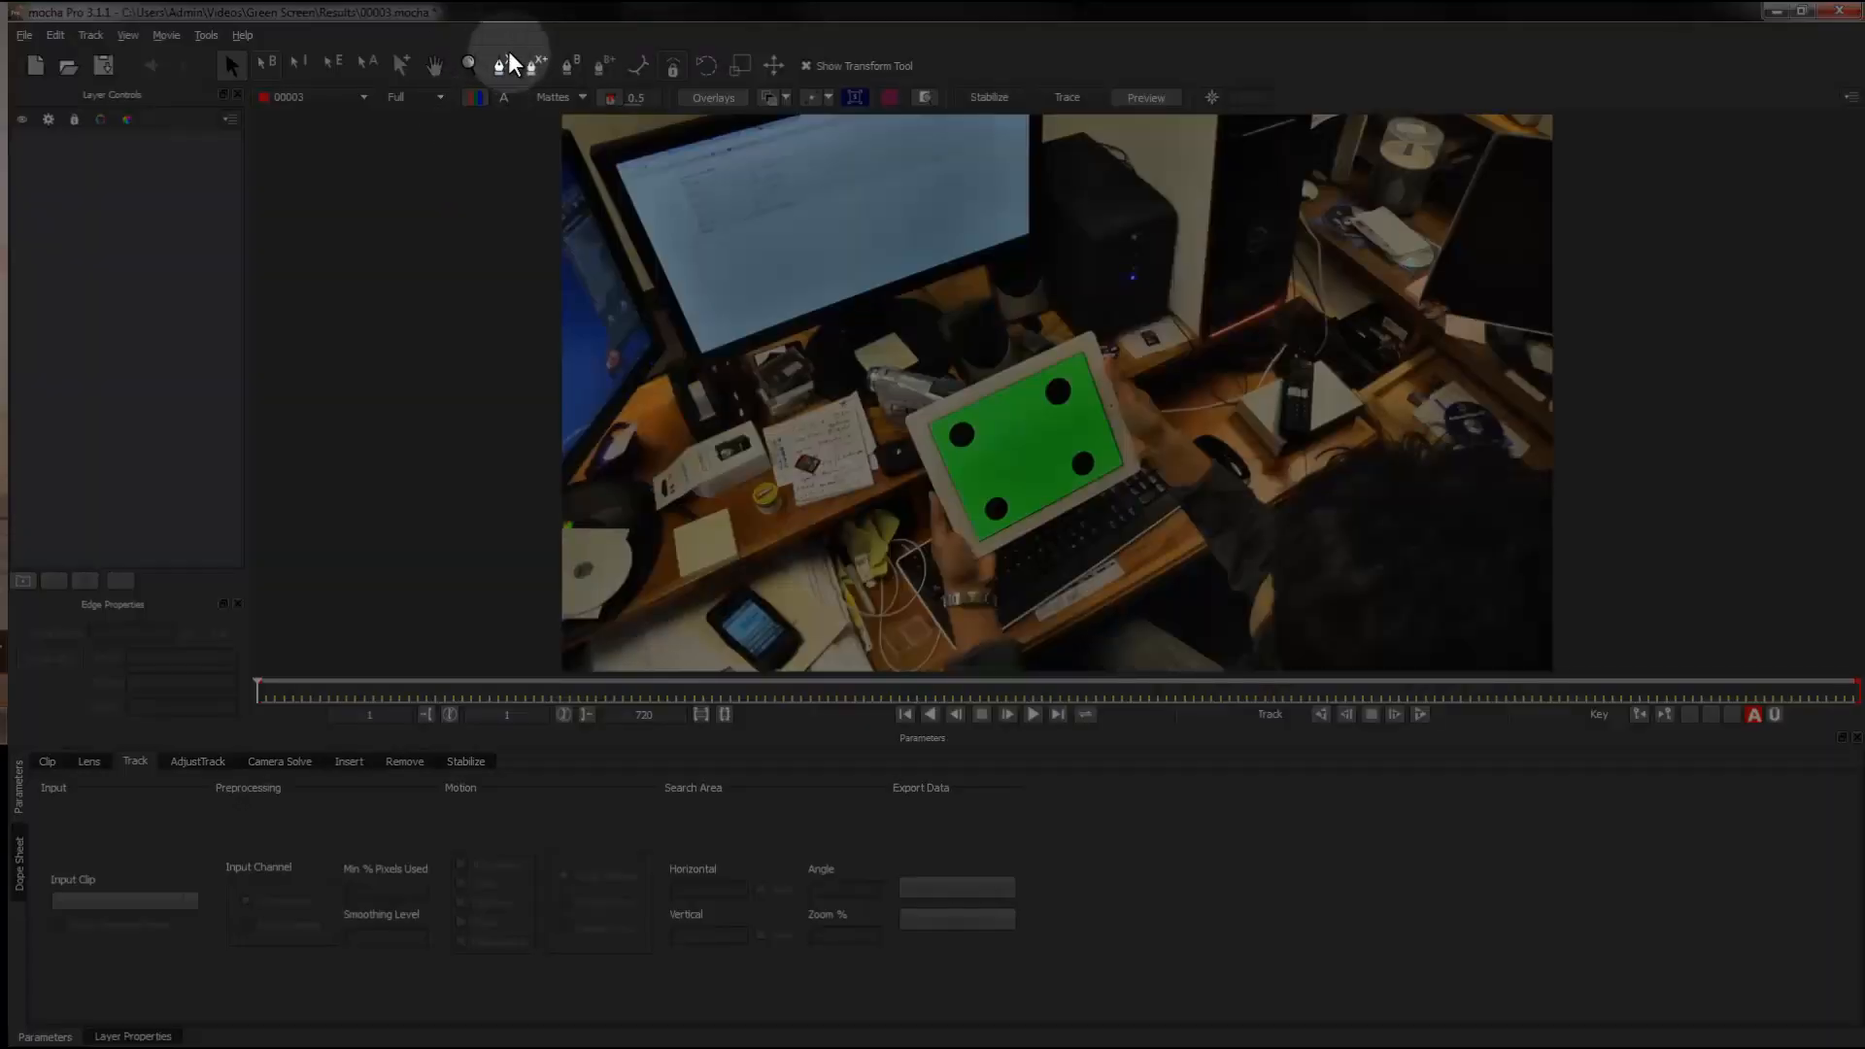
mouse_move(509, 66)
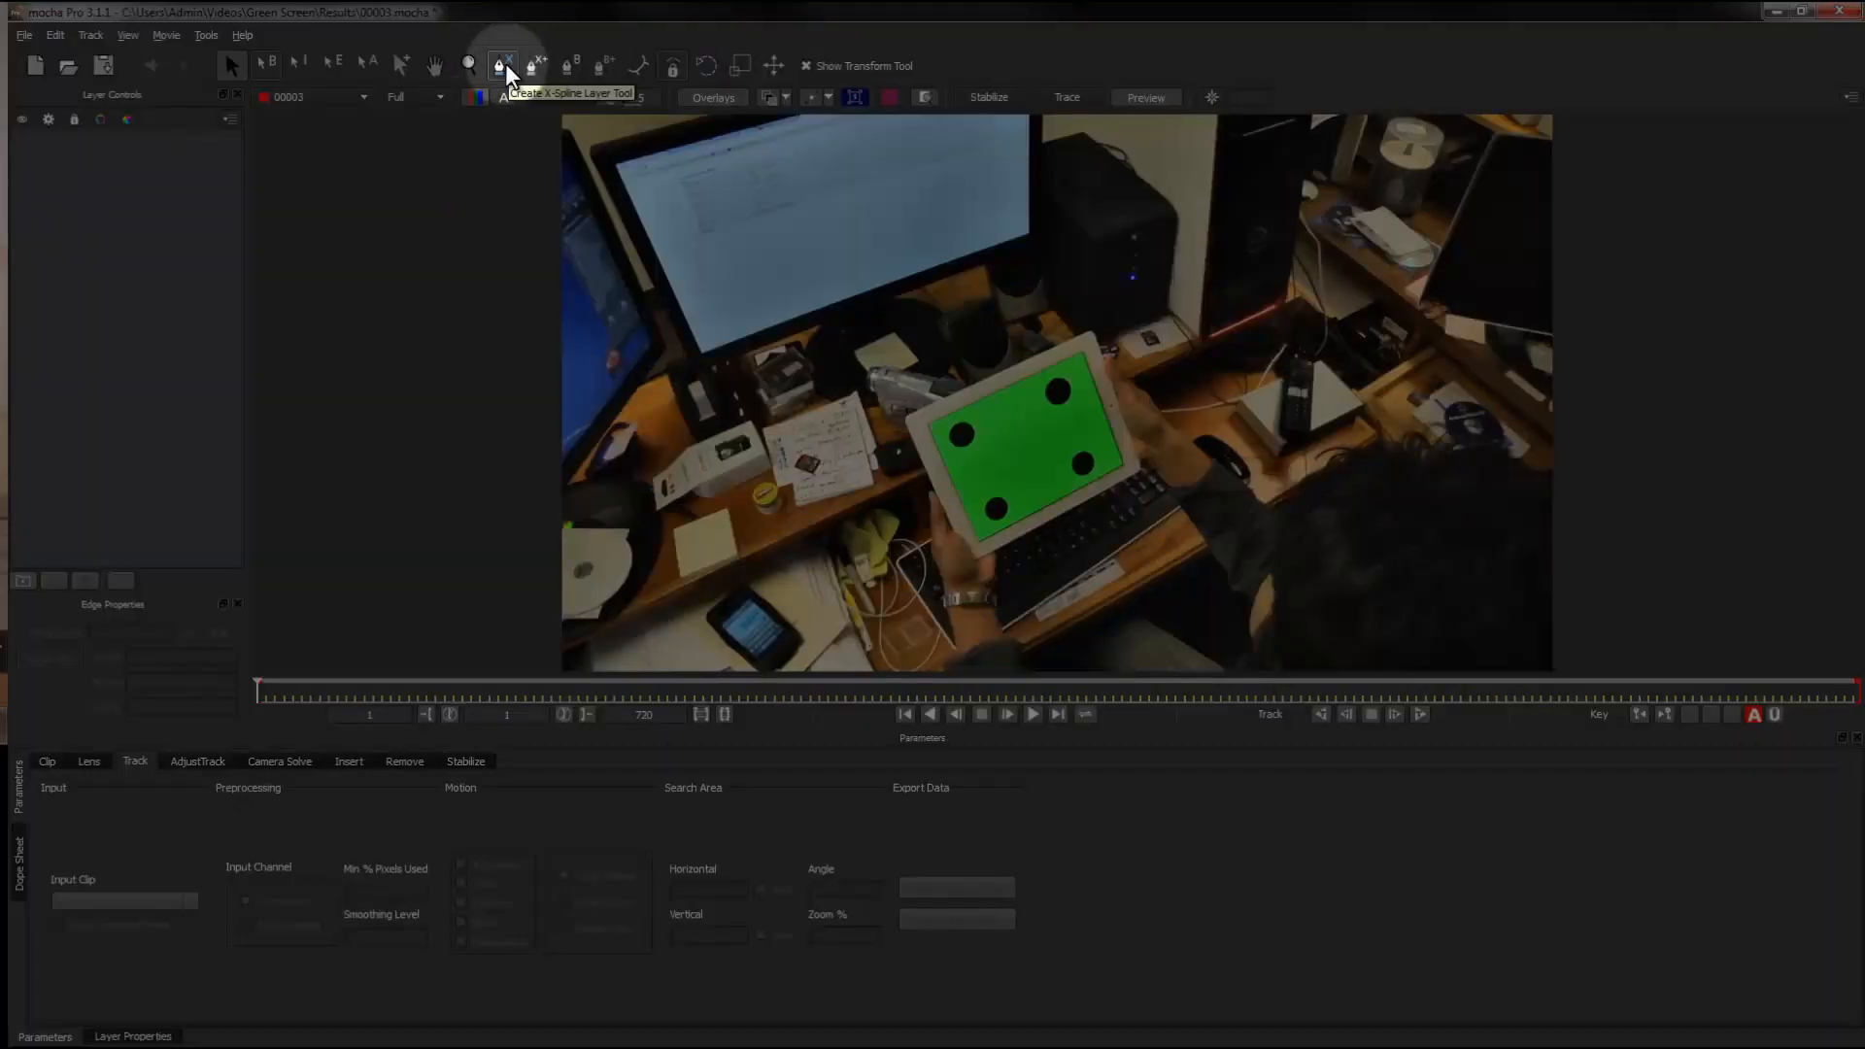
Step: With the X-Spline tool, draw closed spline shapes around the black tracking dots
click(507, 62)
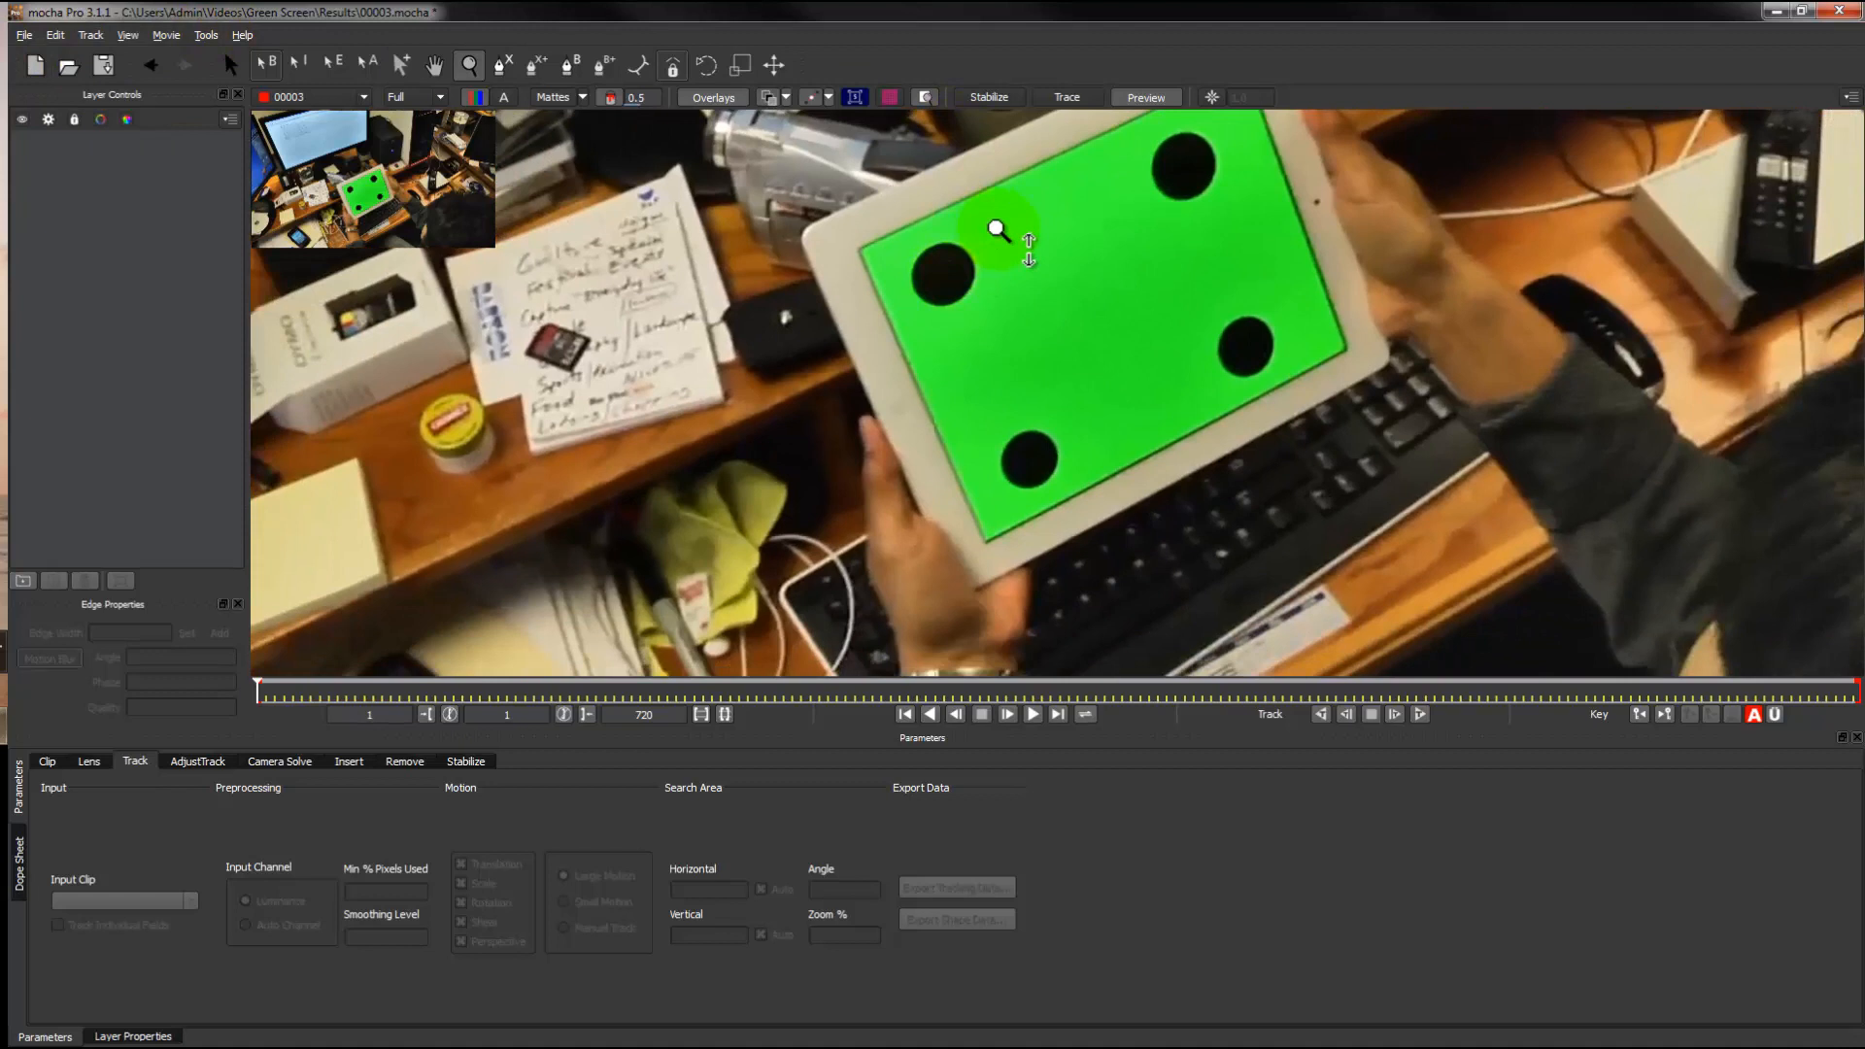
drag(252, 684, 268, 684)
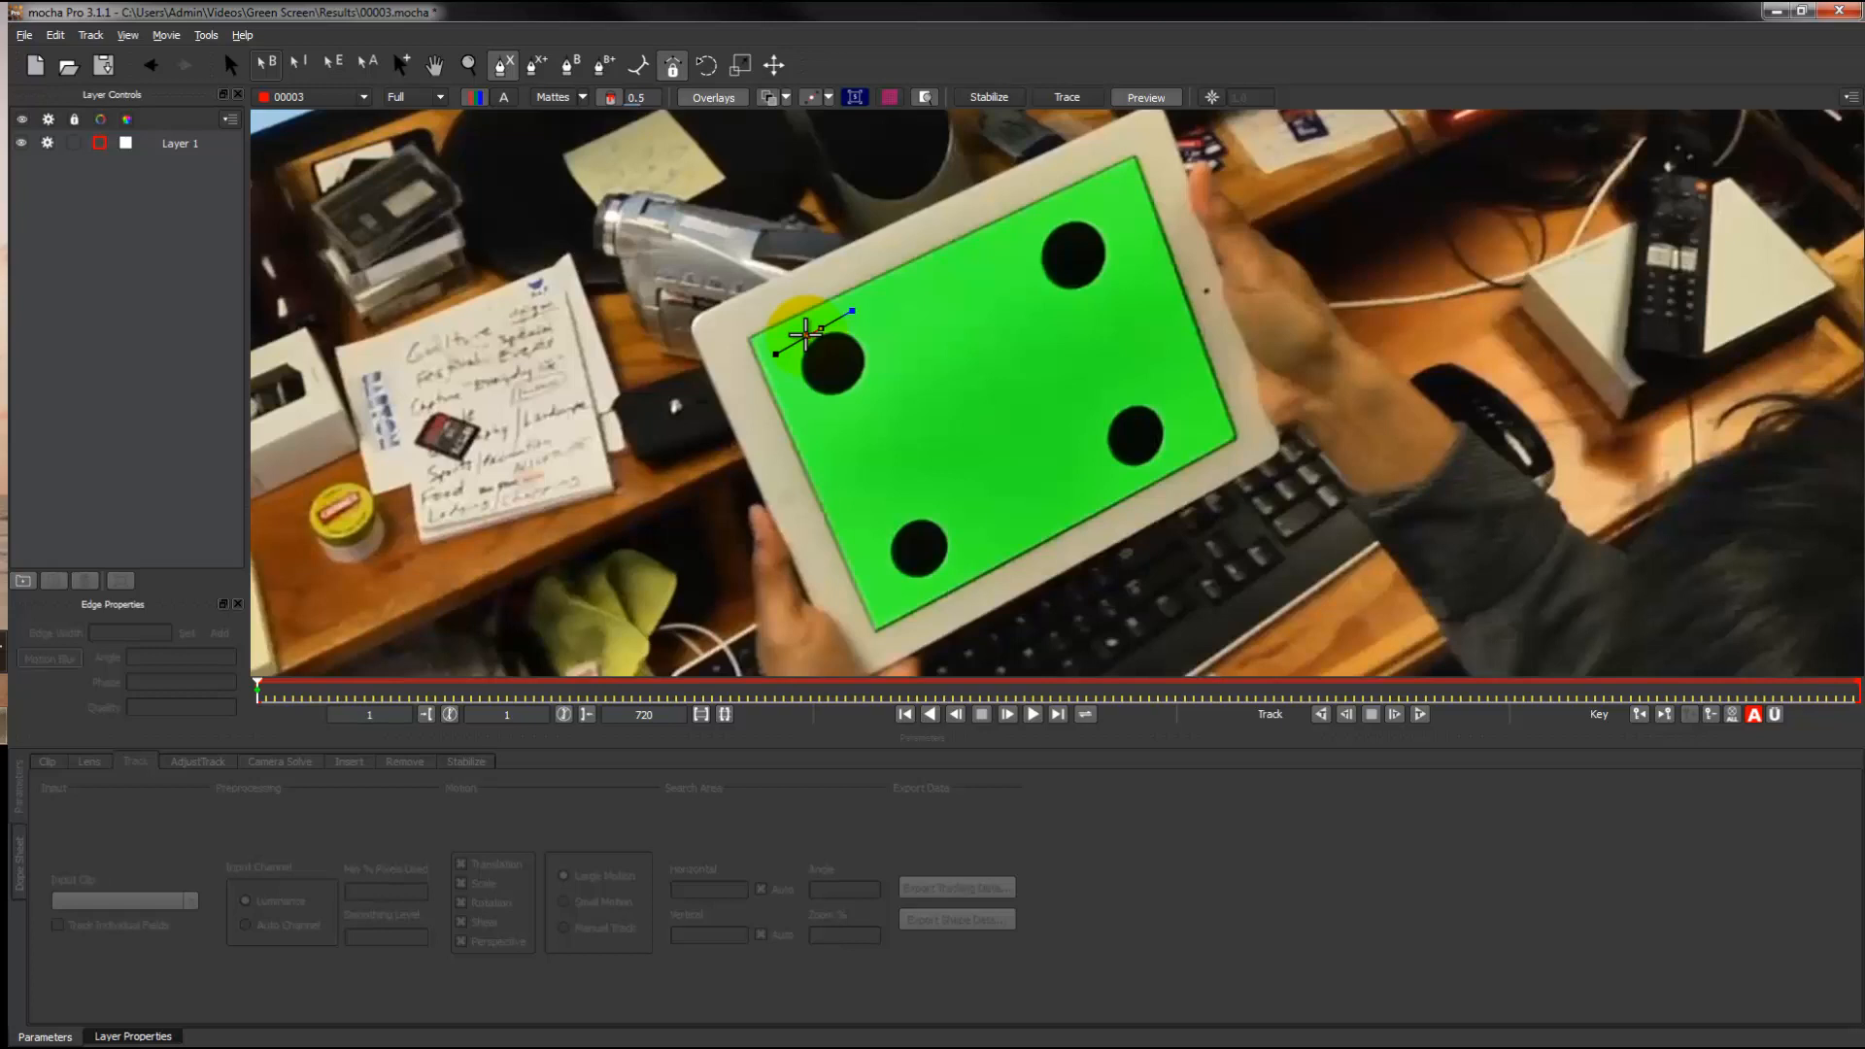
drag(779, 348, 791, 353)
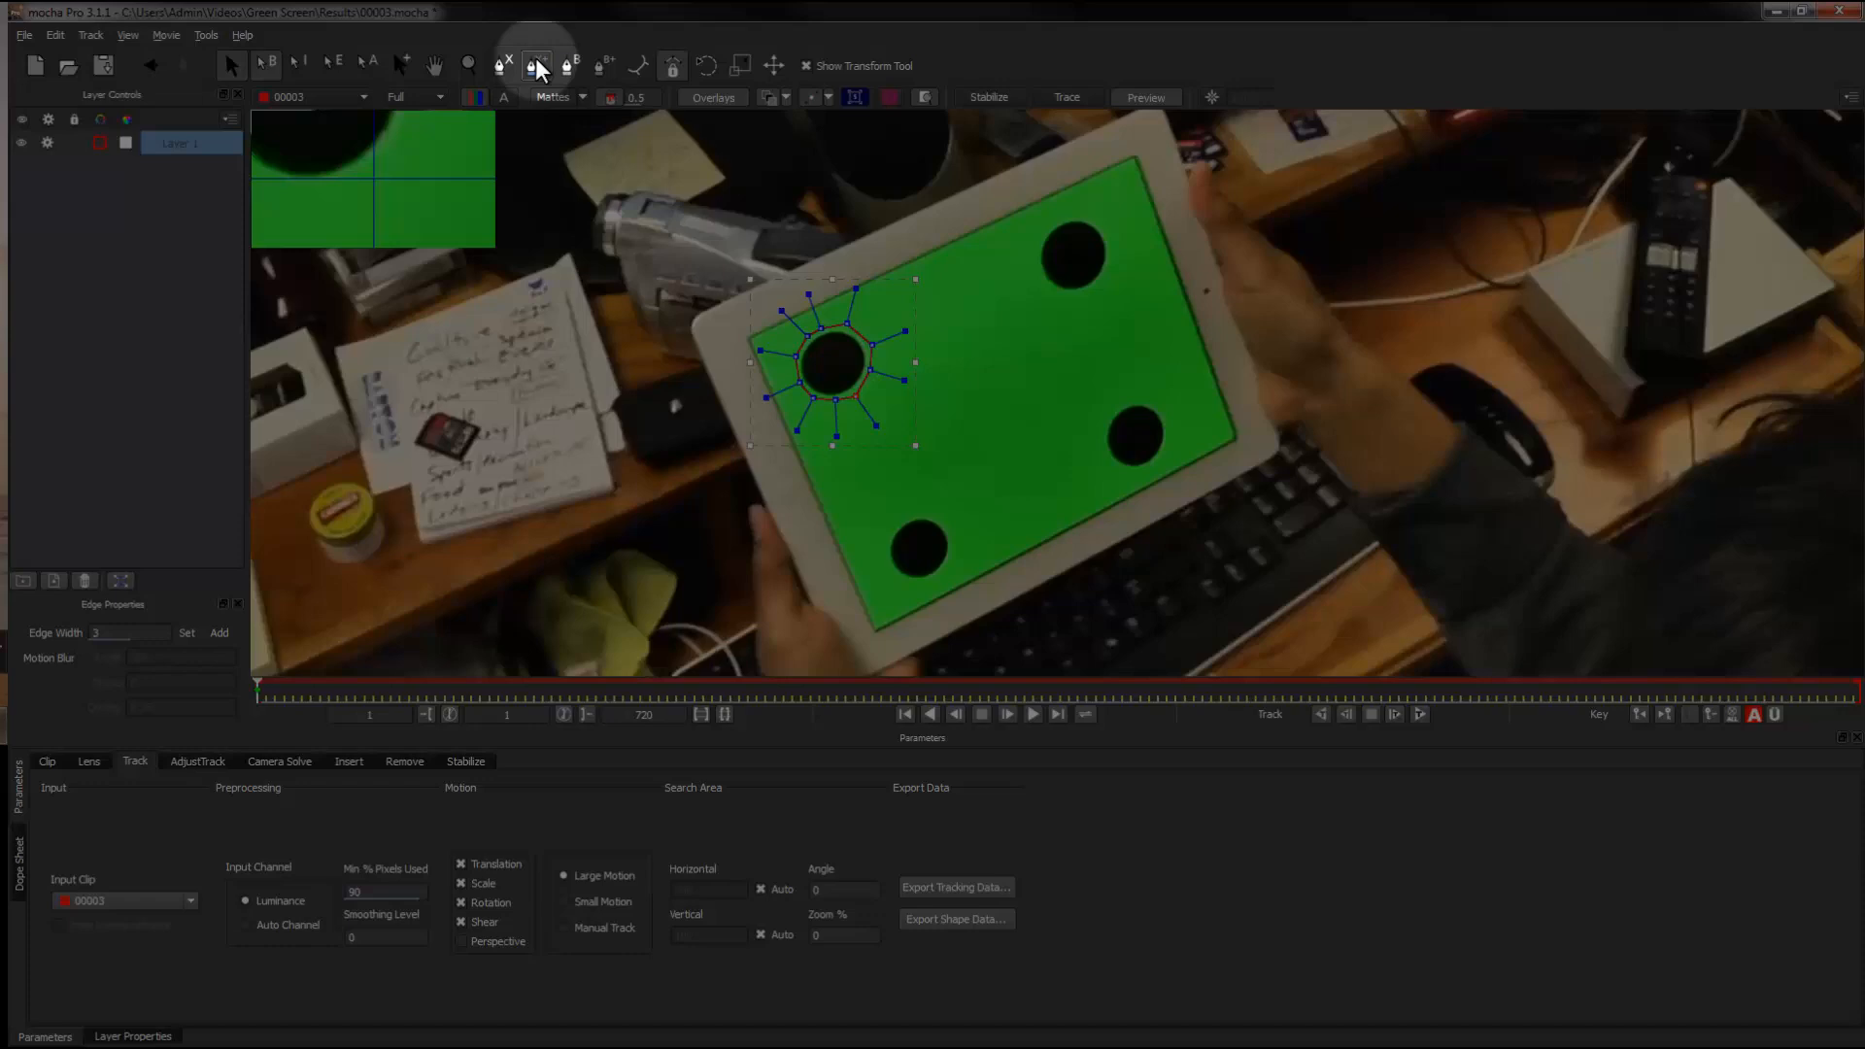
mouse_move(534, 62)
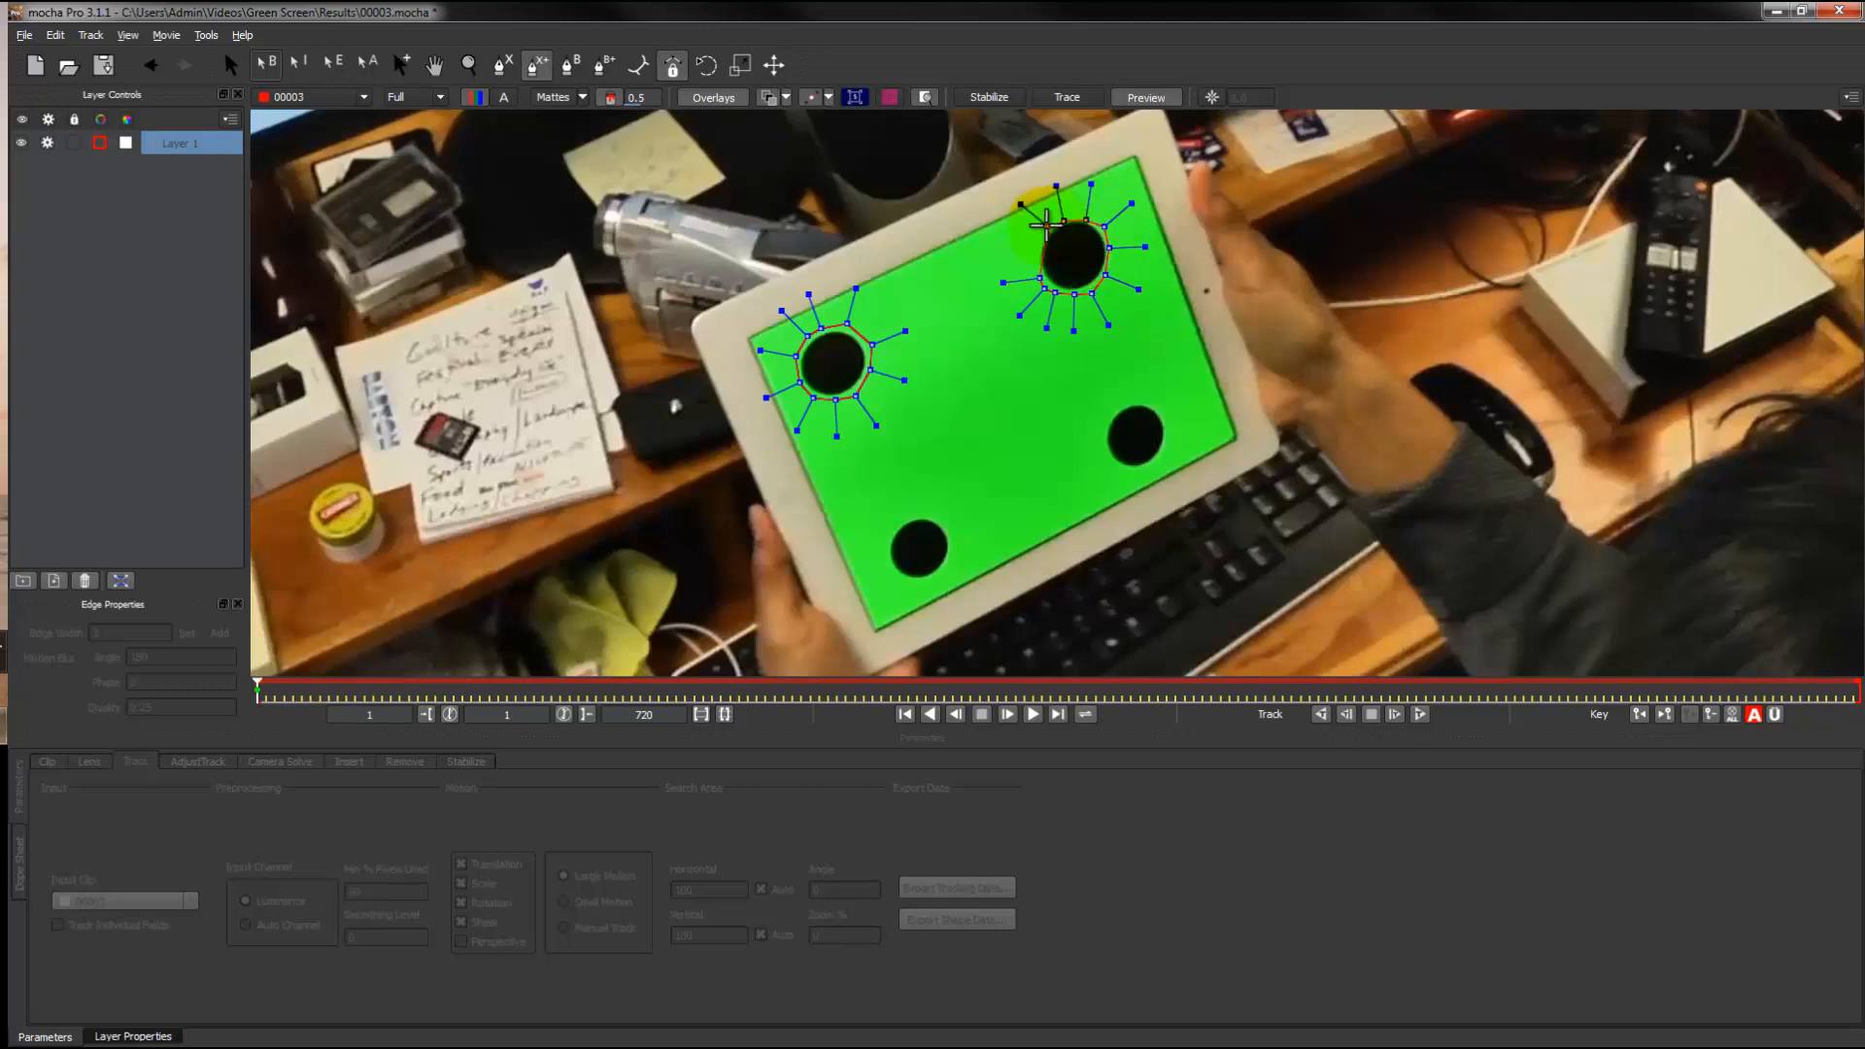
click(373, 62)
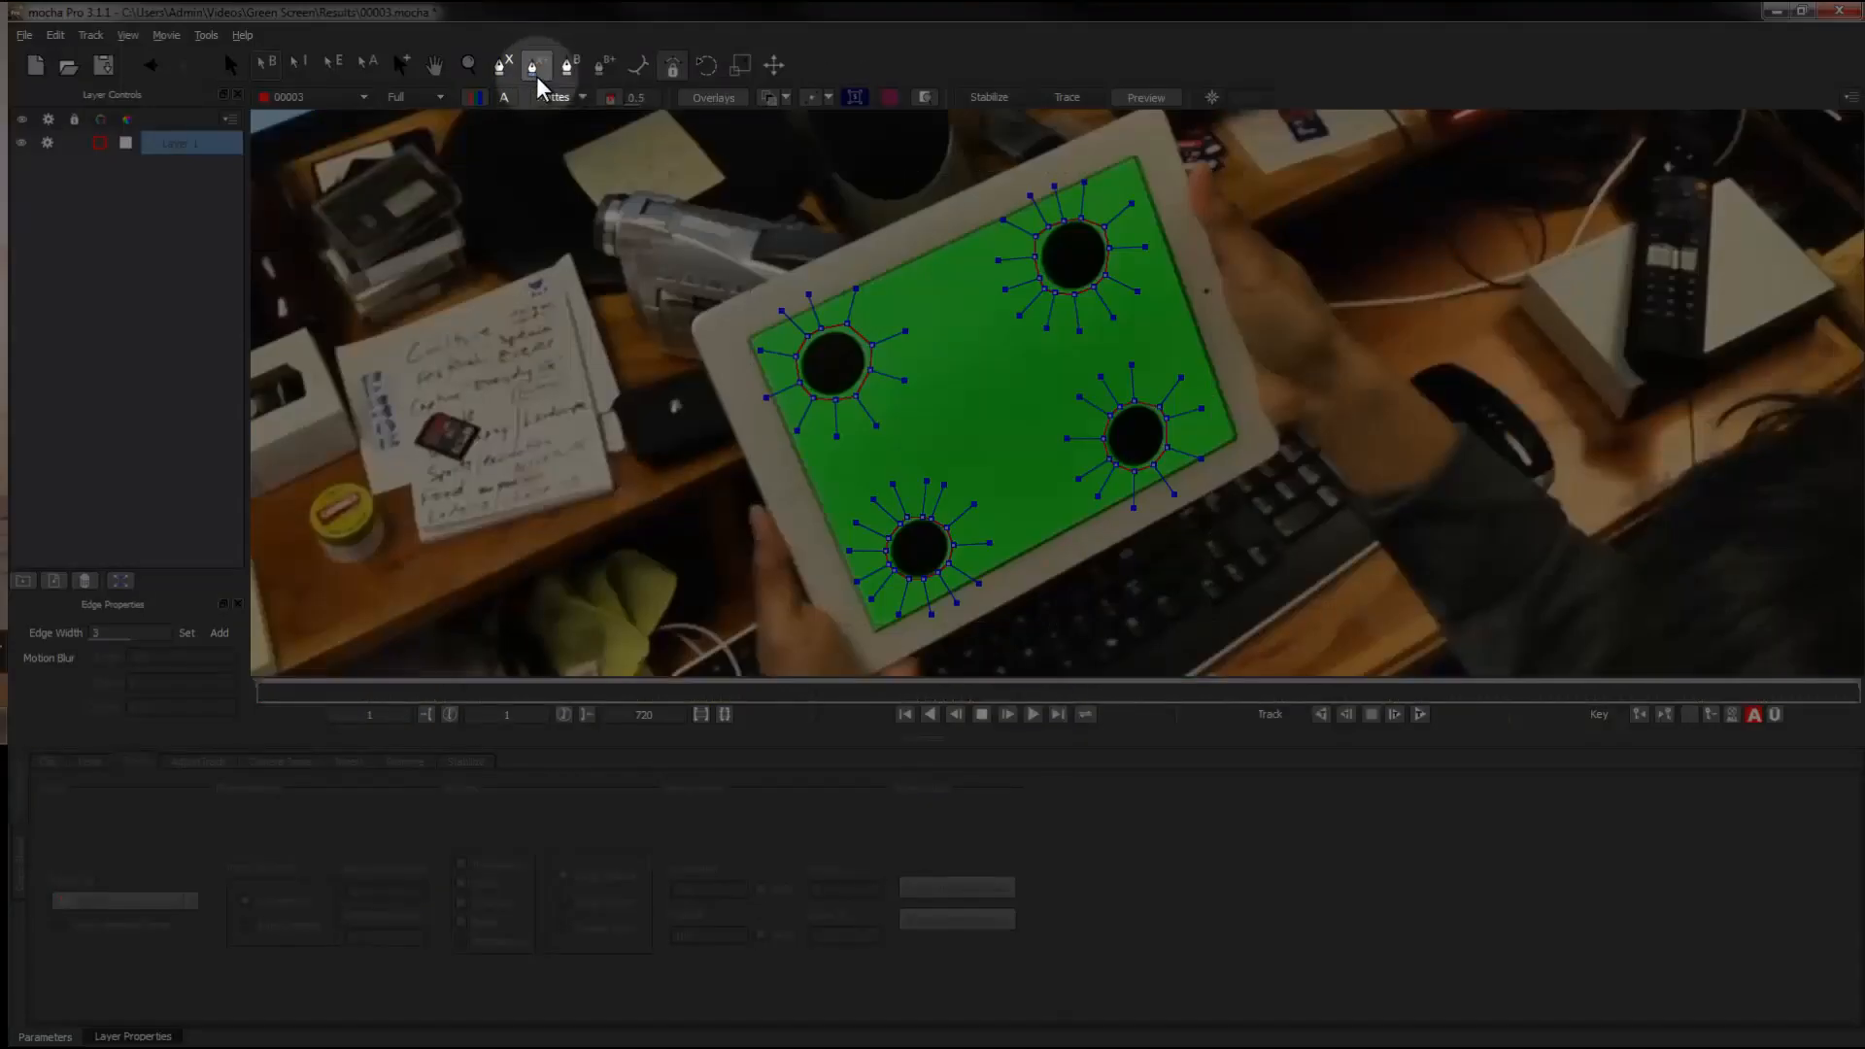
mouse_move(533, 63)
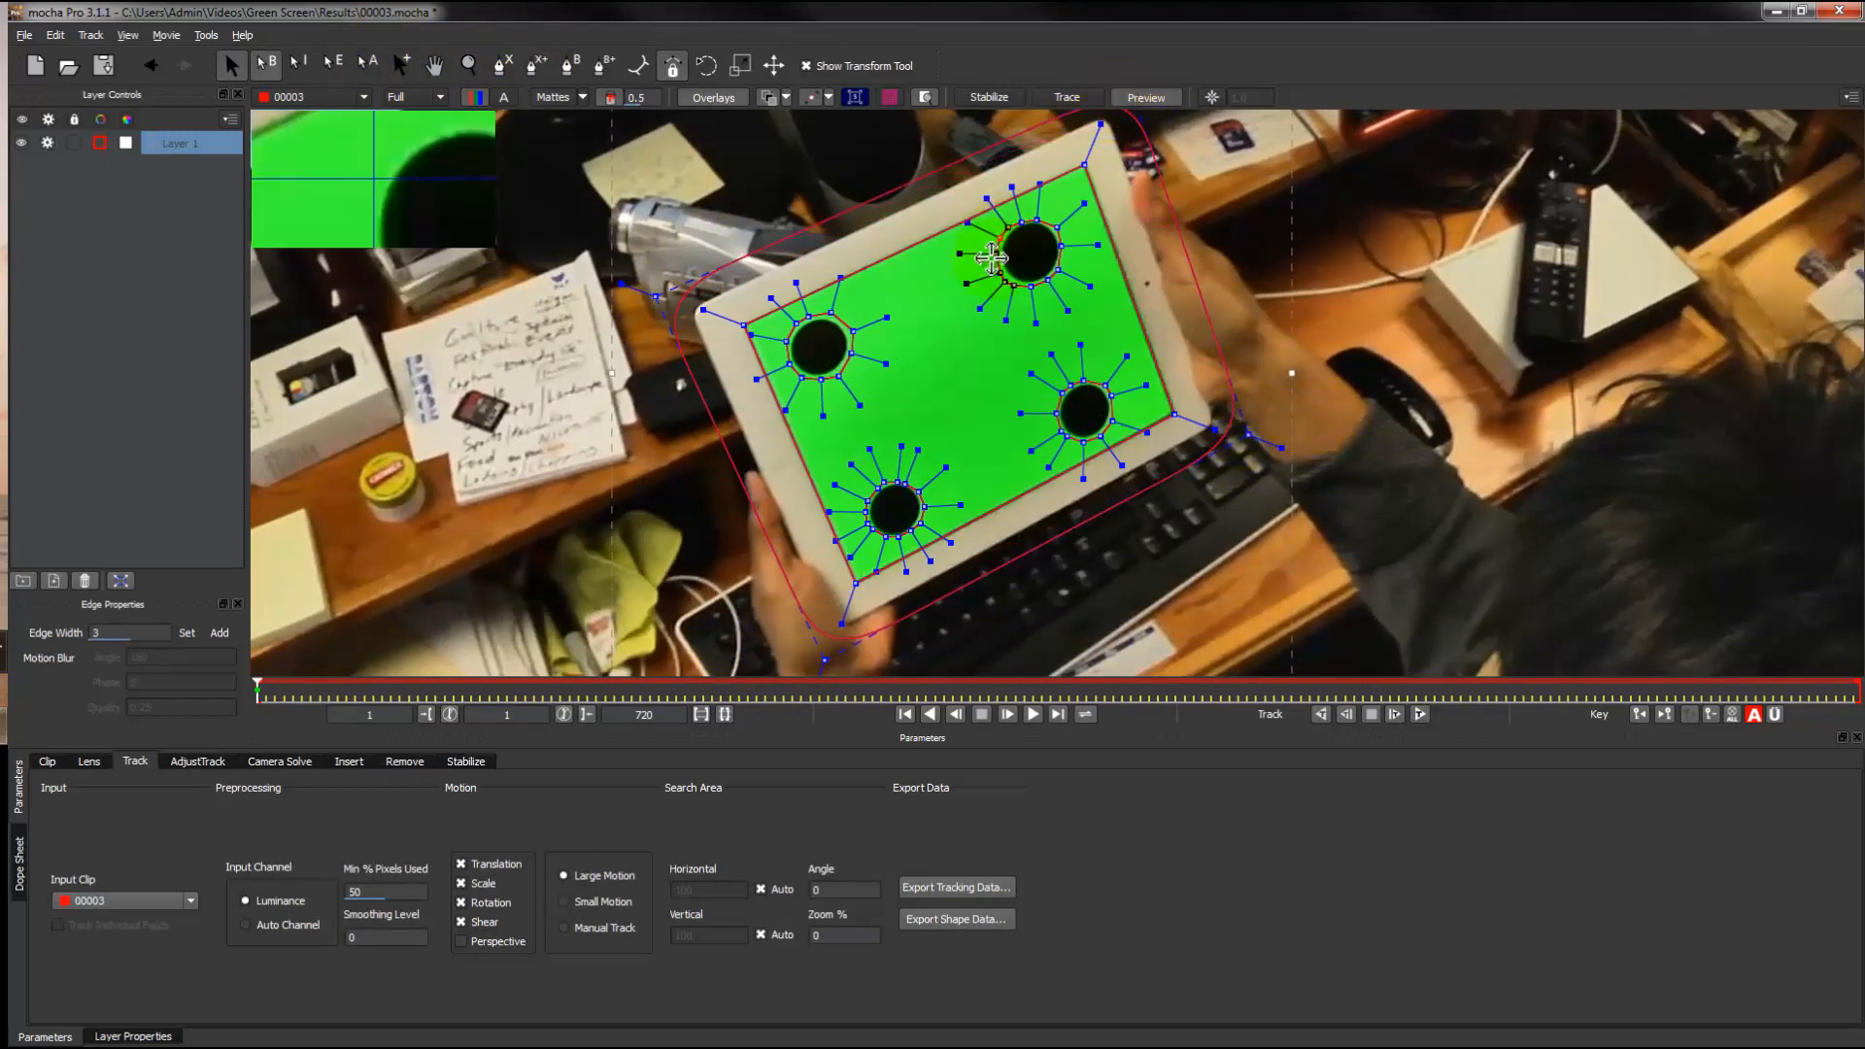
Step: Track the screen layer forward and review where the spline drifts off the iPad
click(1418, 715)
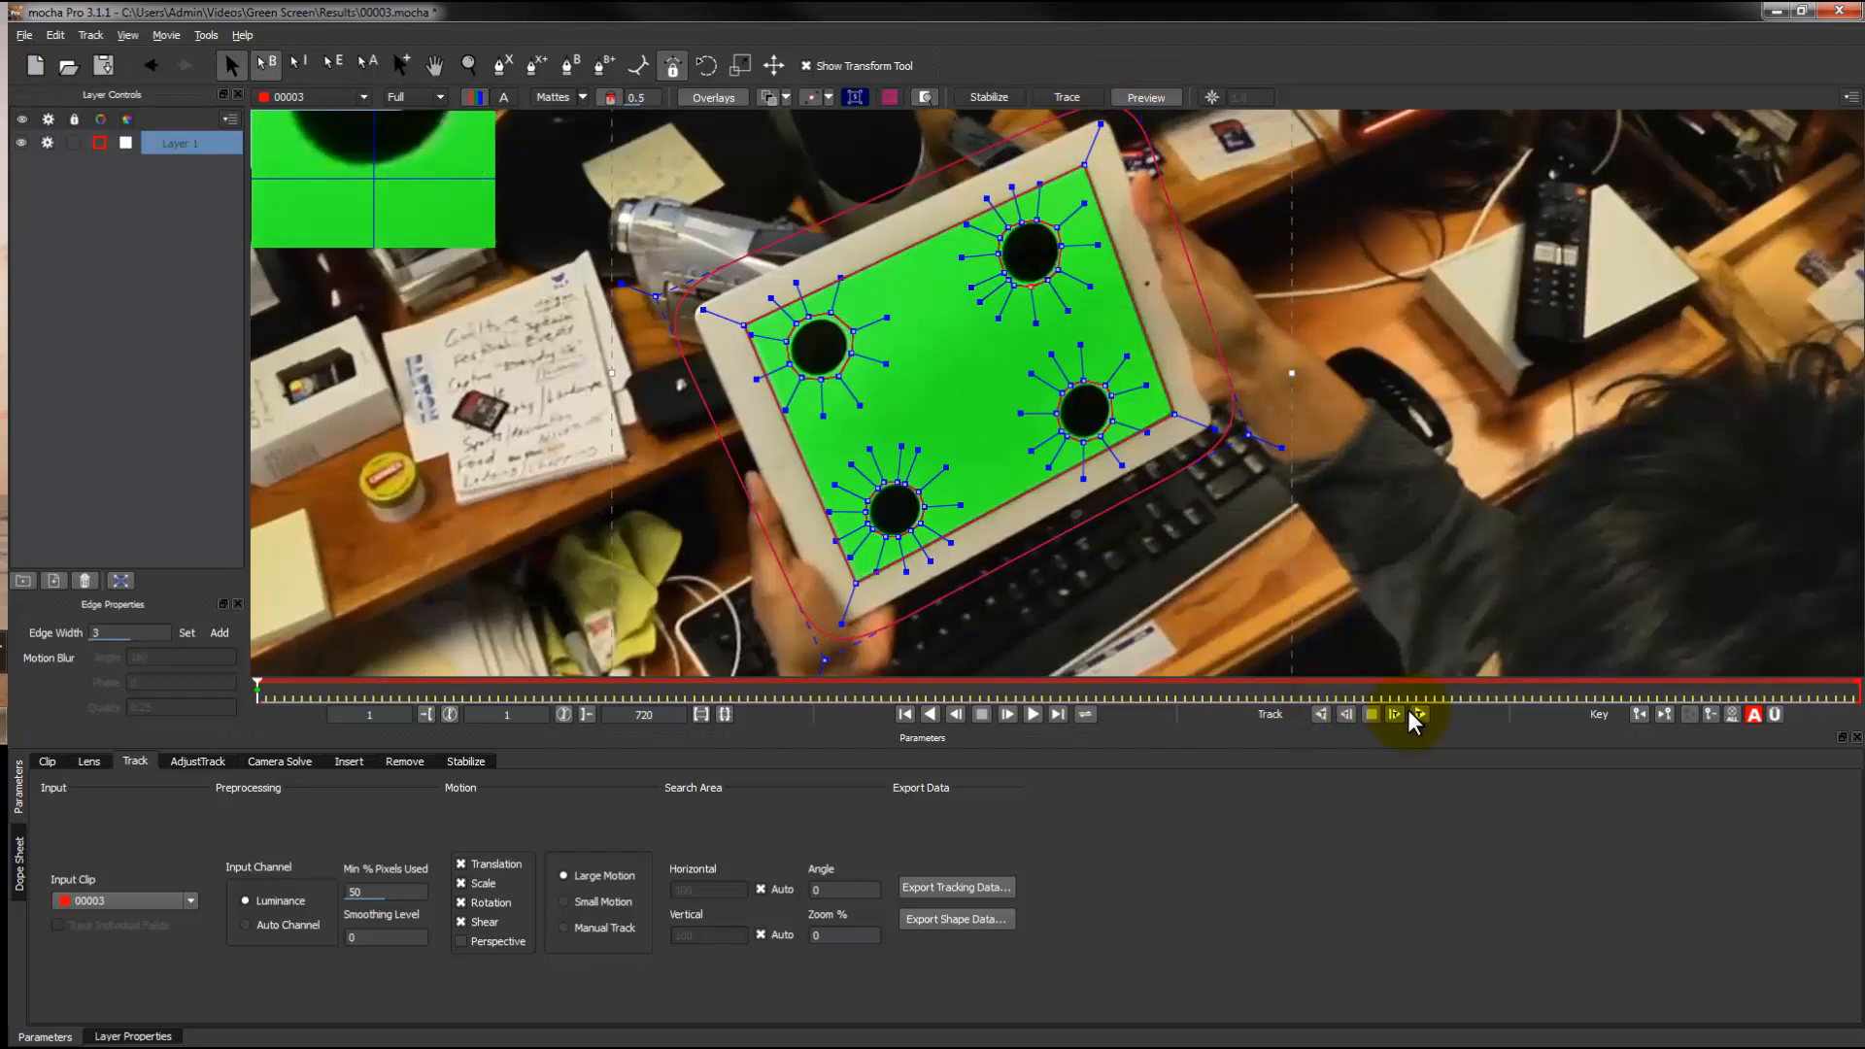
click(1395, 715)
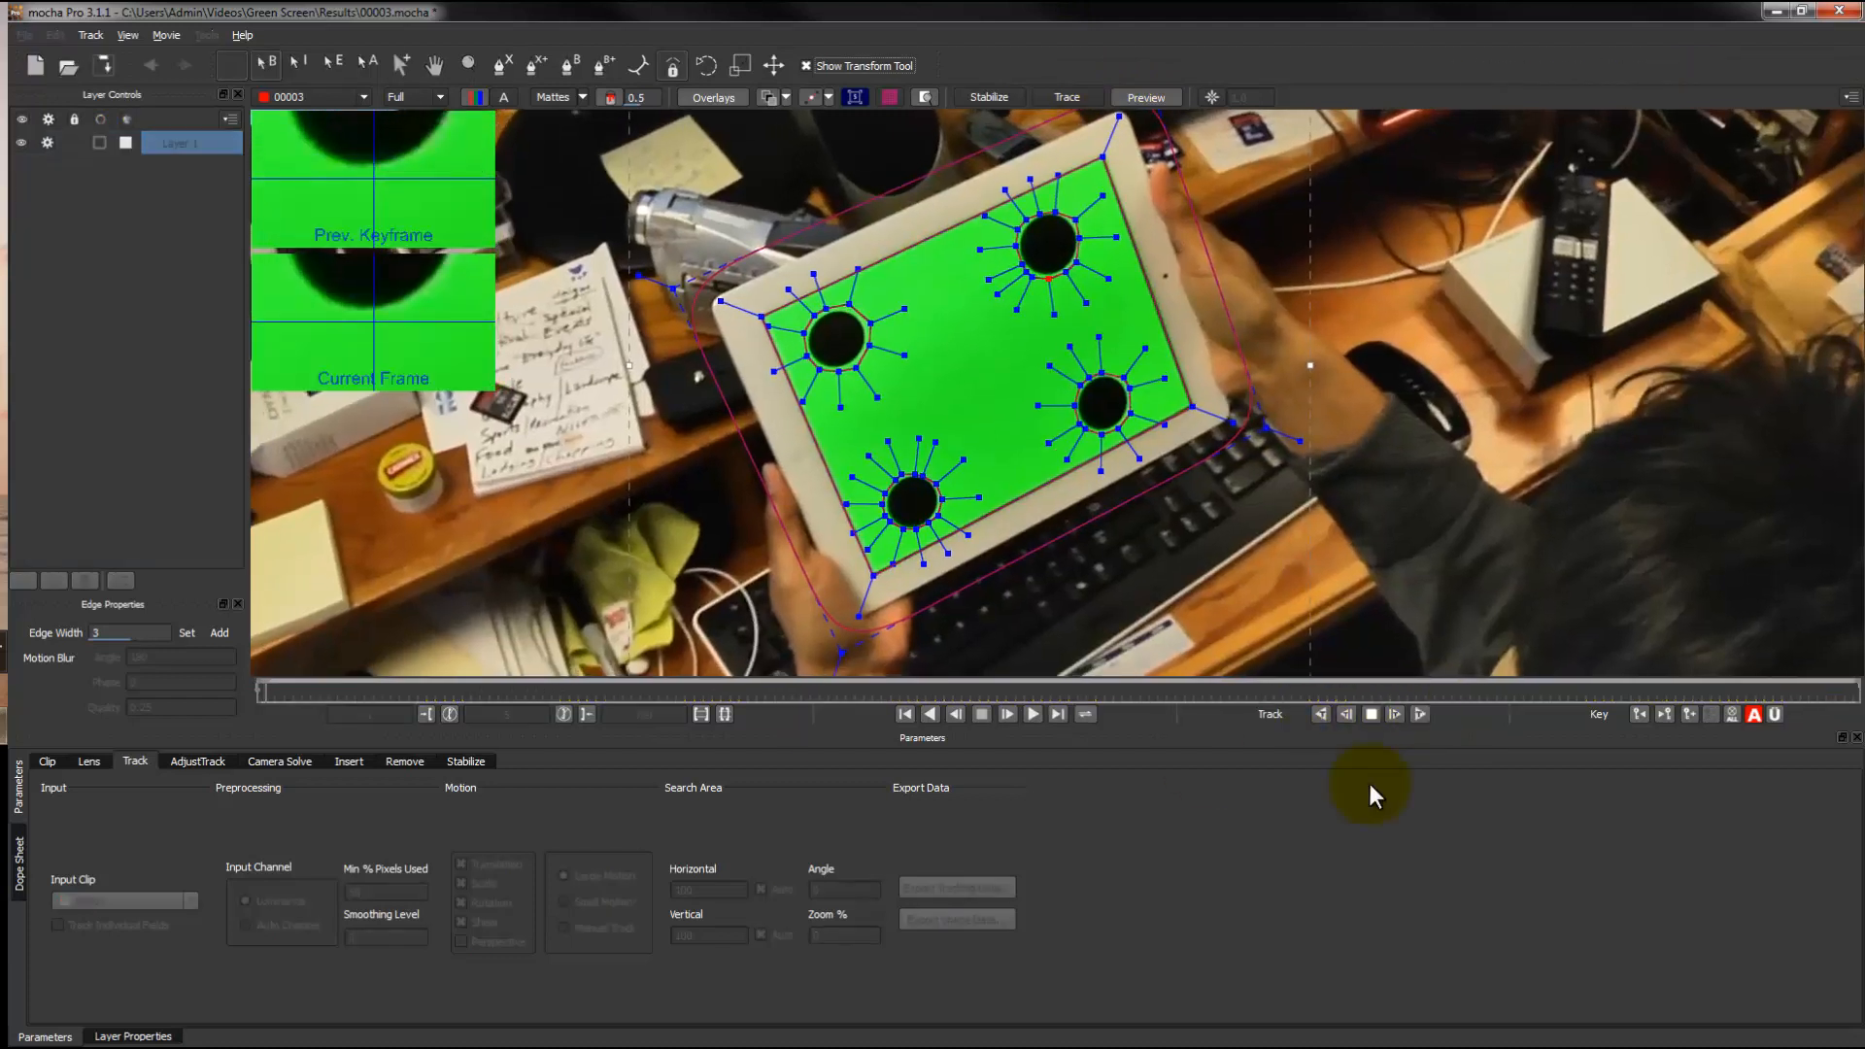
click(981, 715)
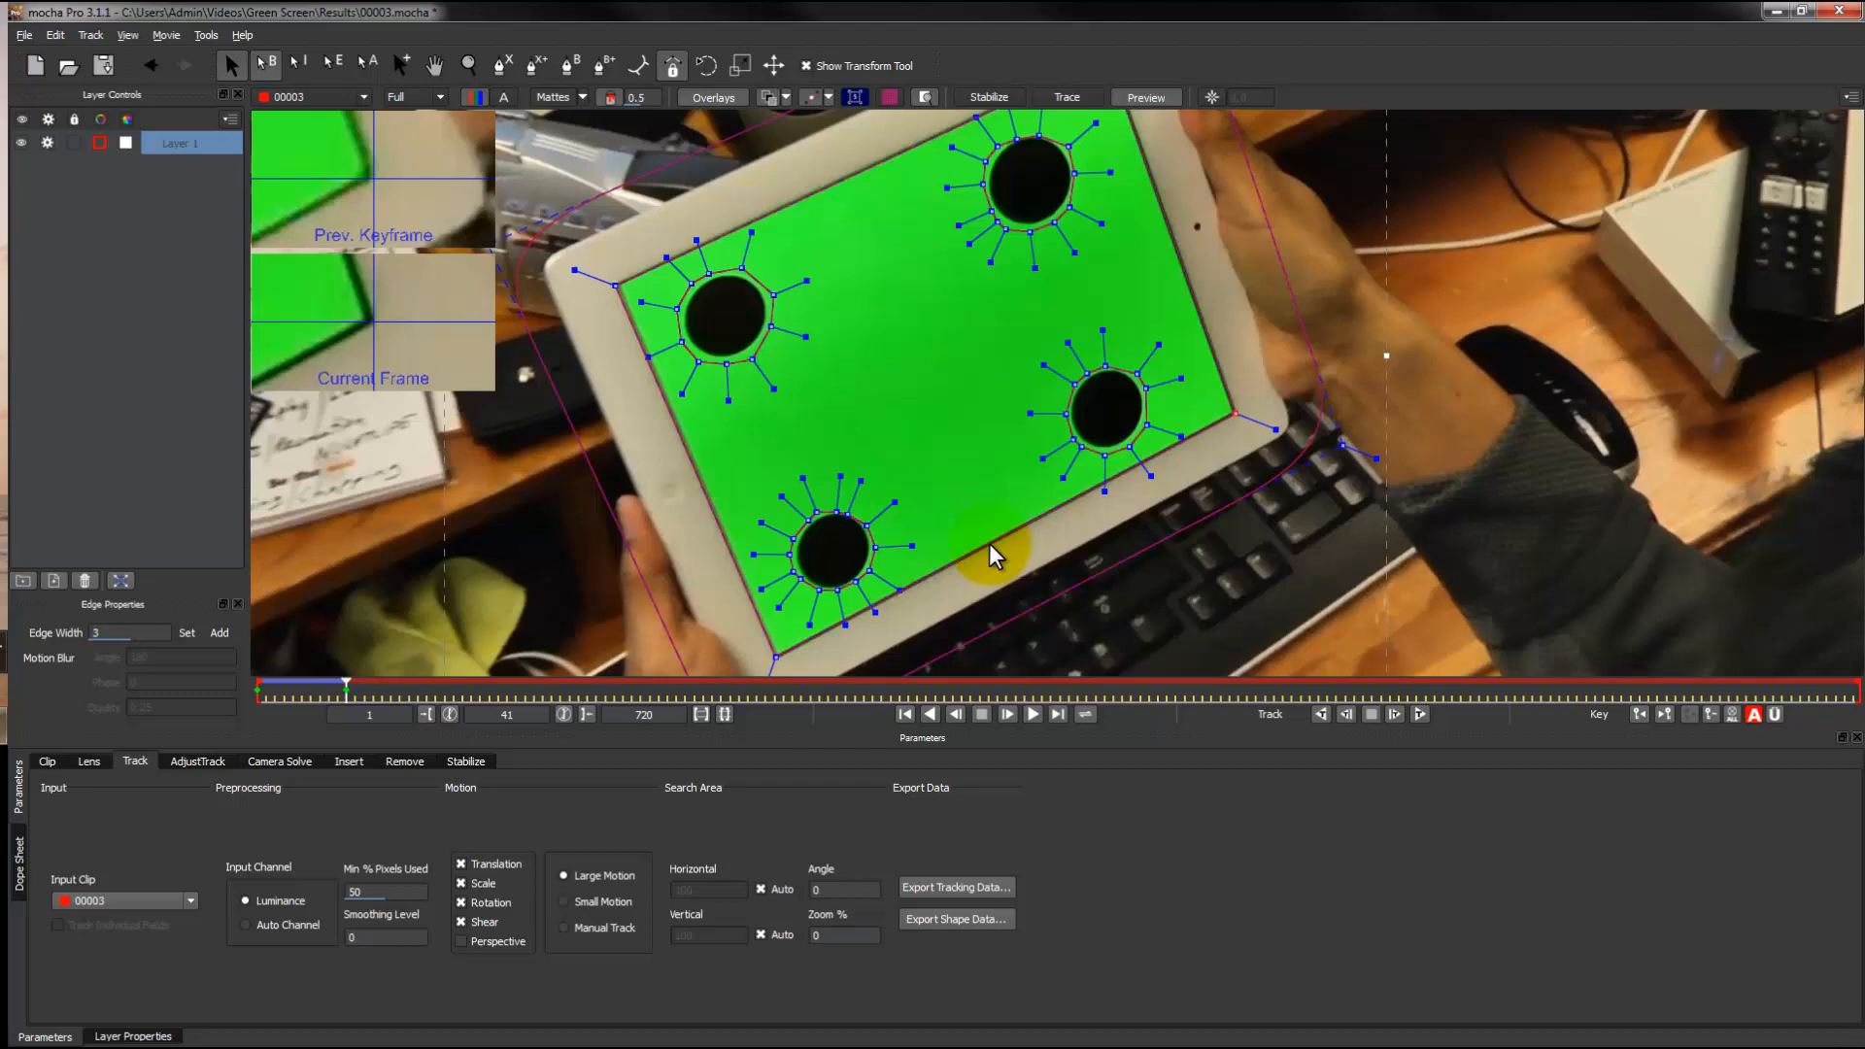
click(1395, 715)
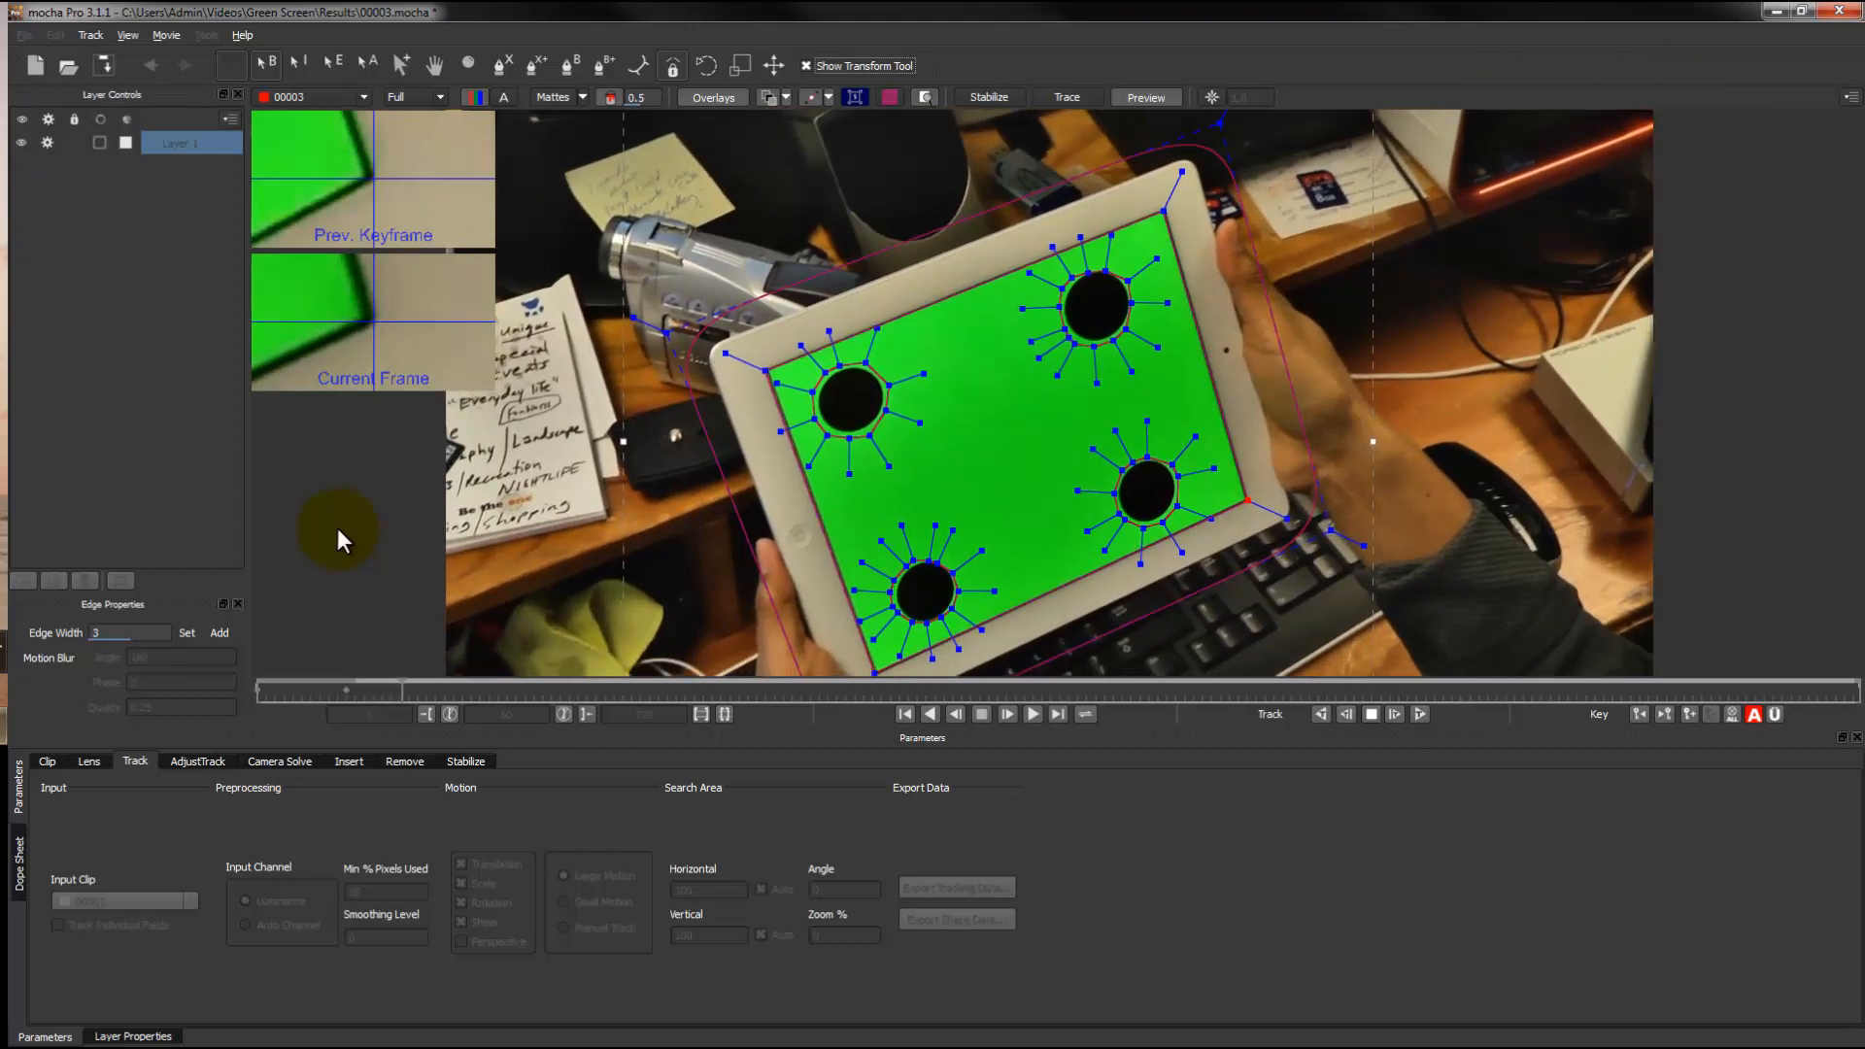
click(1034, 715)
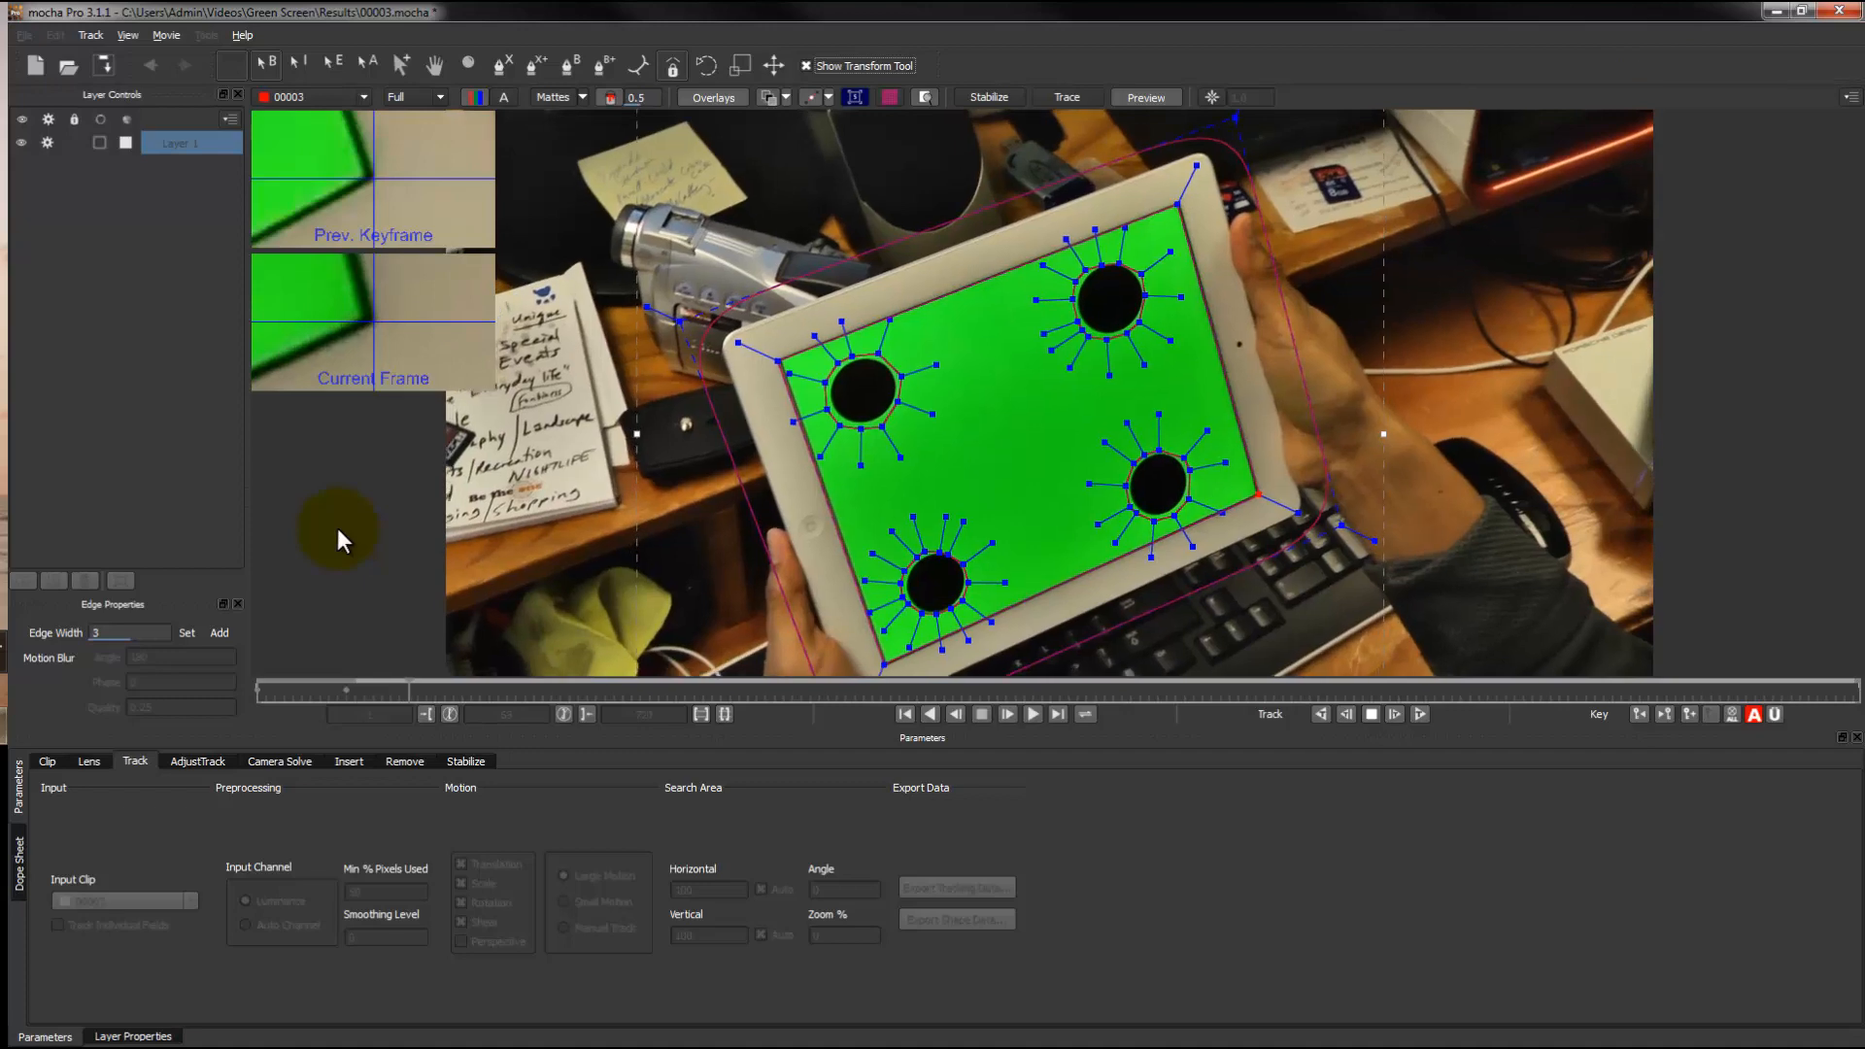
click(1034, 715)
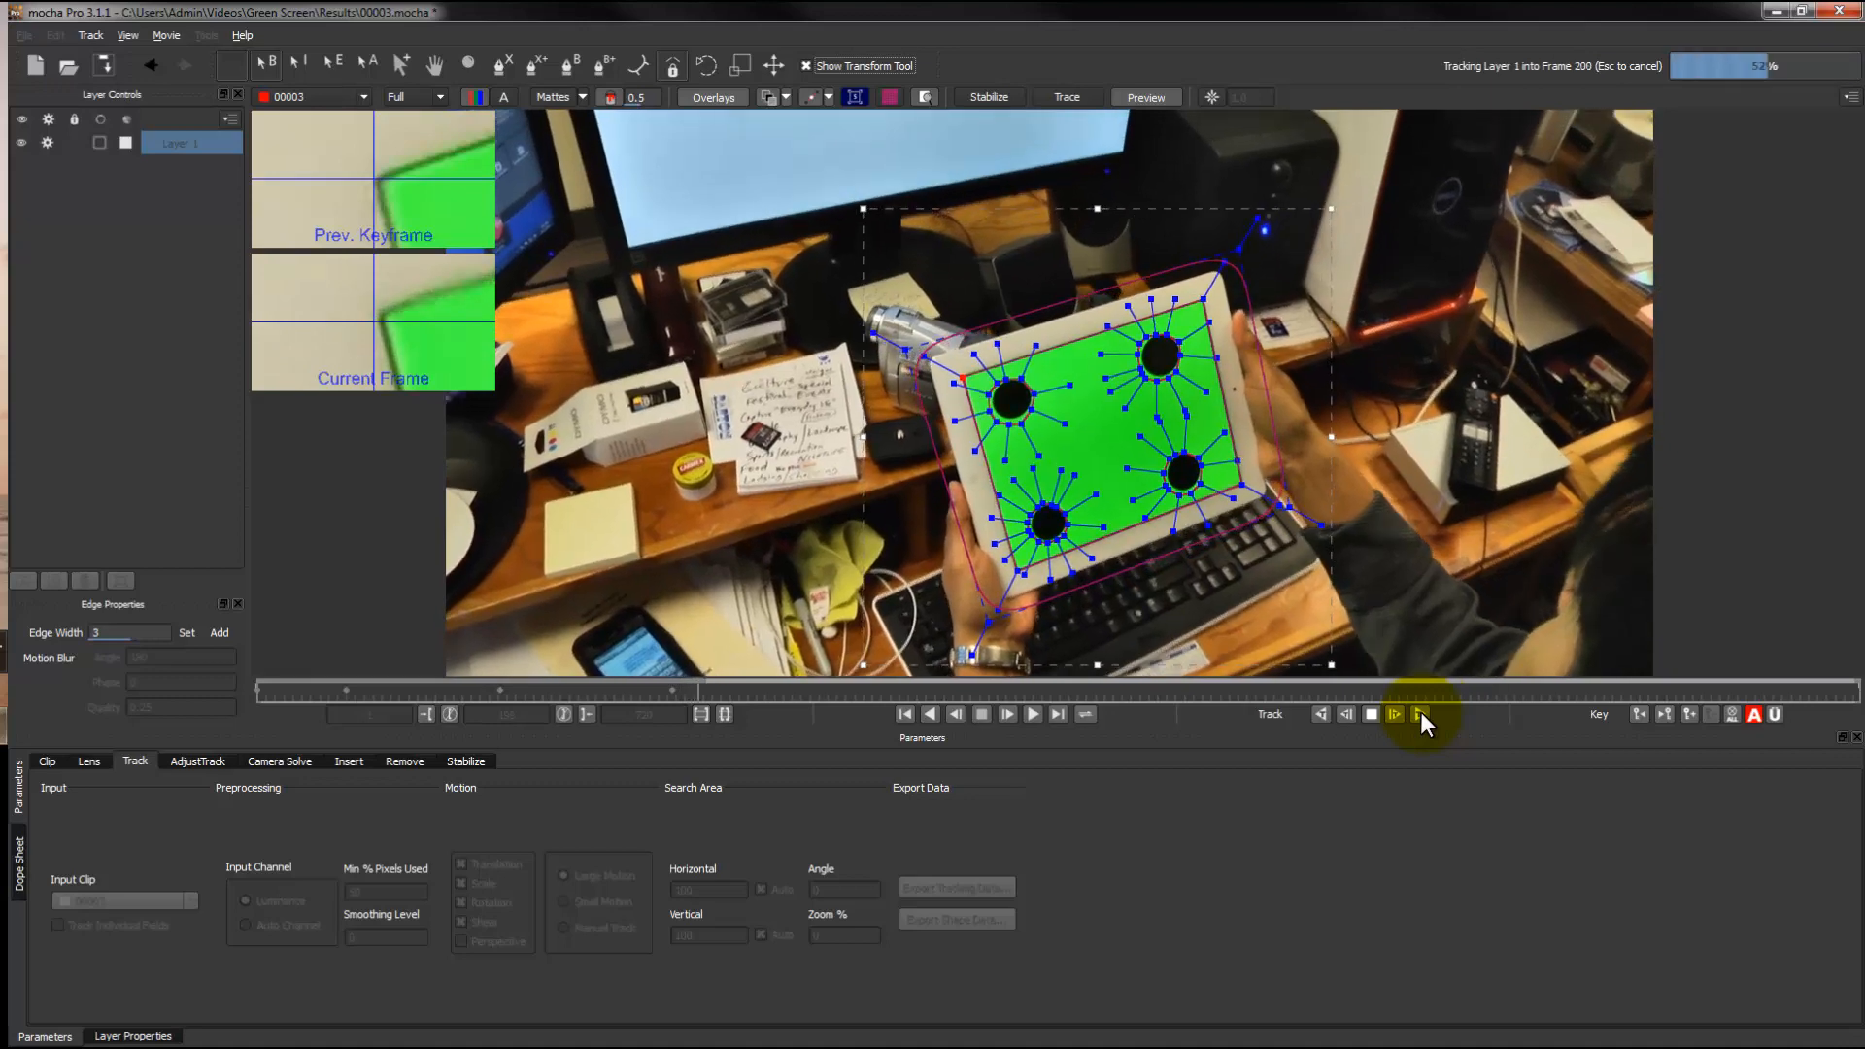
Step: Continue tracking to the last frame, pulling the shape's corners back onto the screen edges
click(1418, 715)
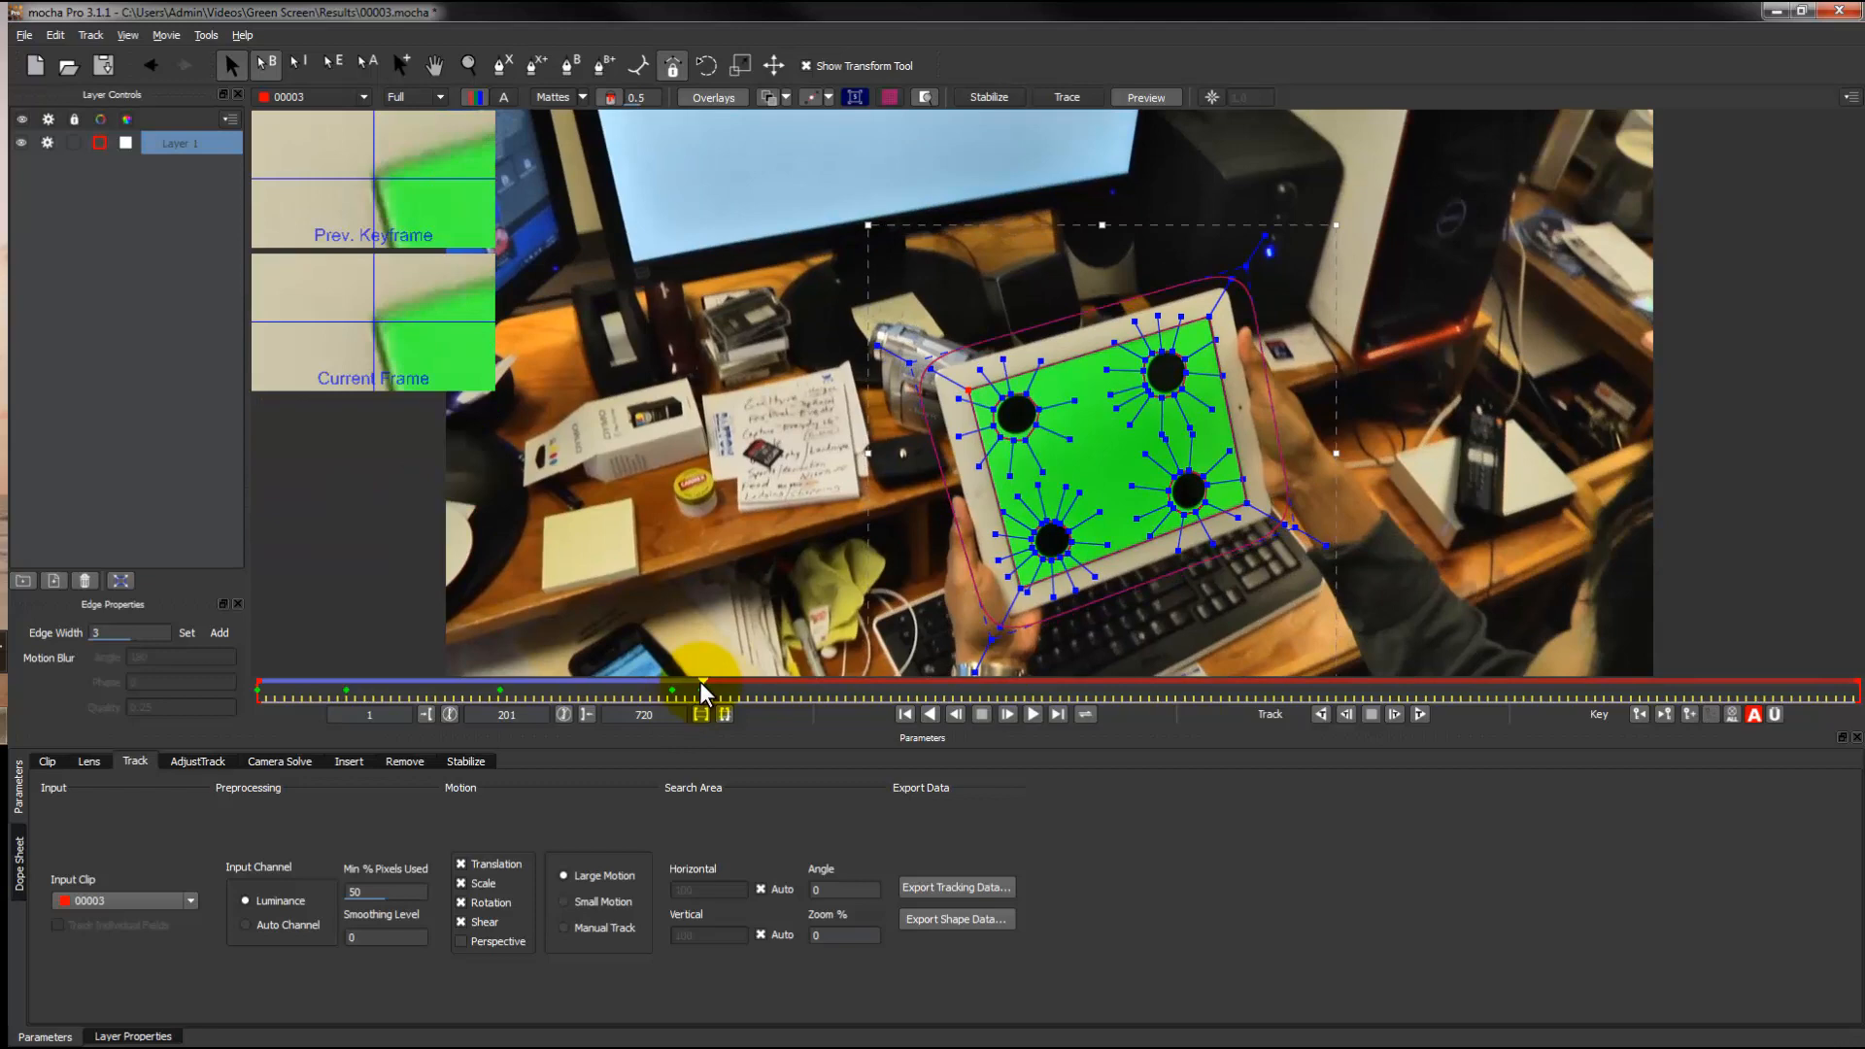
click(1418, 715)
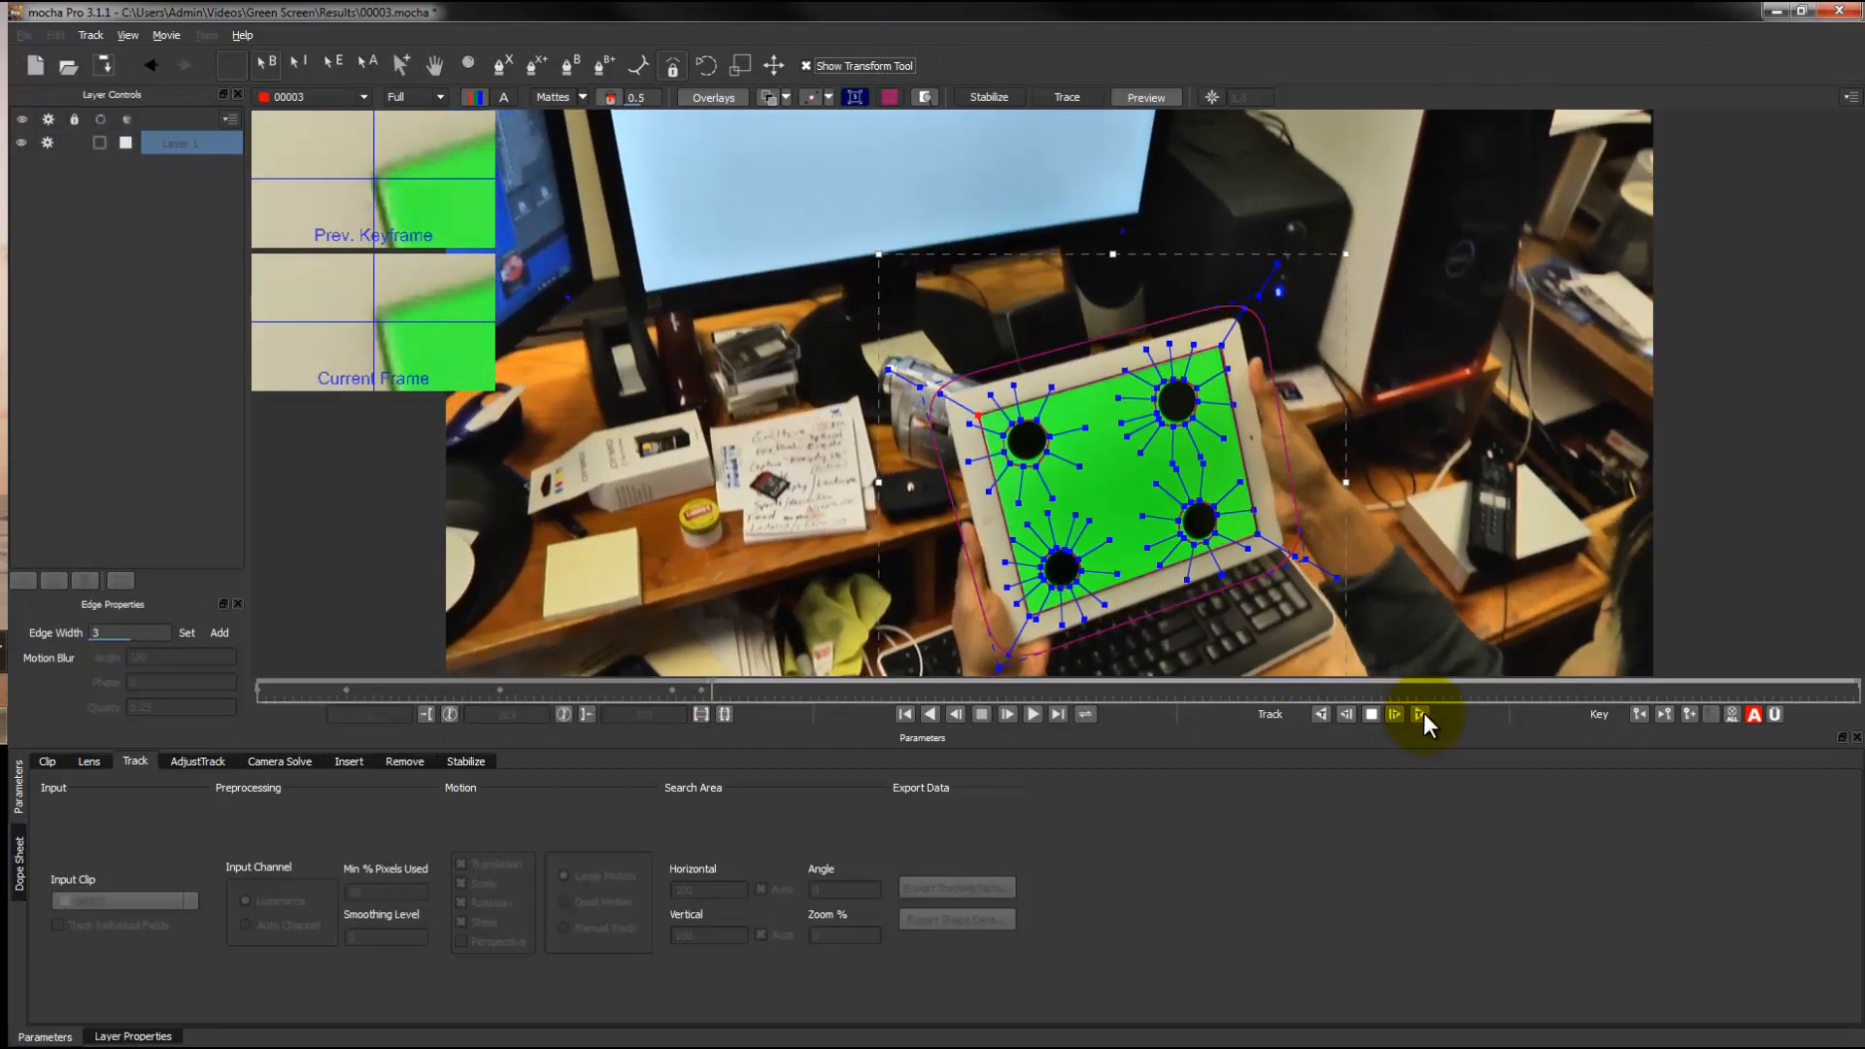
click(1421, 715)
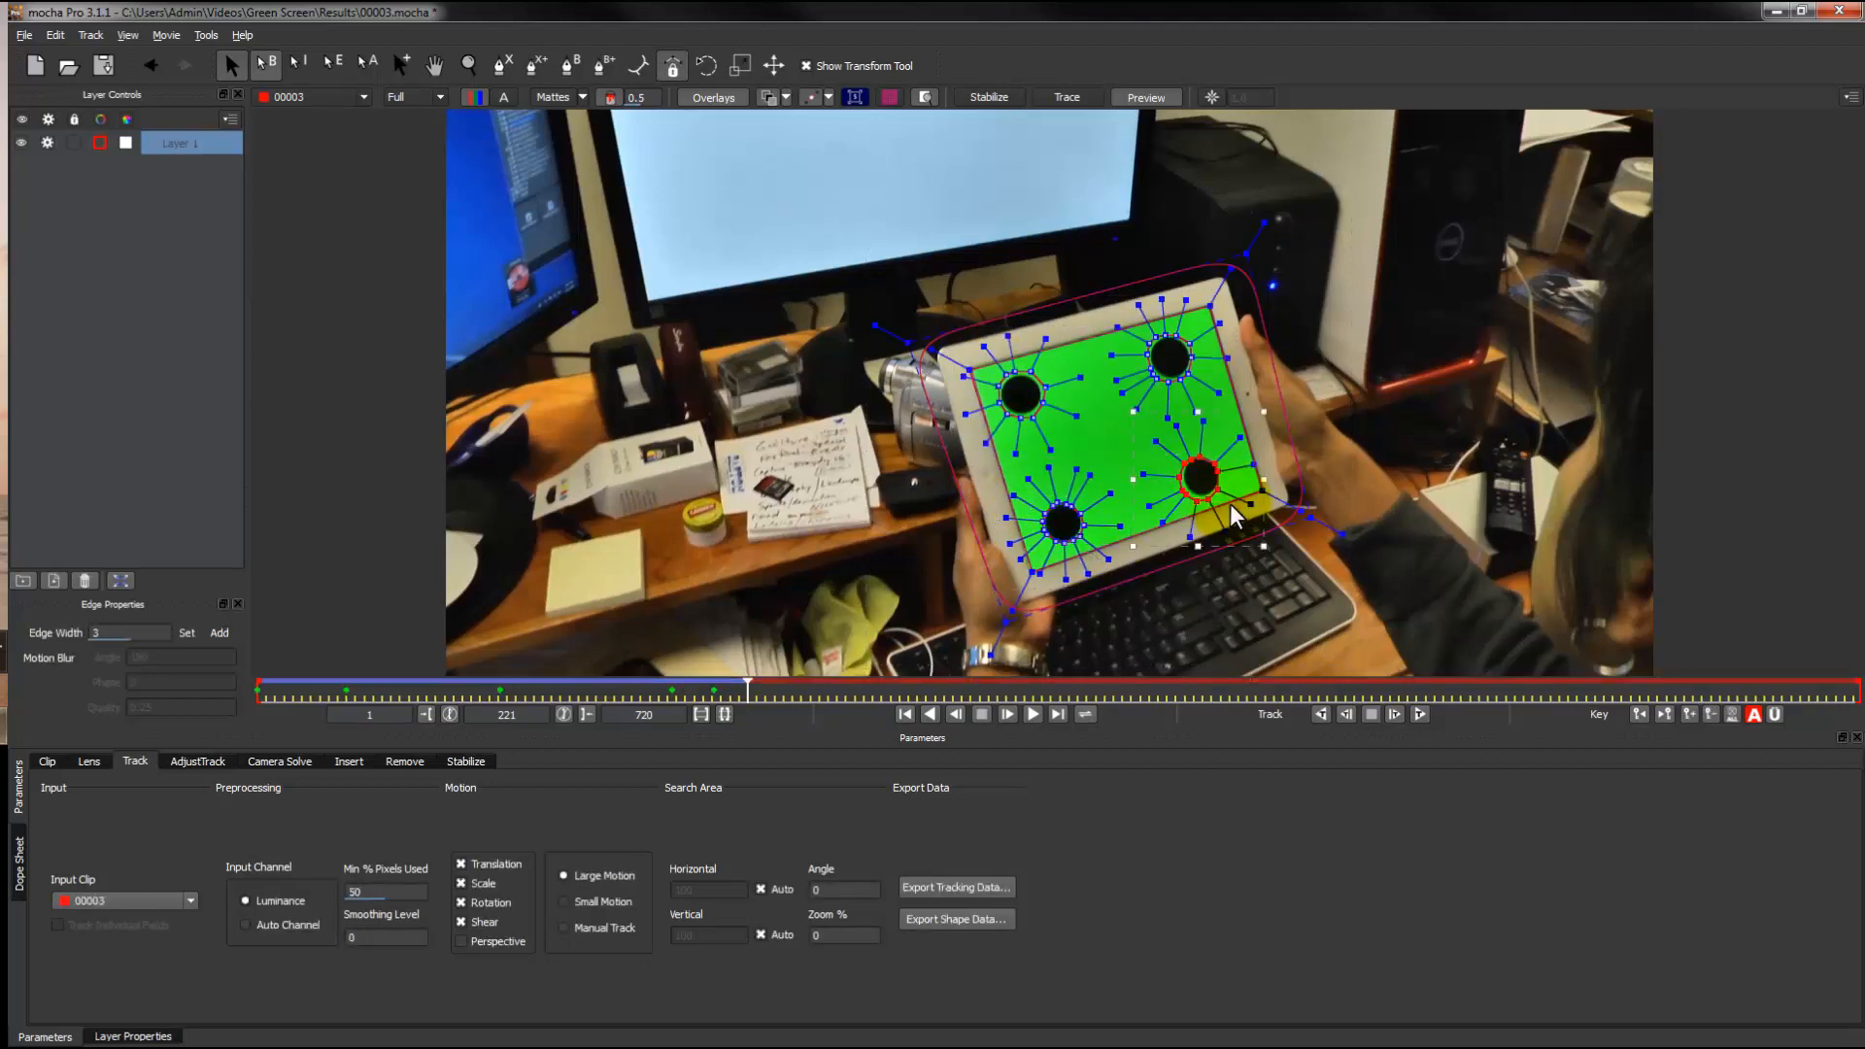
click(1395, 715)
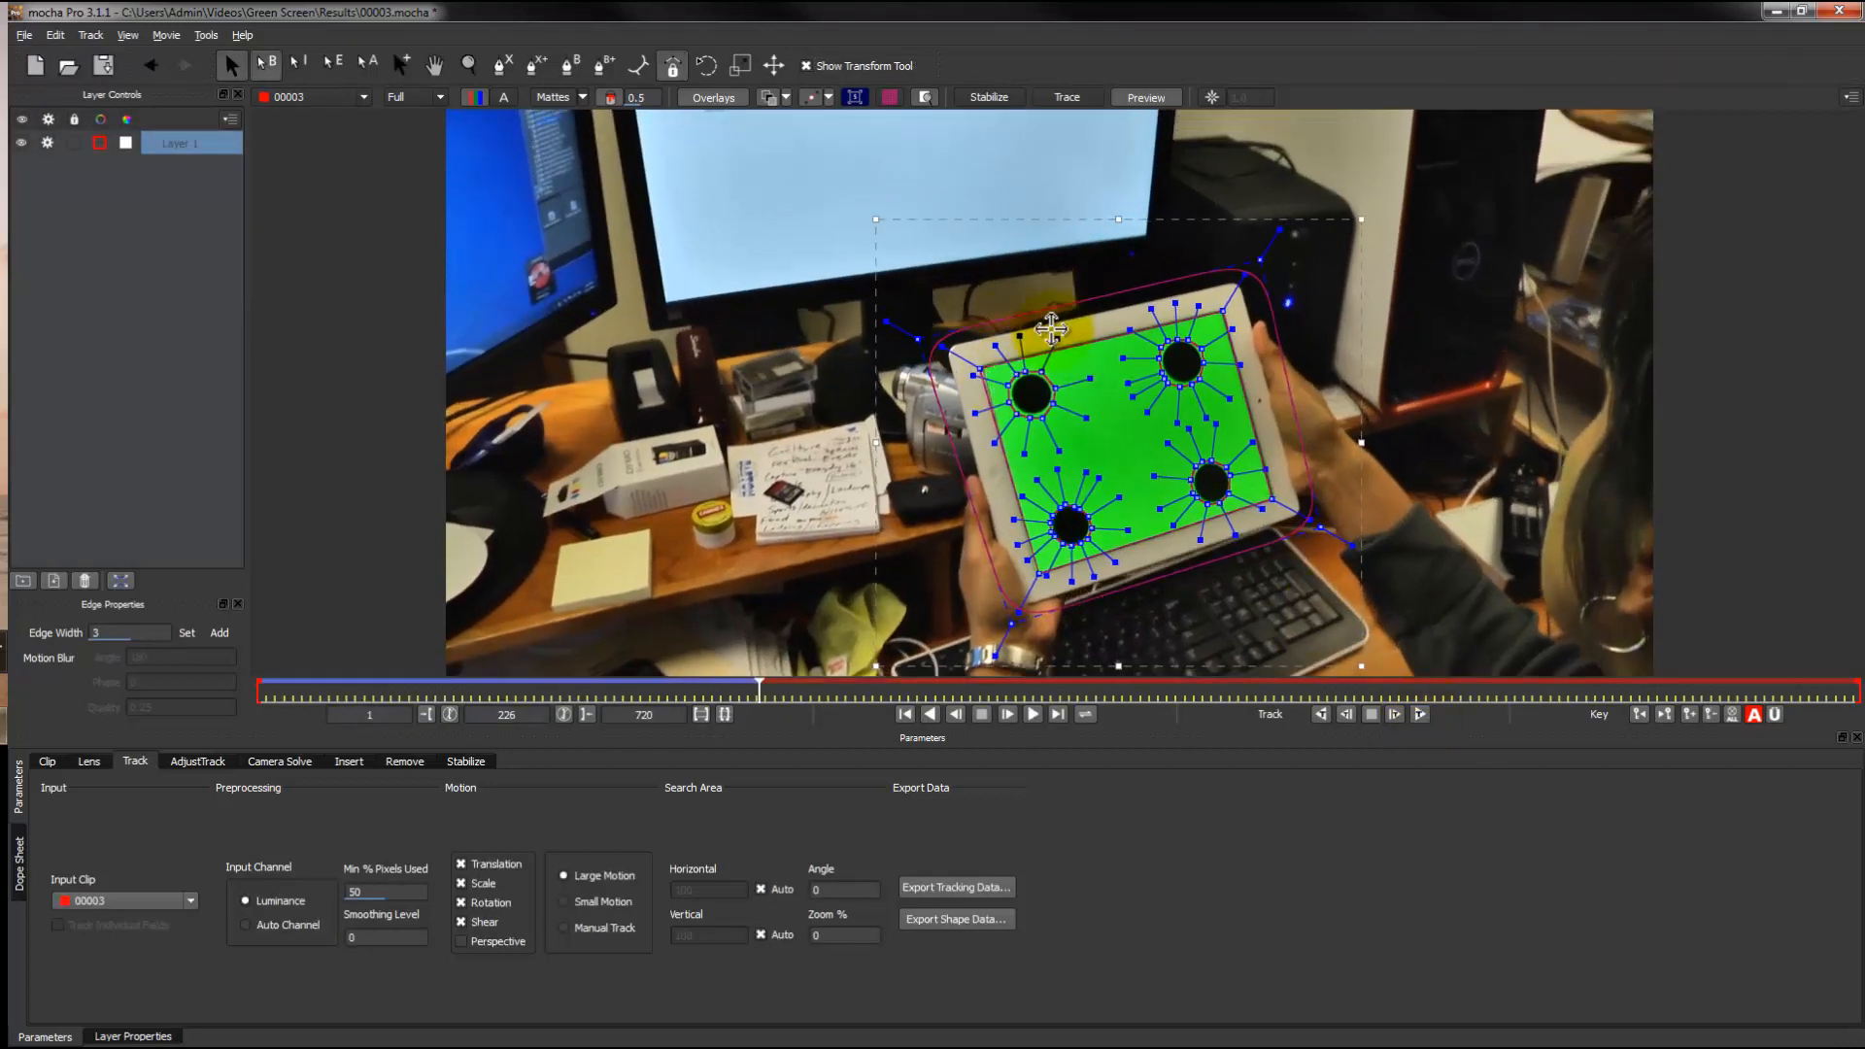
drag(760, 688, 733, 688)
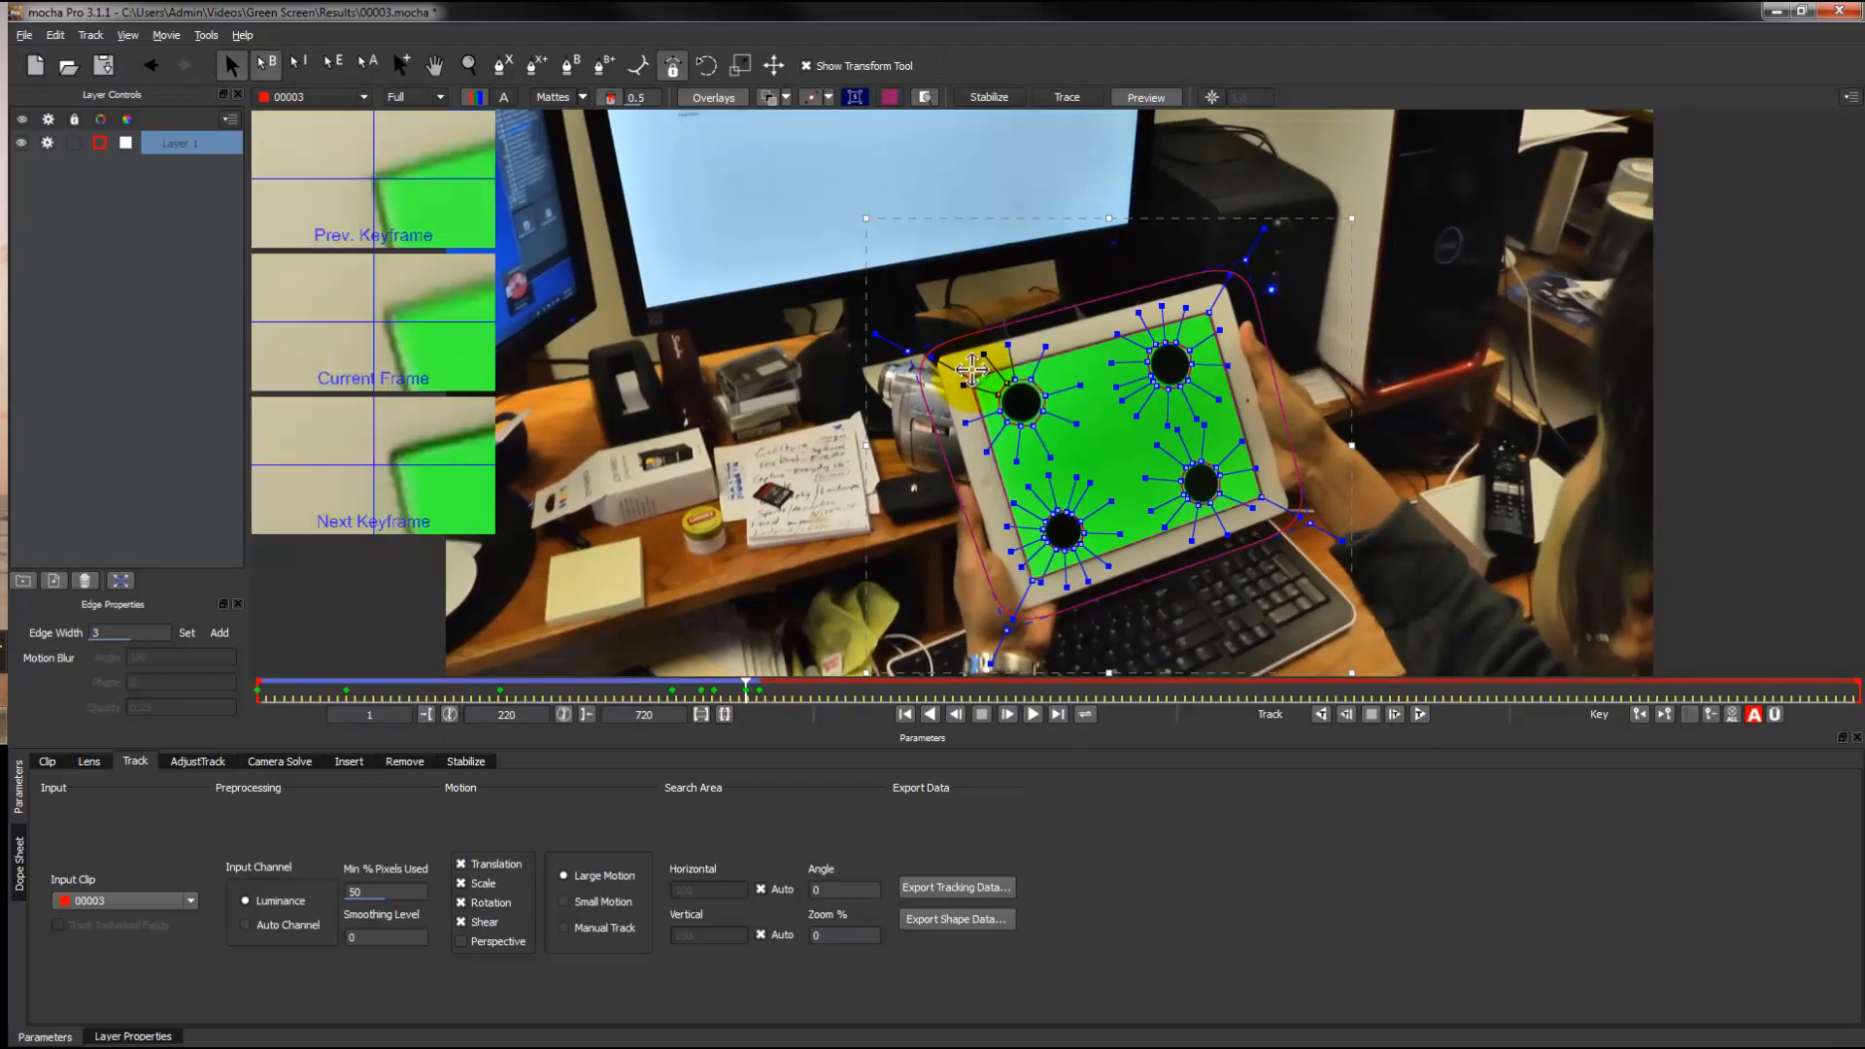
click(1395, 715)
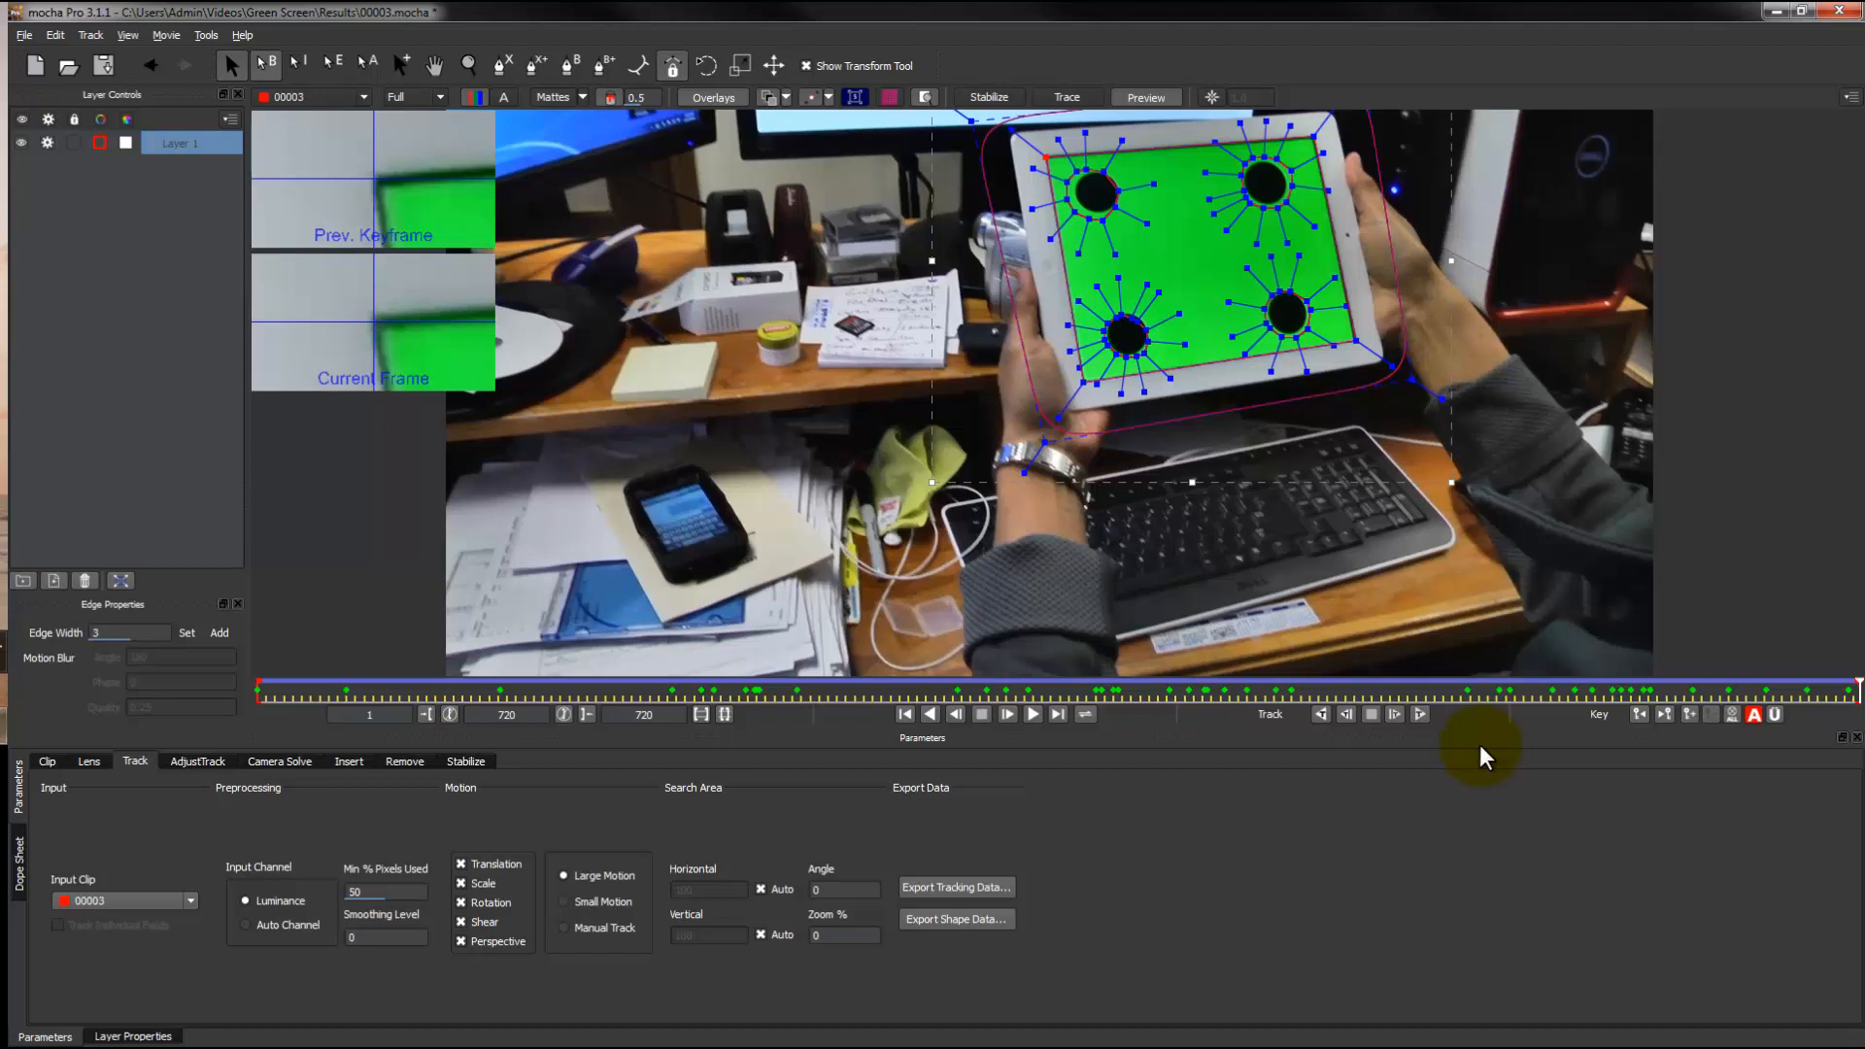
Step: Export the tracking data as After Effects Corner Pin and copy it to the clipboard
click(956, 886)
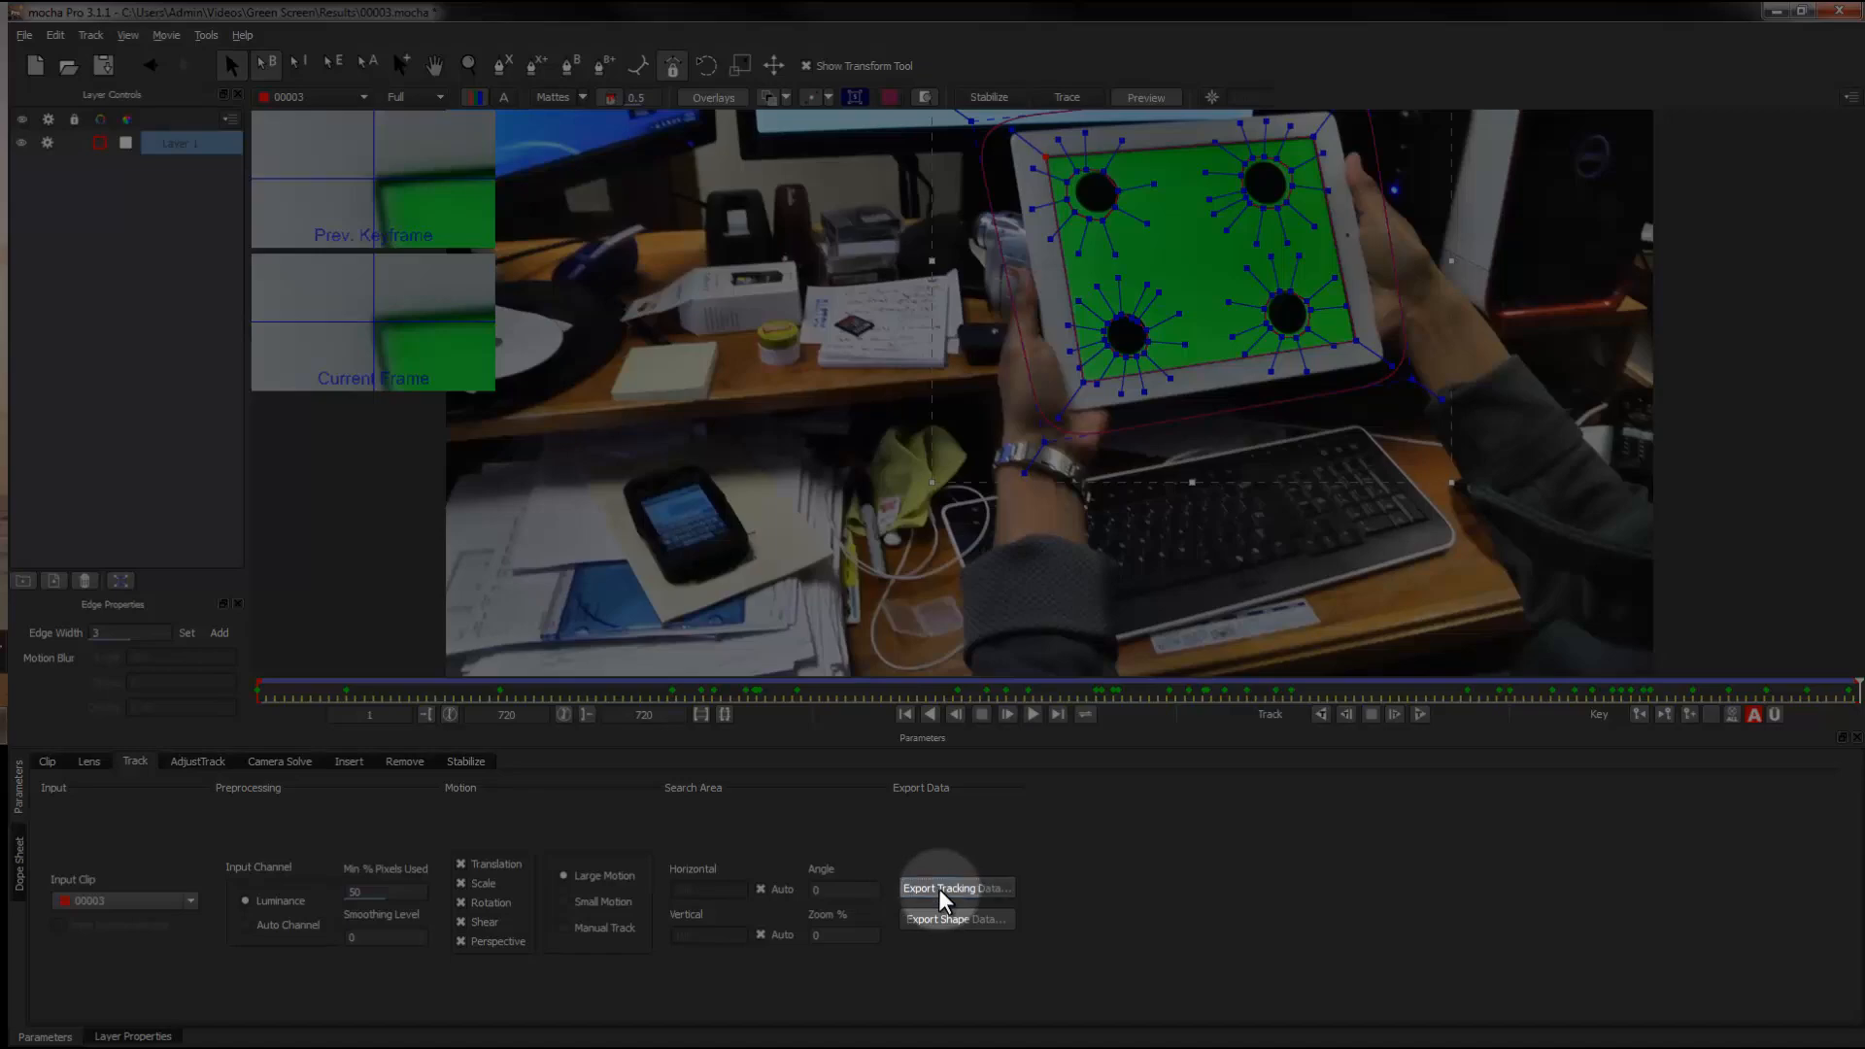
click(956, 888)
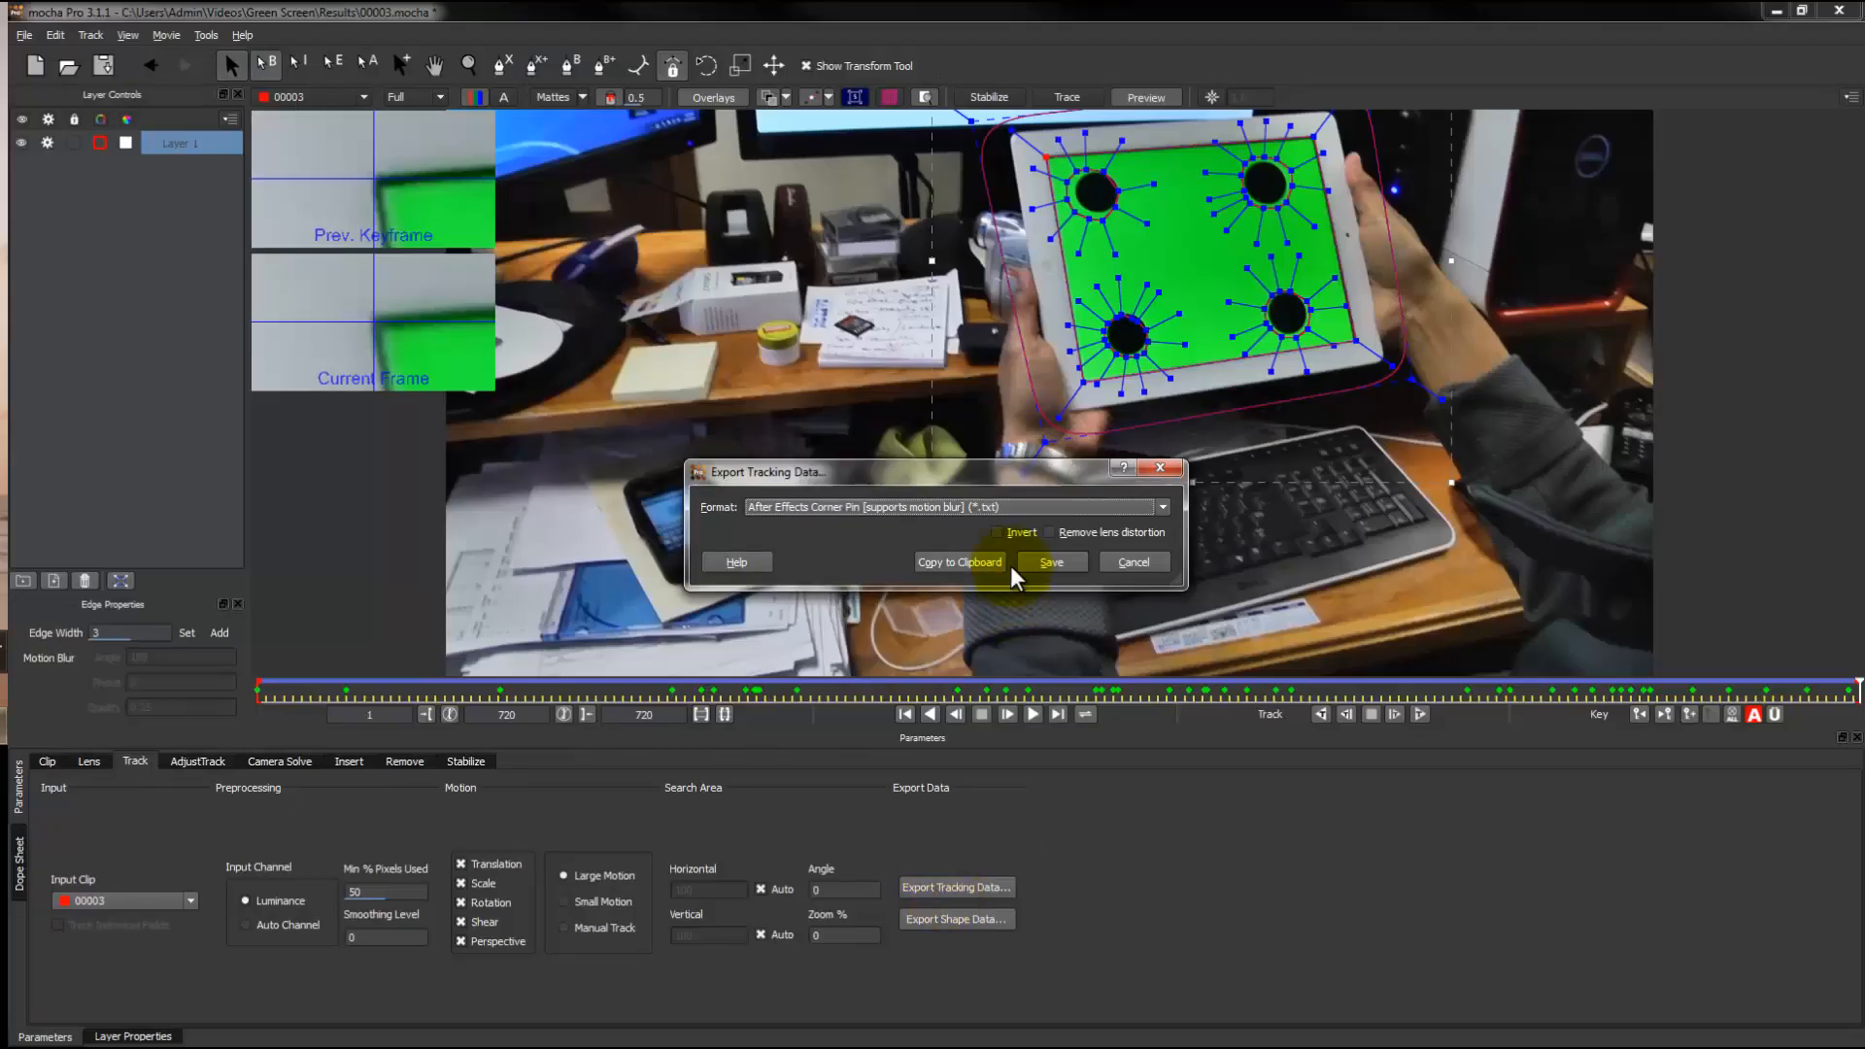
click(1162, 507)
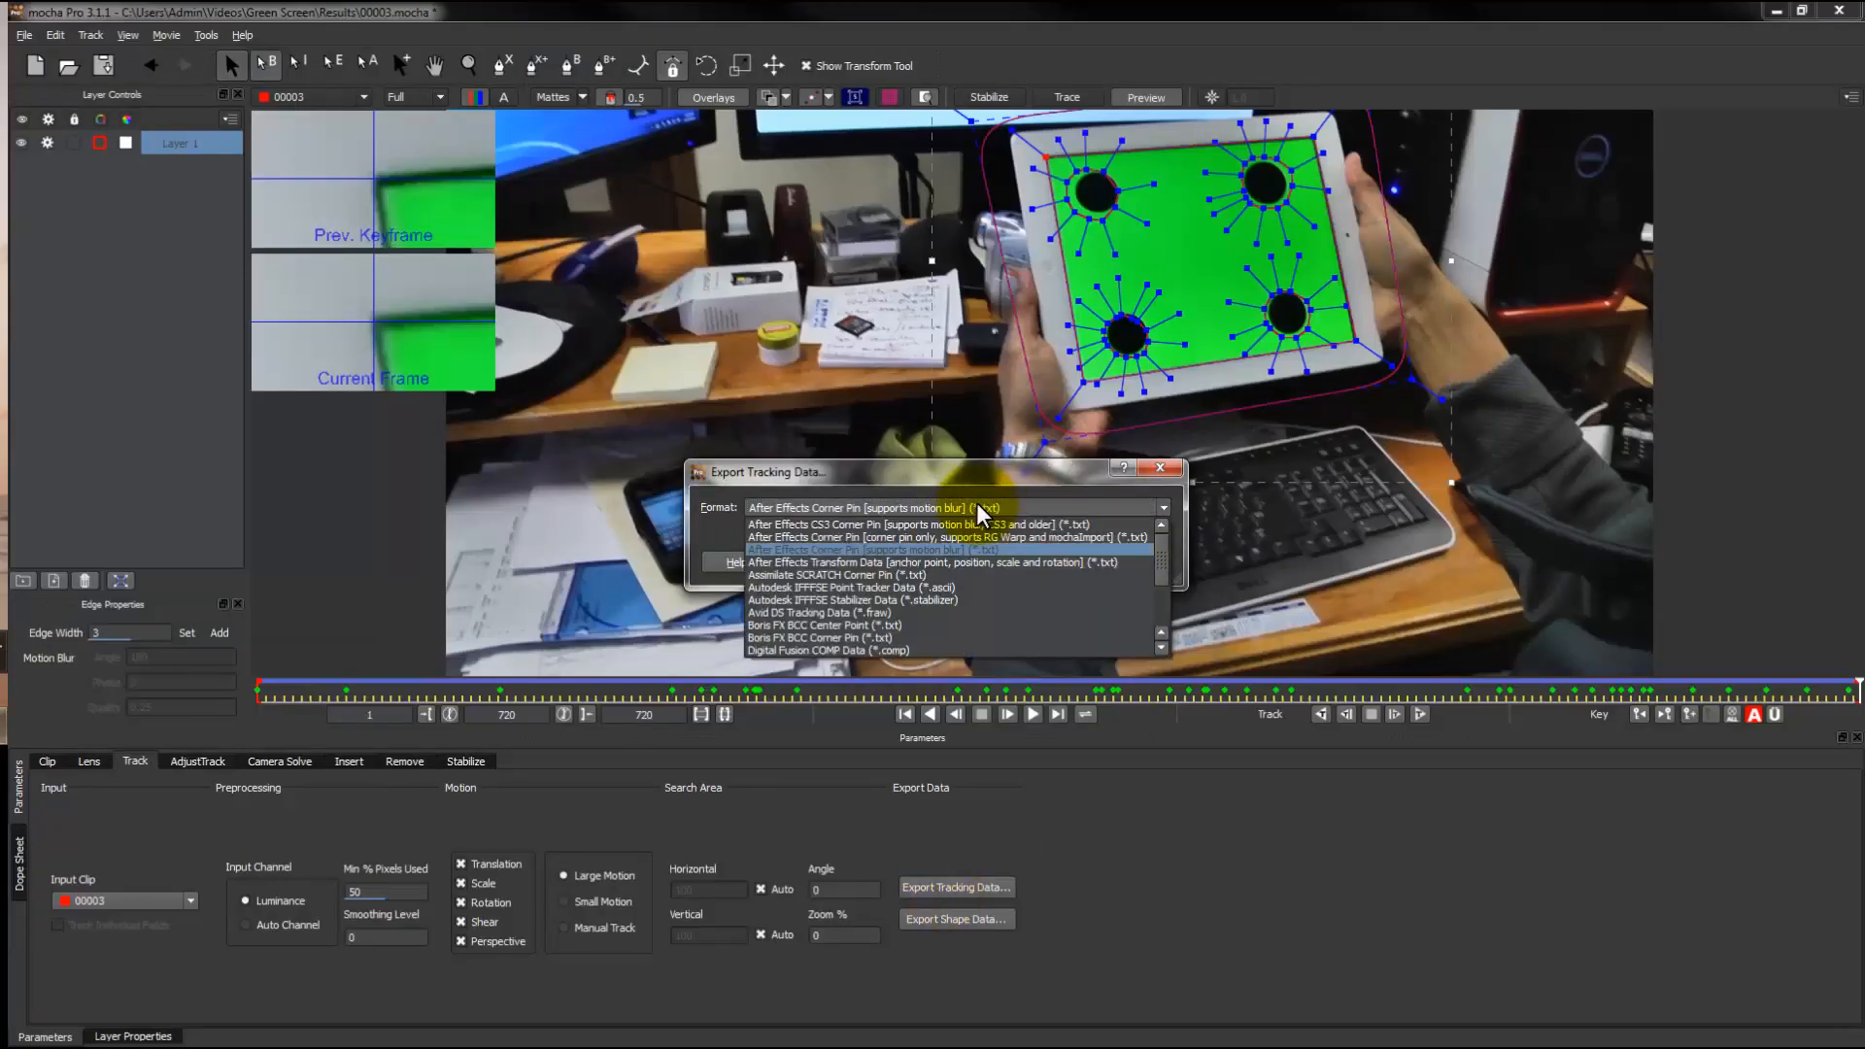
click(890, 509)
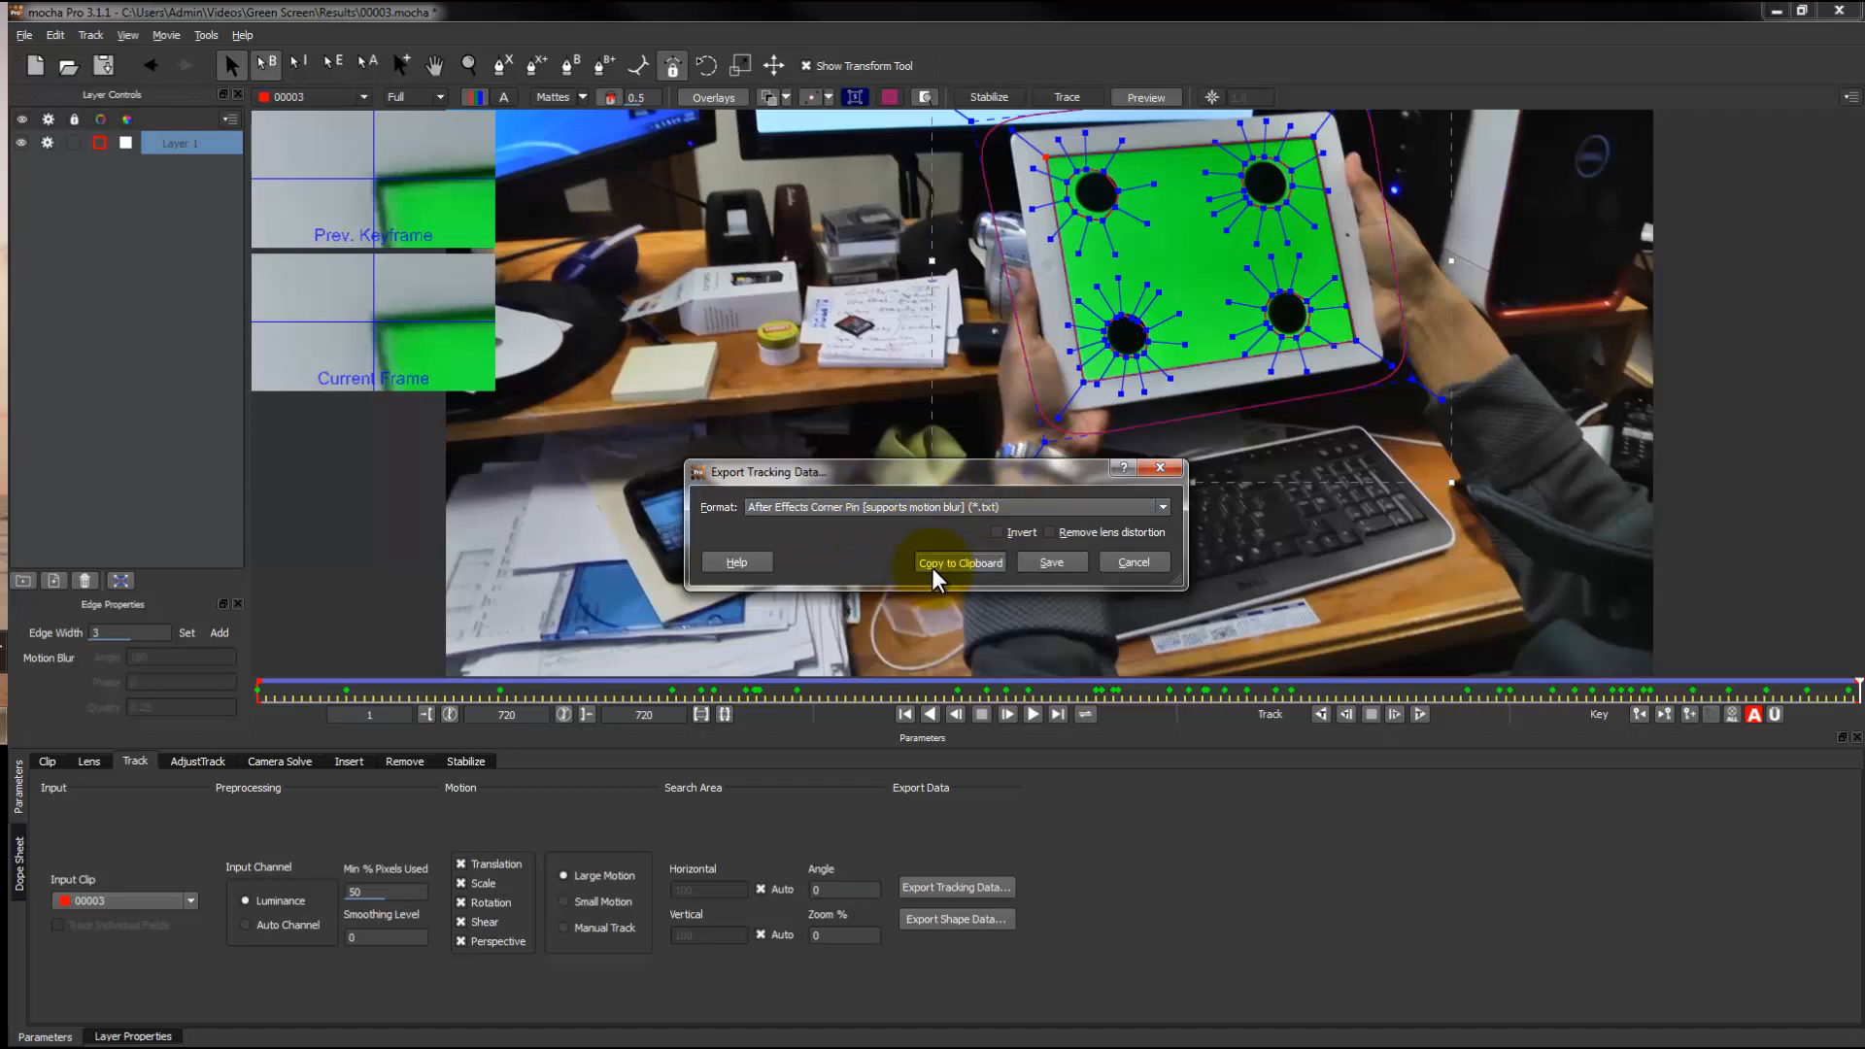
click(960, 562)
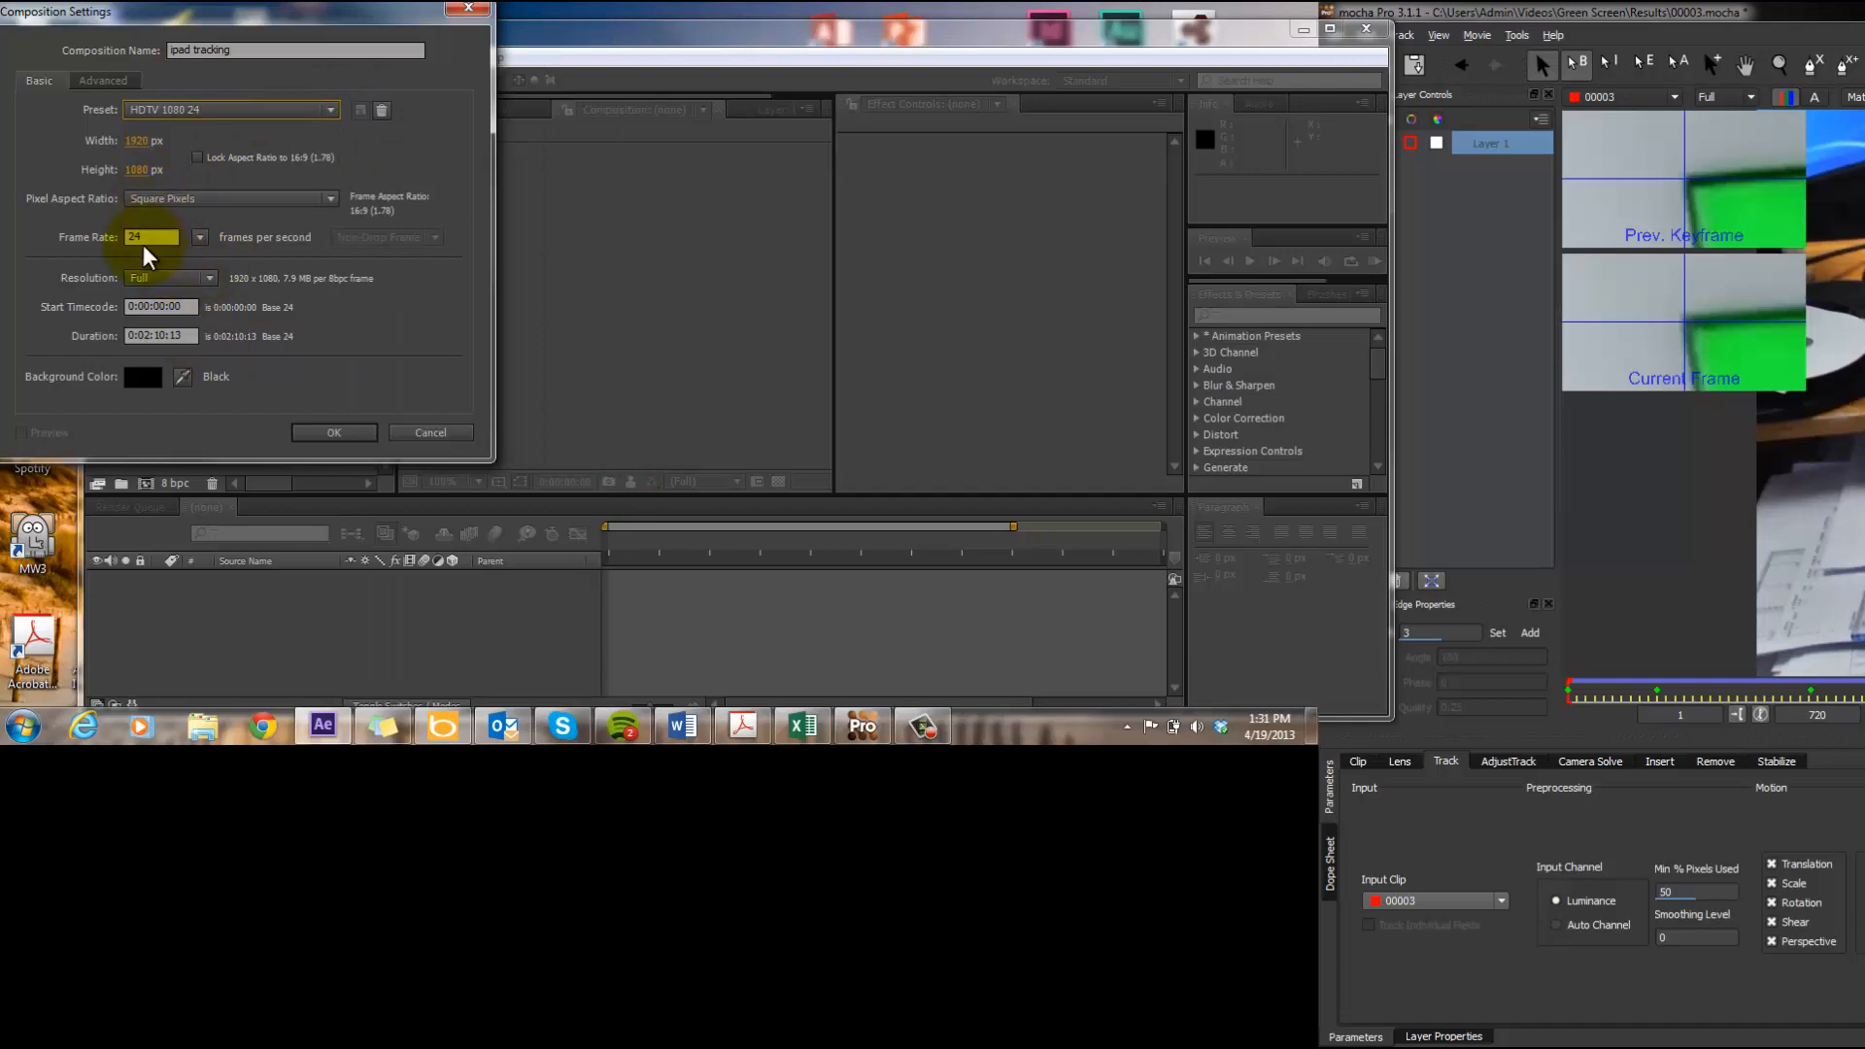
Step: Confirm the ipad tracking composition settings and import the 00003.MTS green-screen clip
click(334, 431)
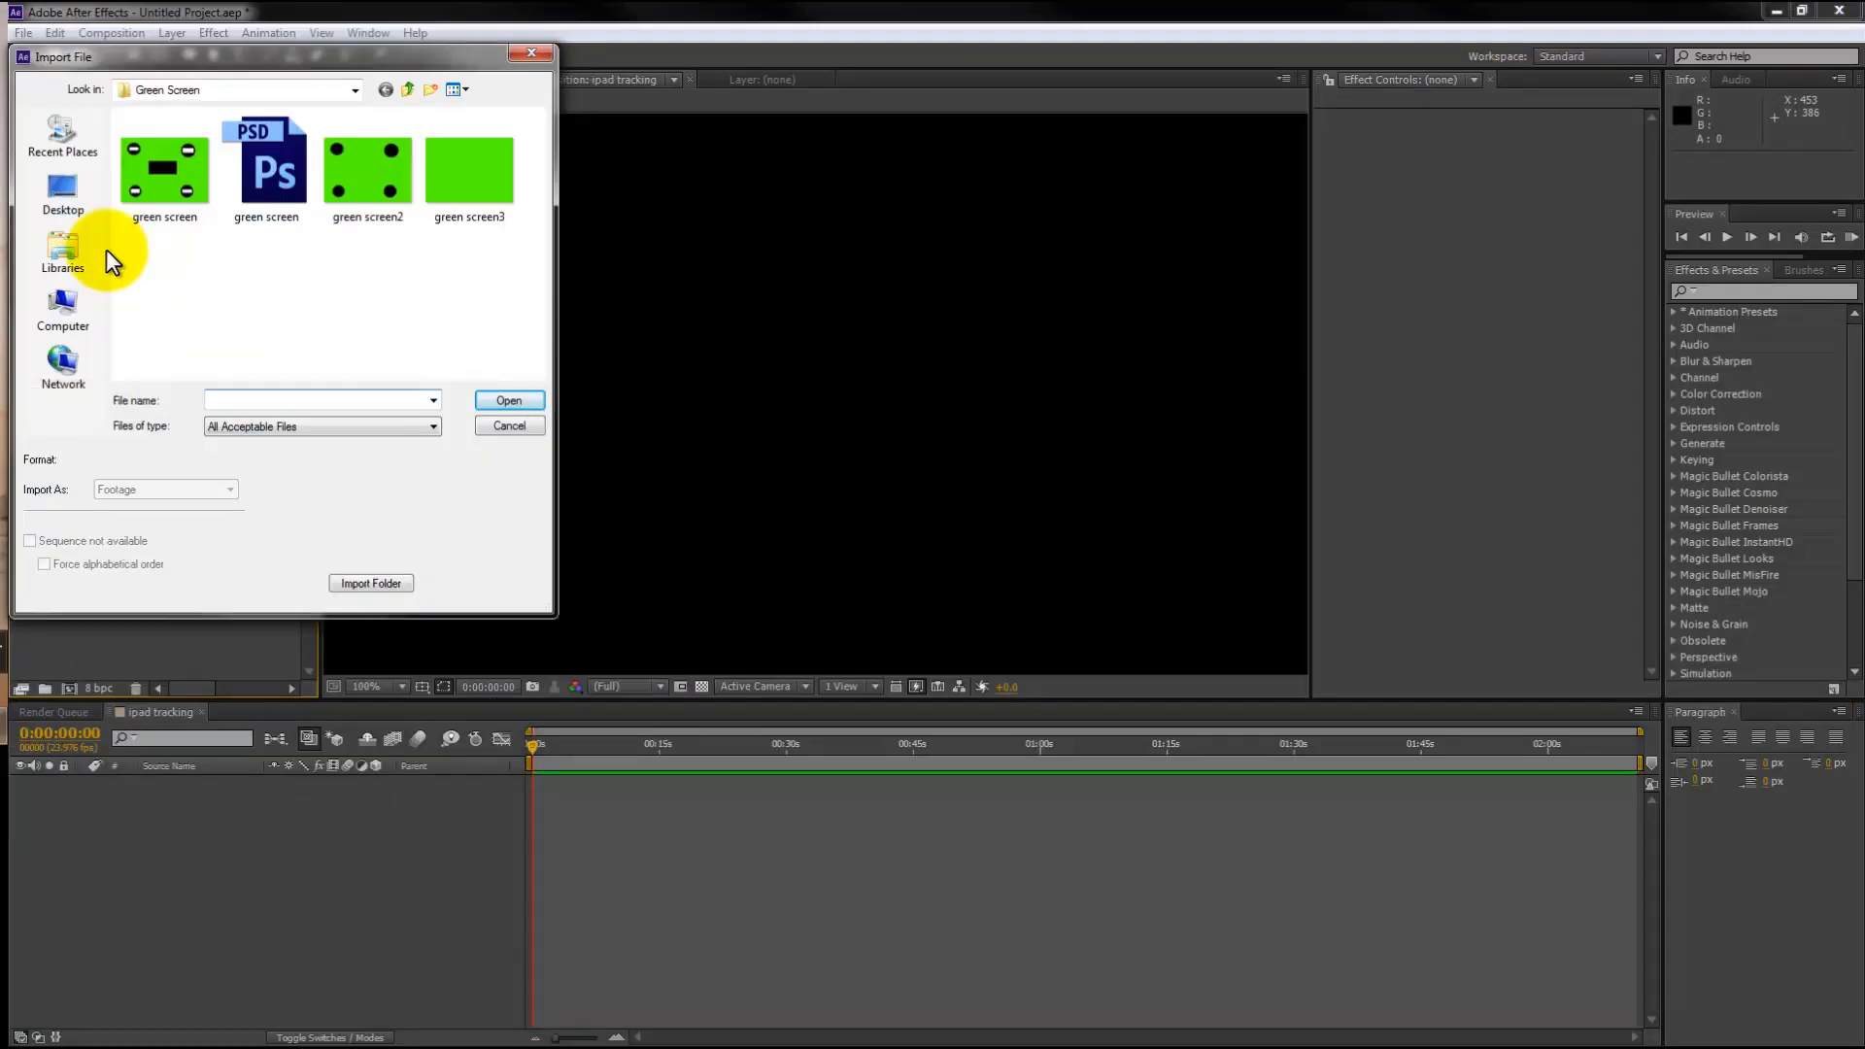
click(408, 90)
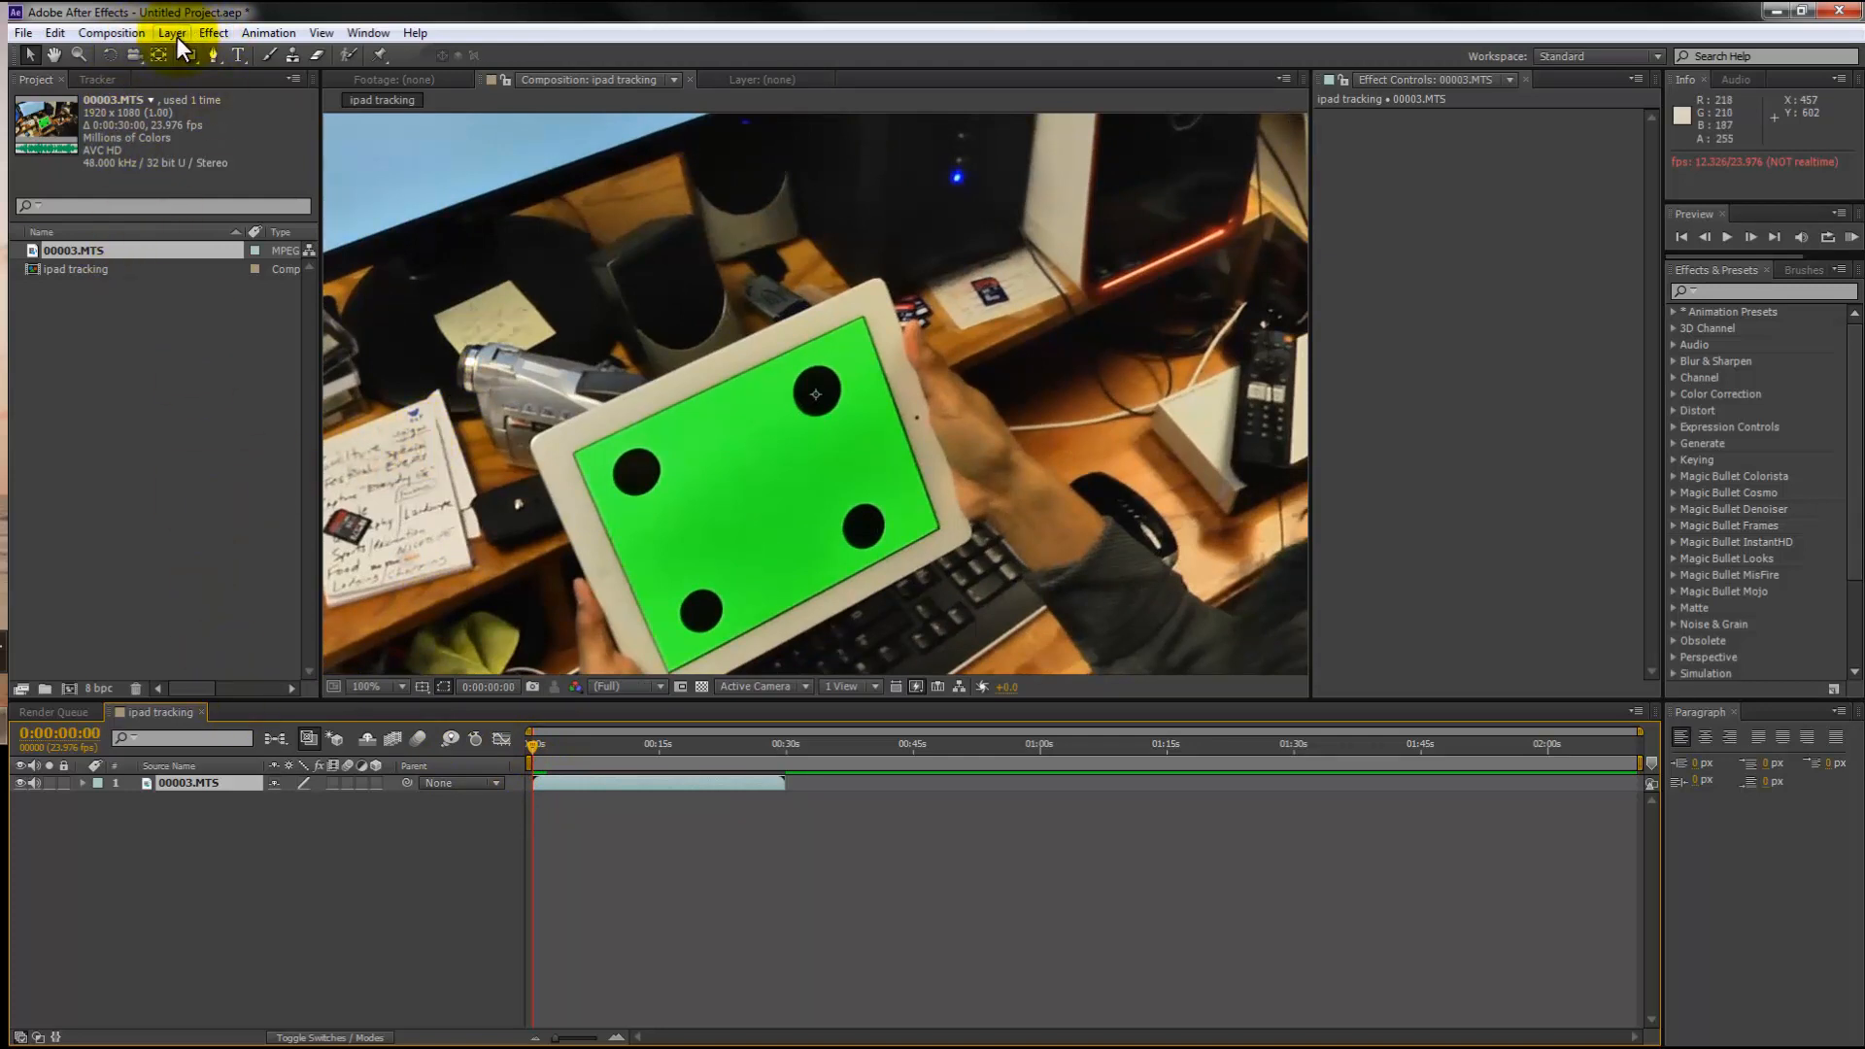
Step: Import the Jellyfish picture from Sample Pictures and place it above 00003.MTS
click(173, 31)
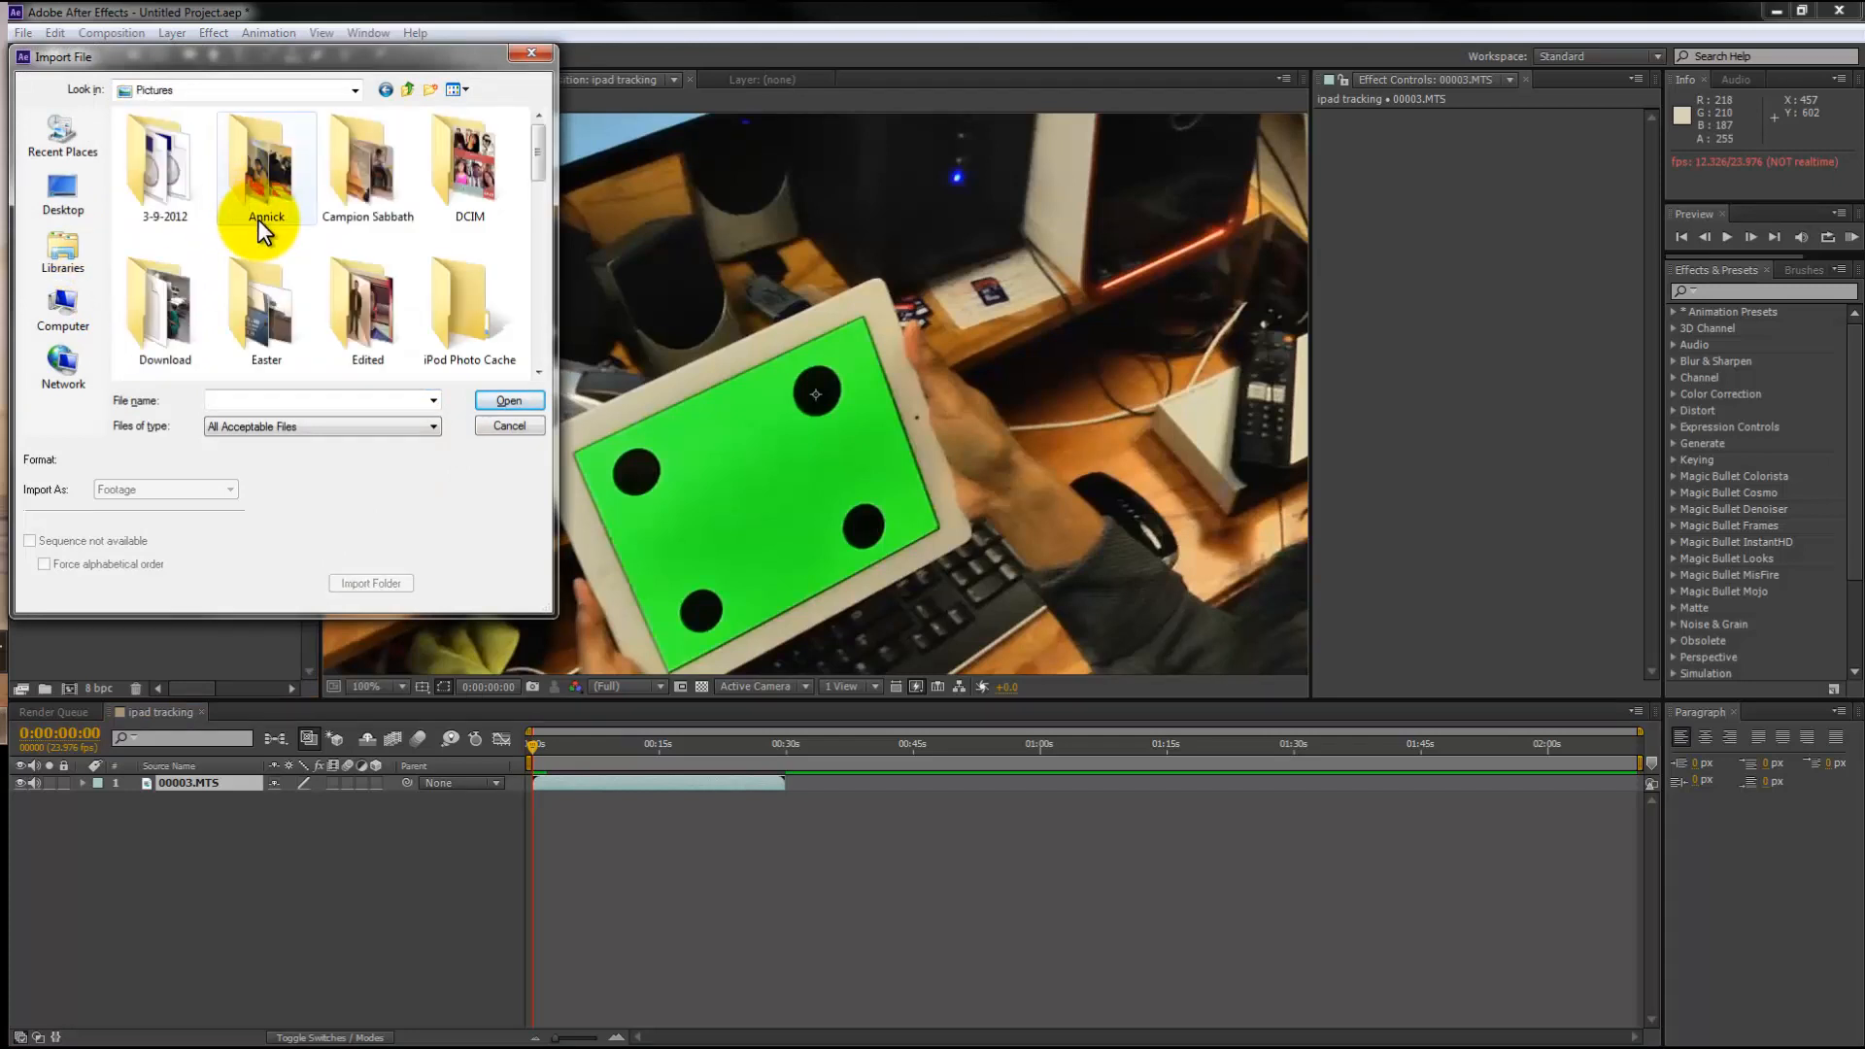
scroll(down, 3)
text(3d)
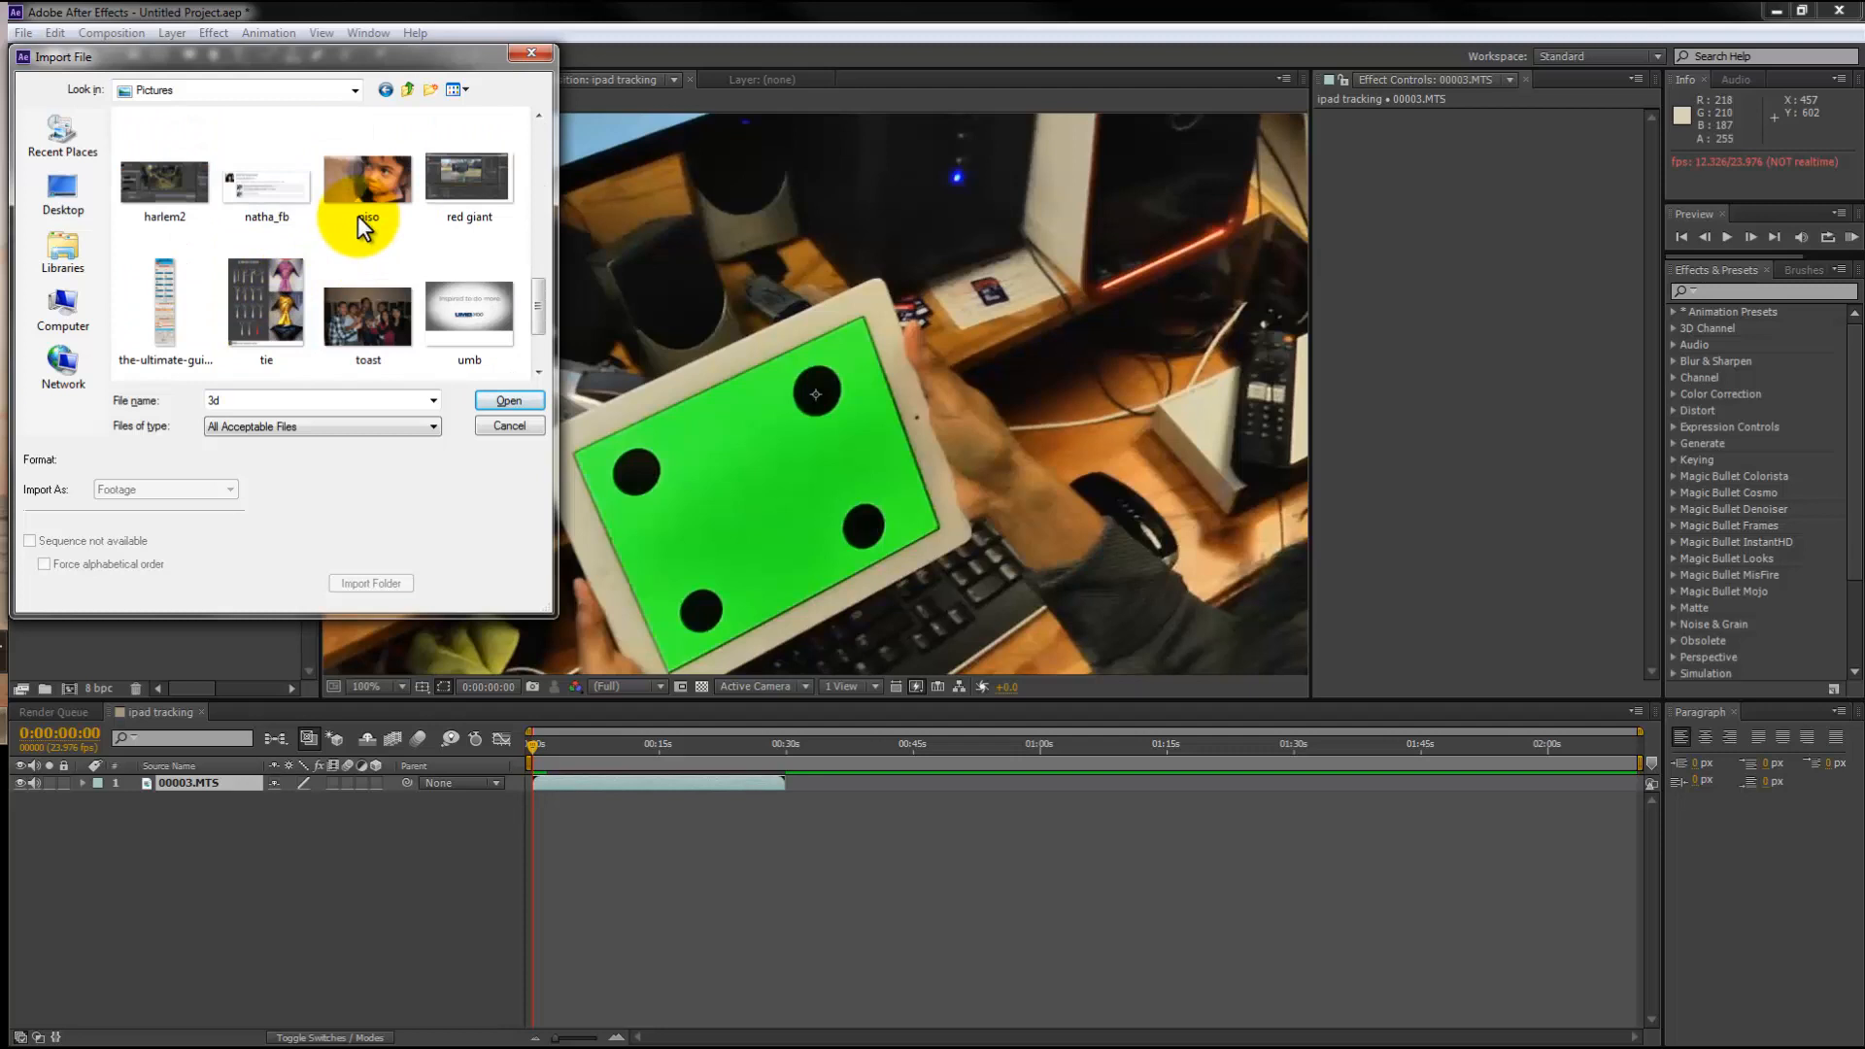
scroll(down, 3)
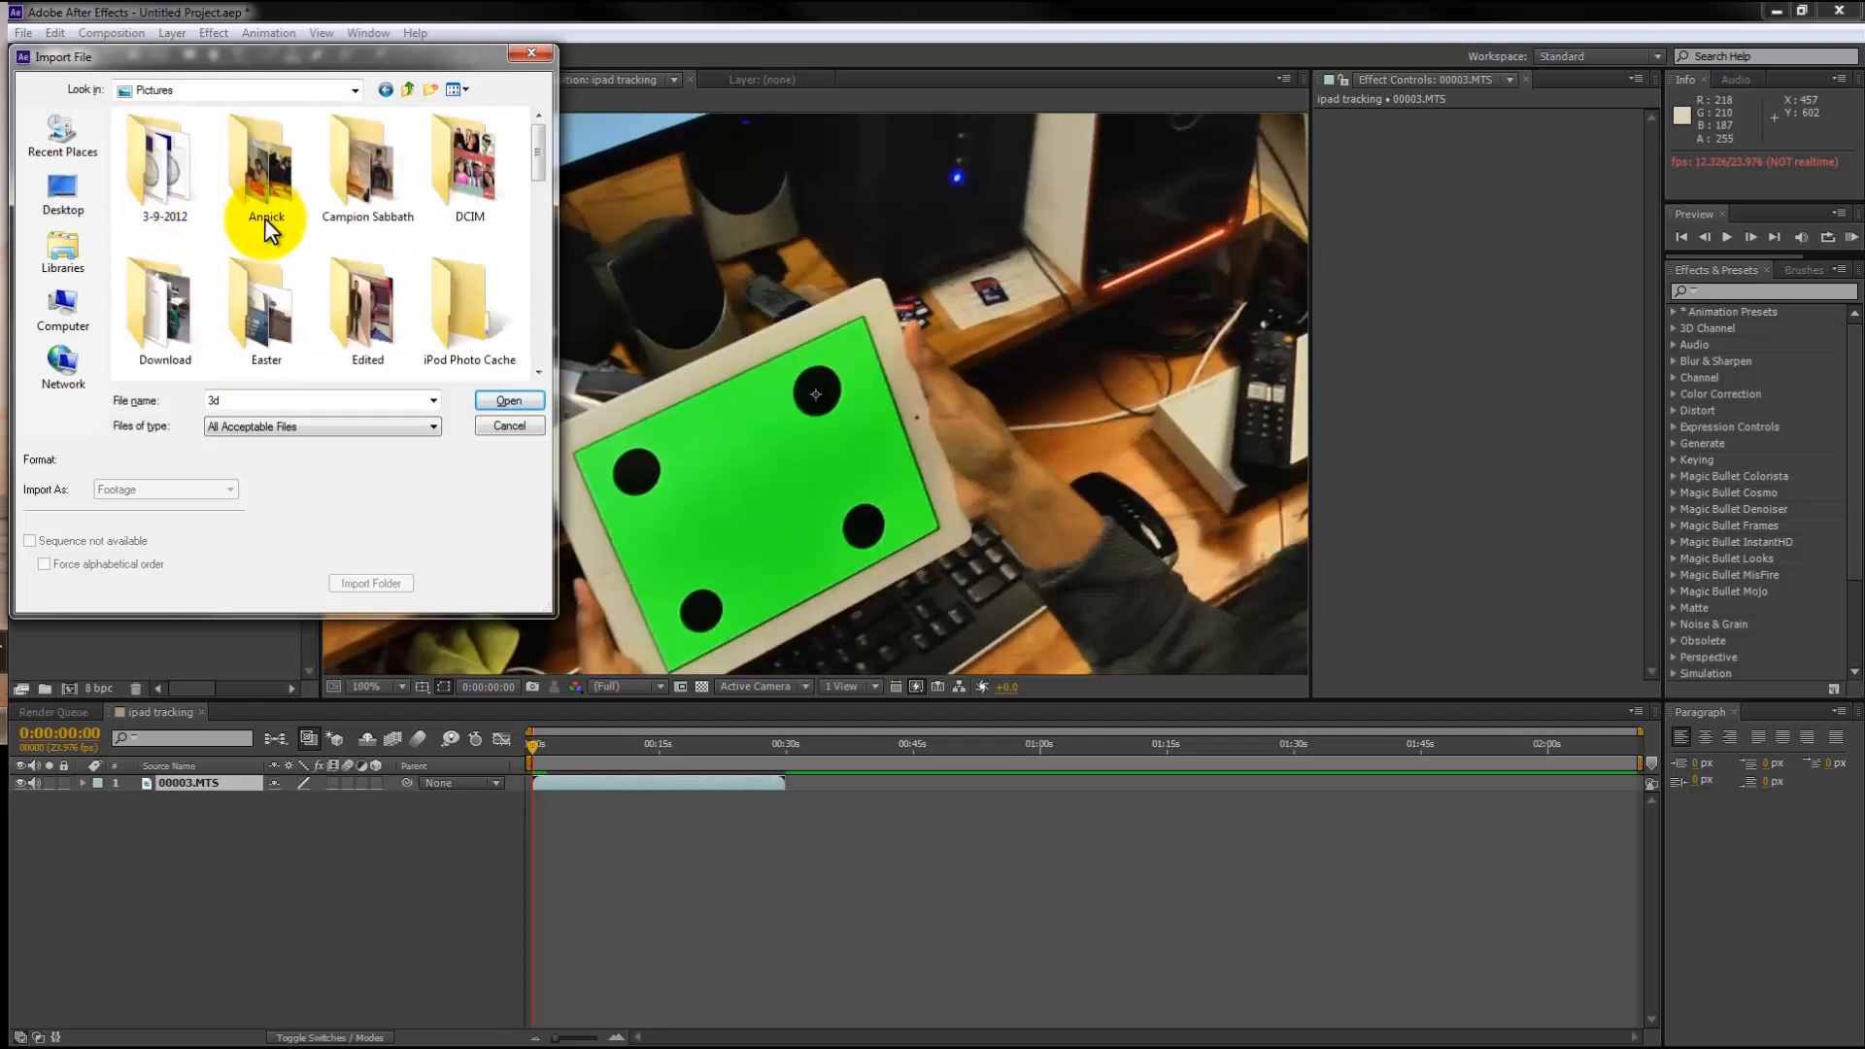
scroll(down, 3)
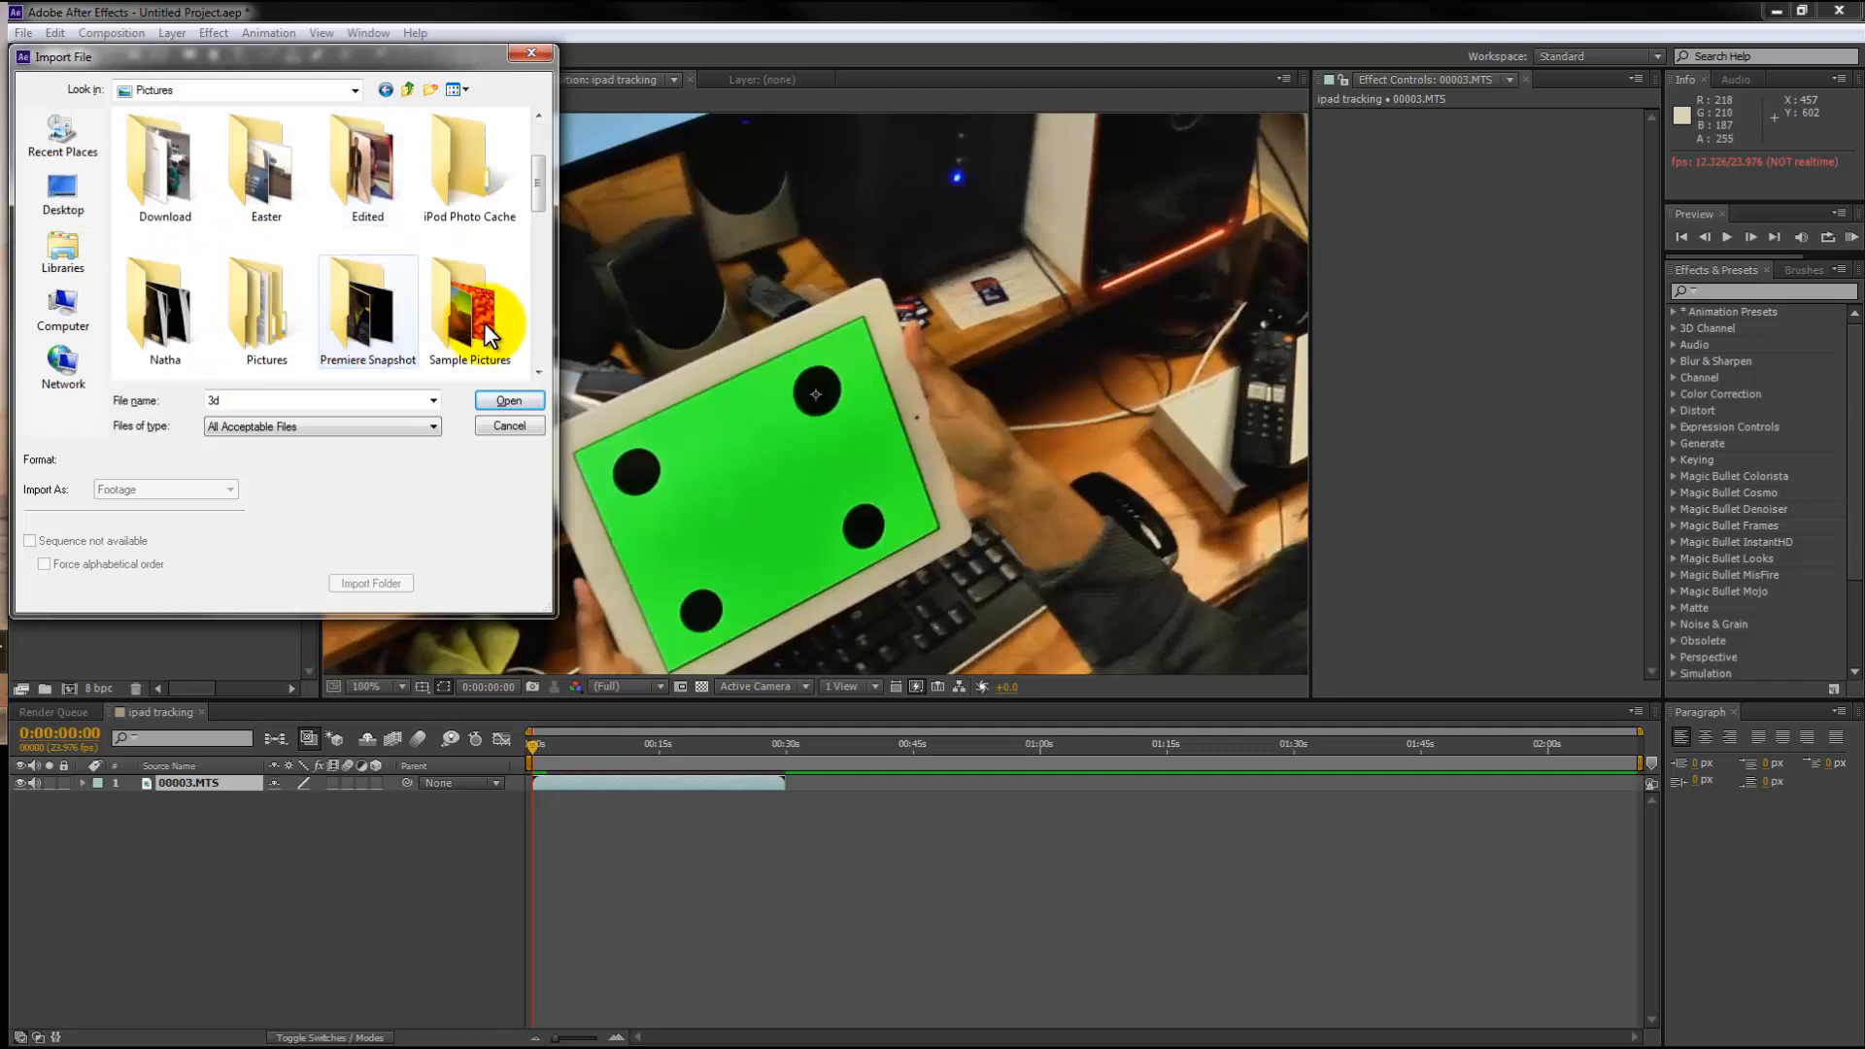
double_click(468, 311)
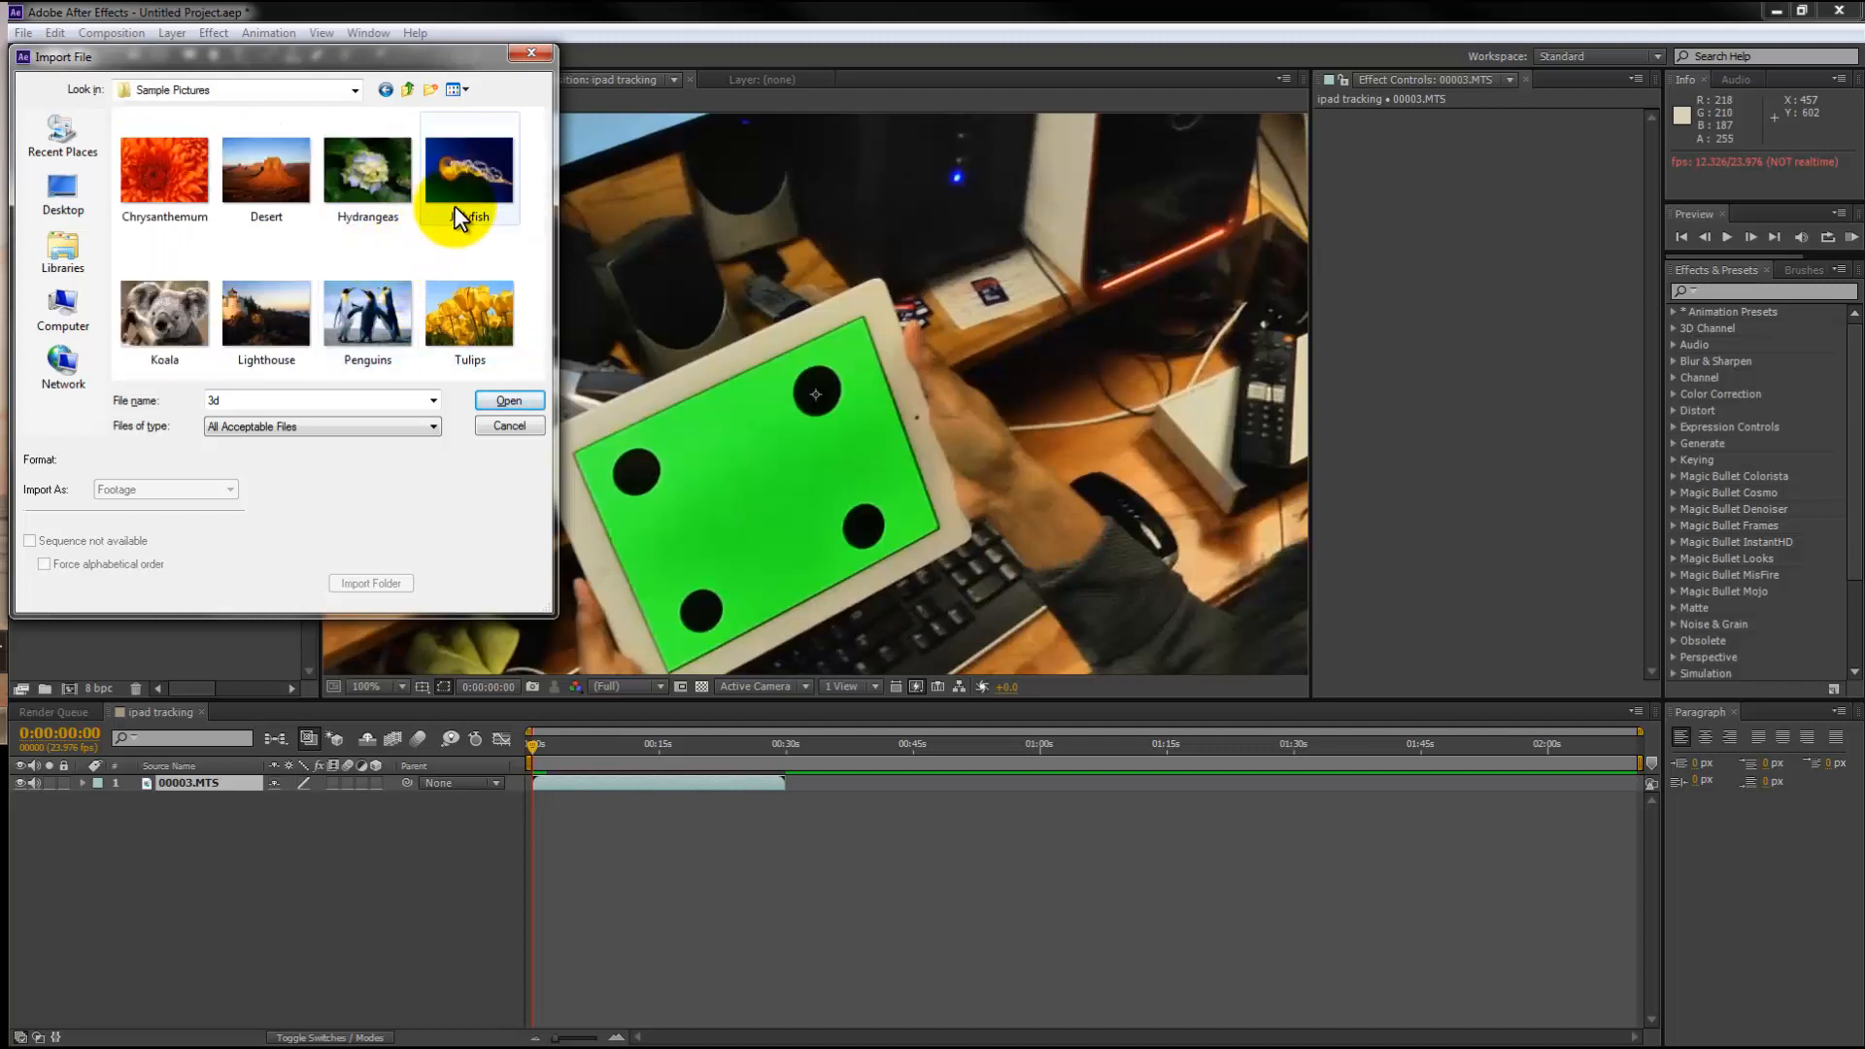
click(509, 400)
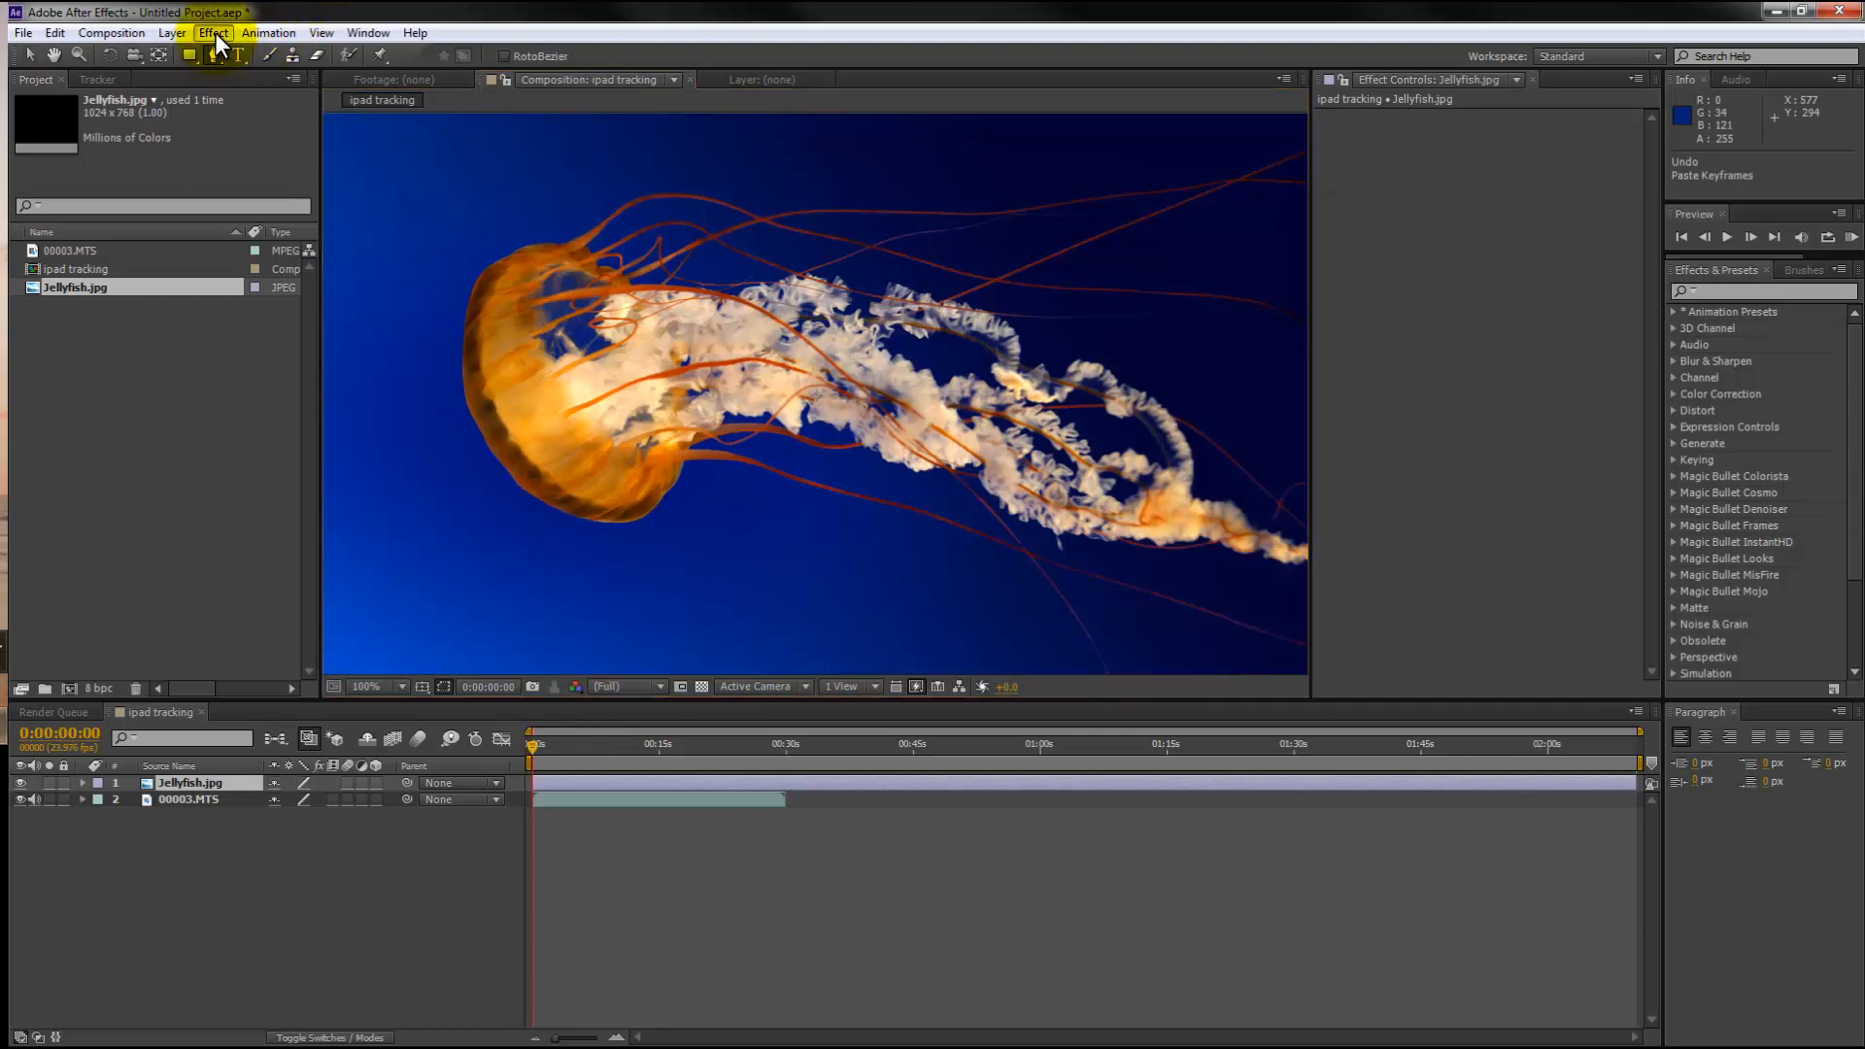
Step: Add Null 1 carrying the pasted corner-pin track and scale the jellyfish to the iPad screen
click(171, 31)
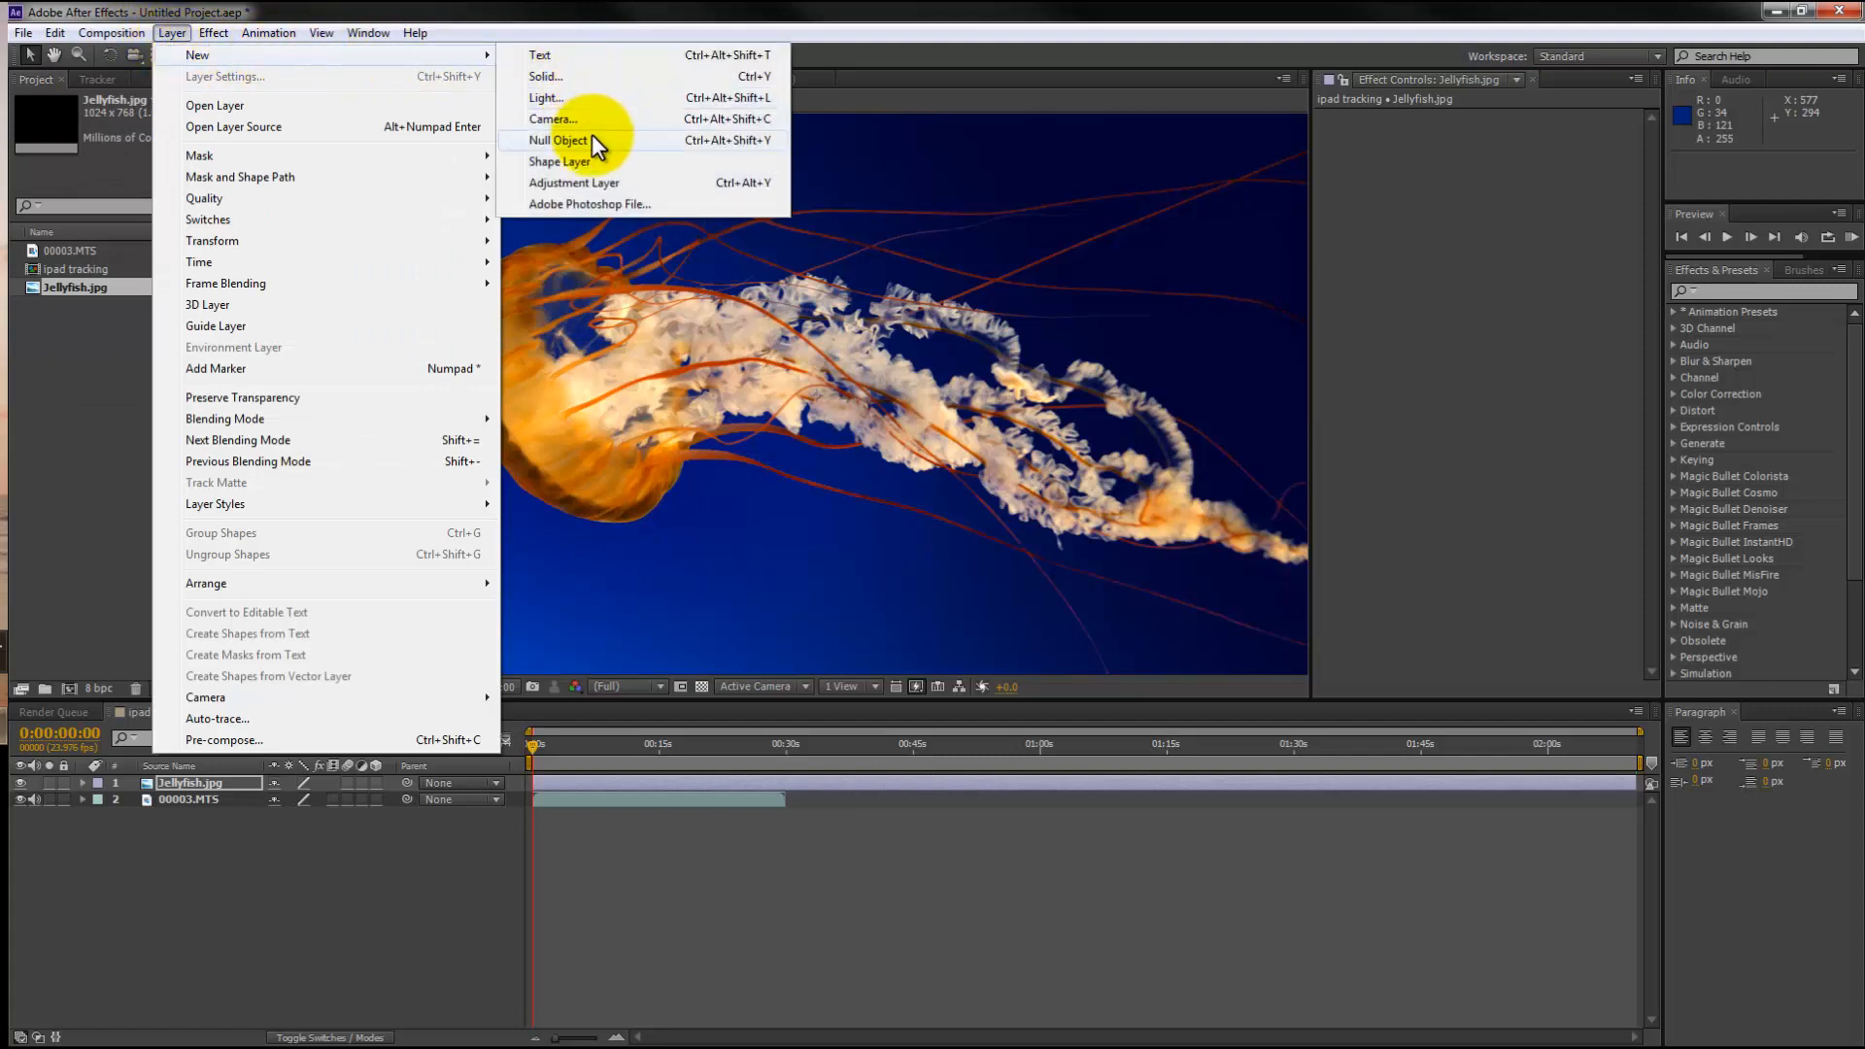
click(563, 140)
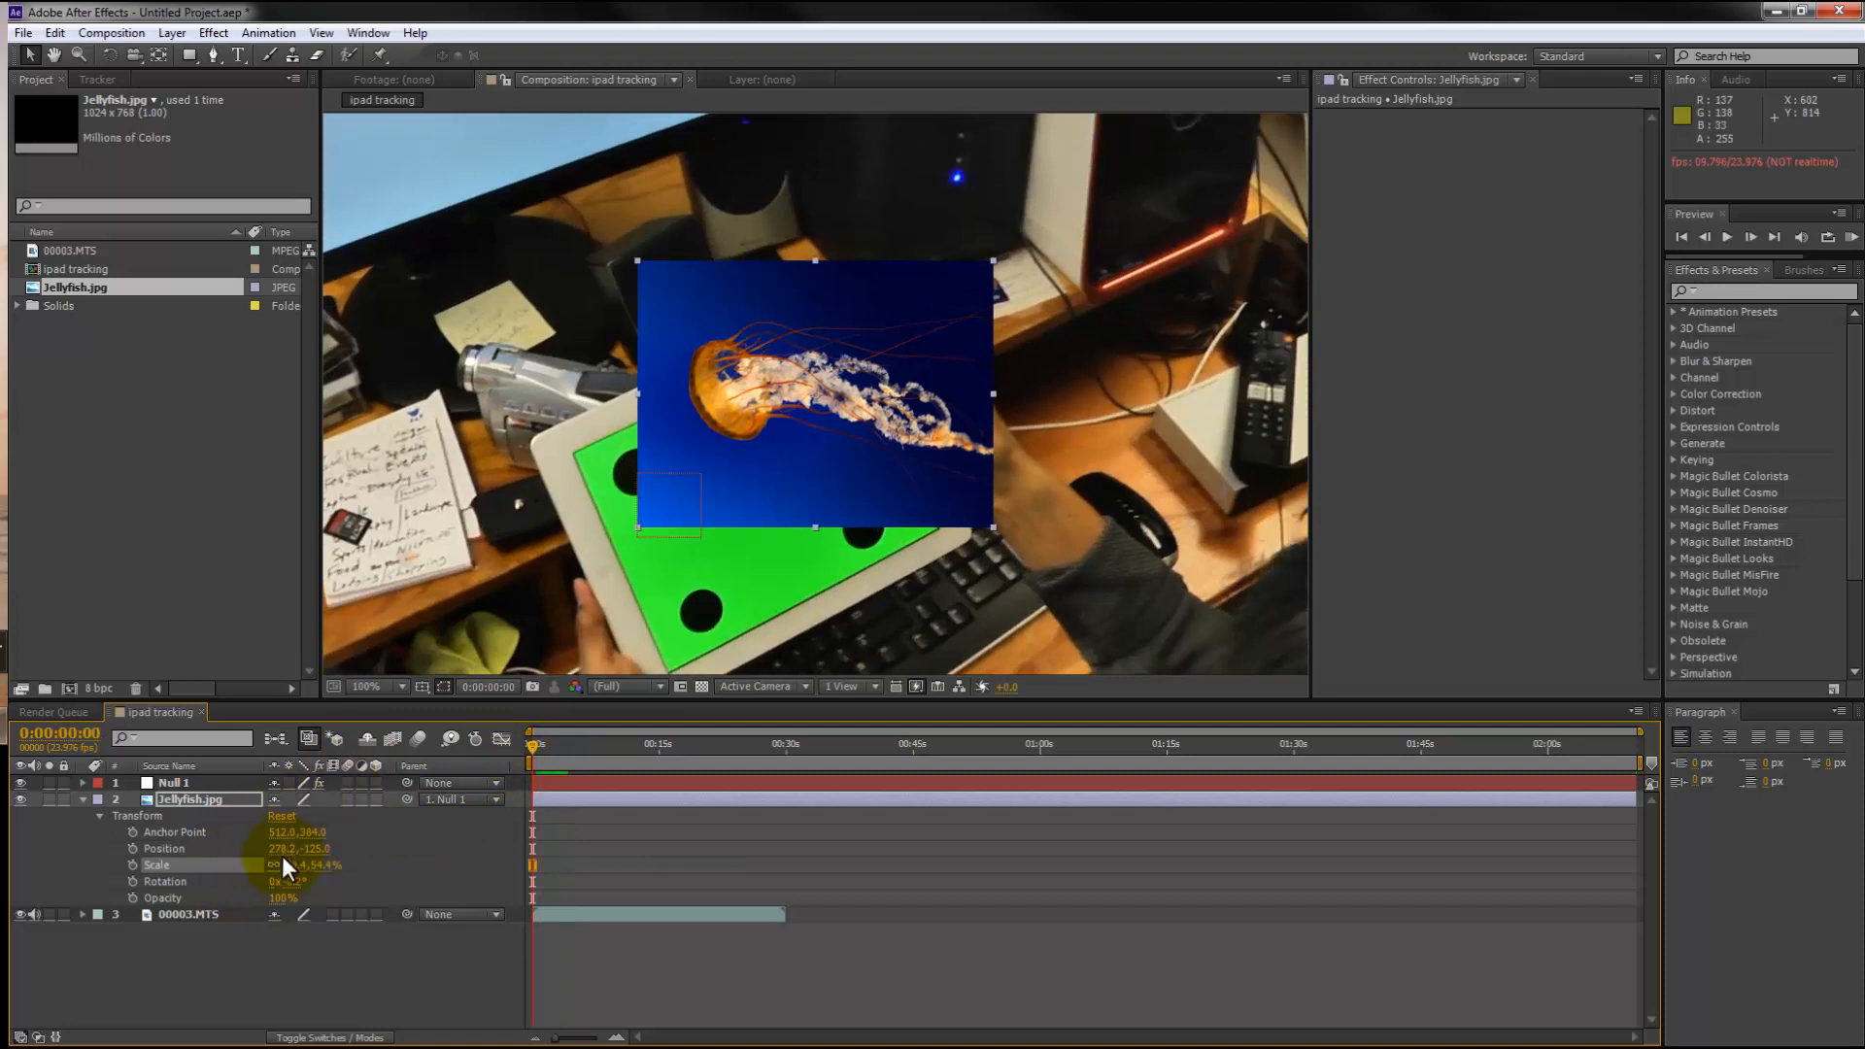
drag(291, 882, 292, 898)
text(keyli)
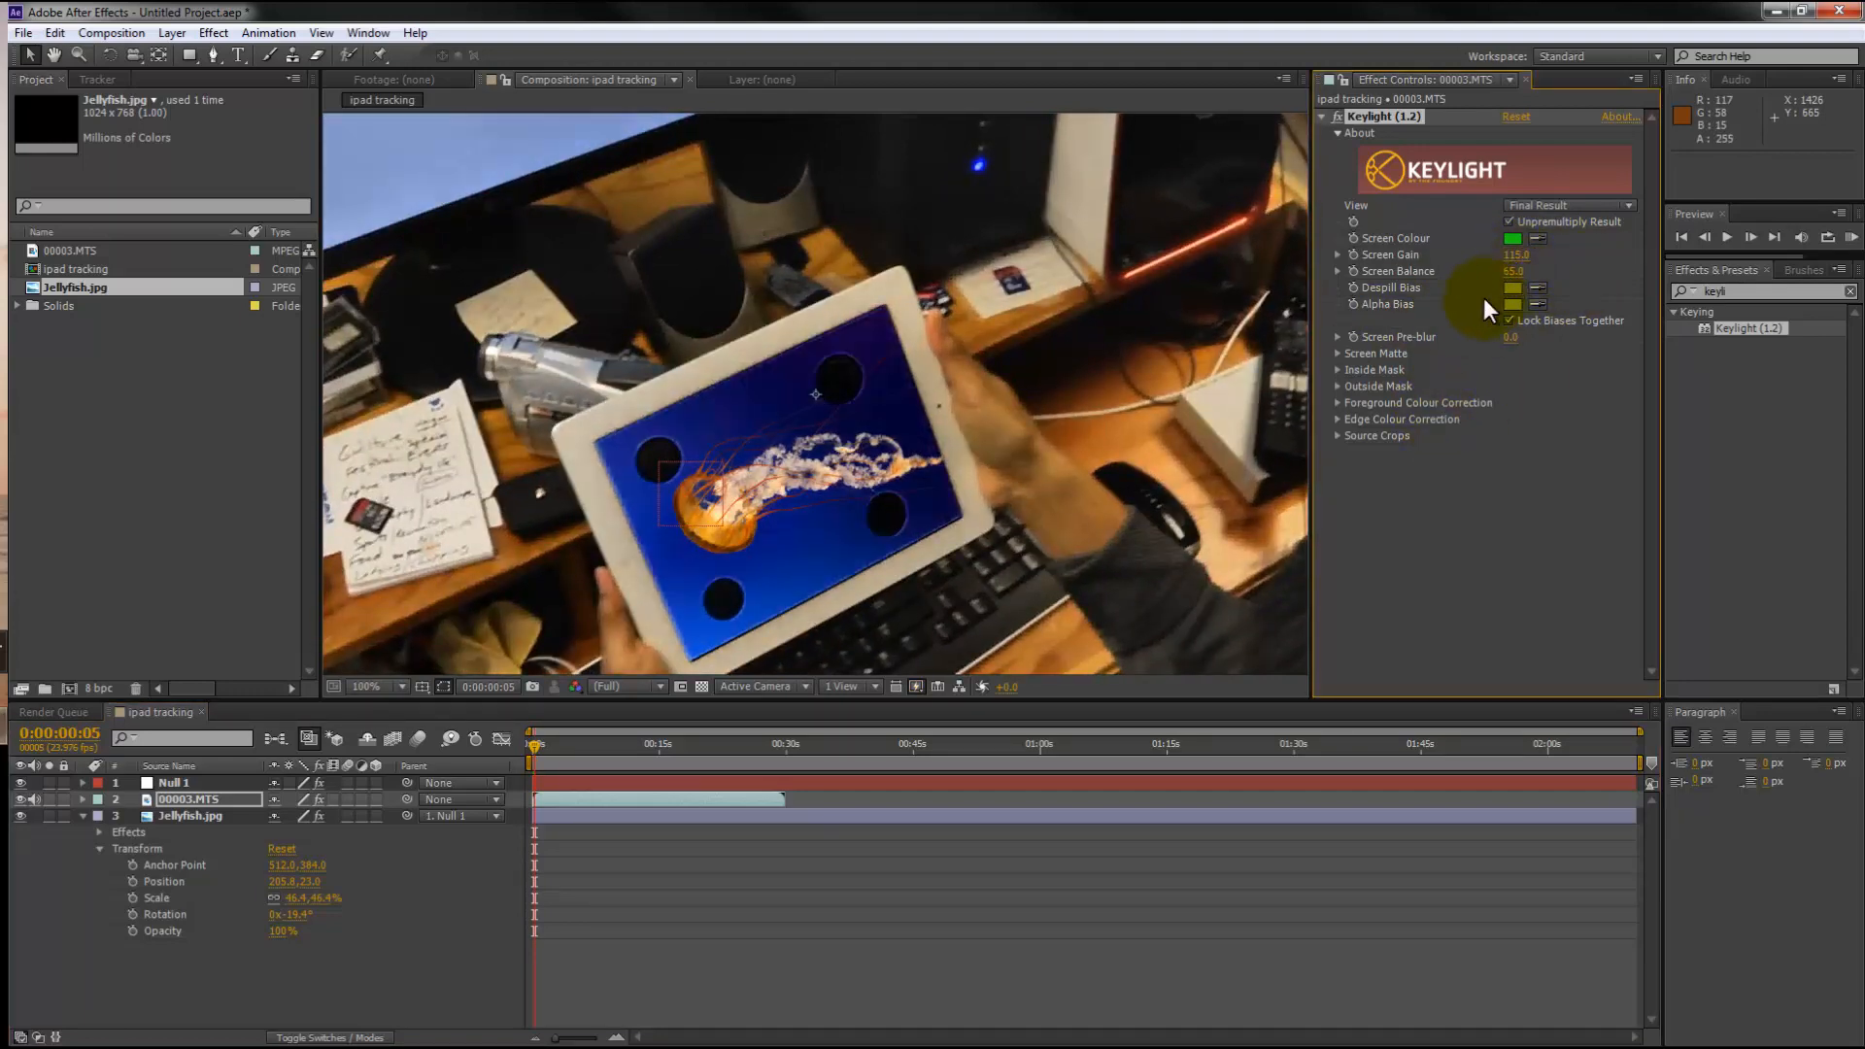
Step: In Keylight inspect the Combined Matte, tune Clip Black/White and Screen Gain, return to Final Result
click(1341, 353)
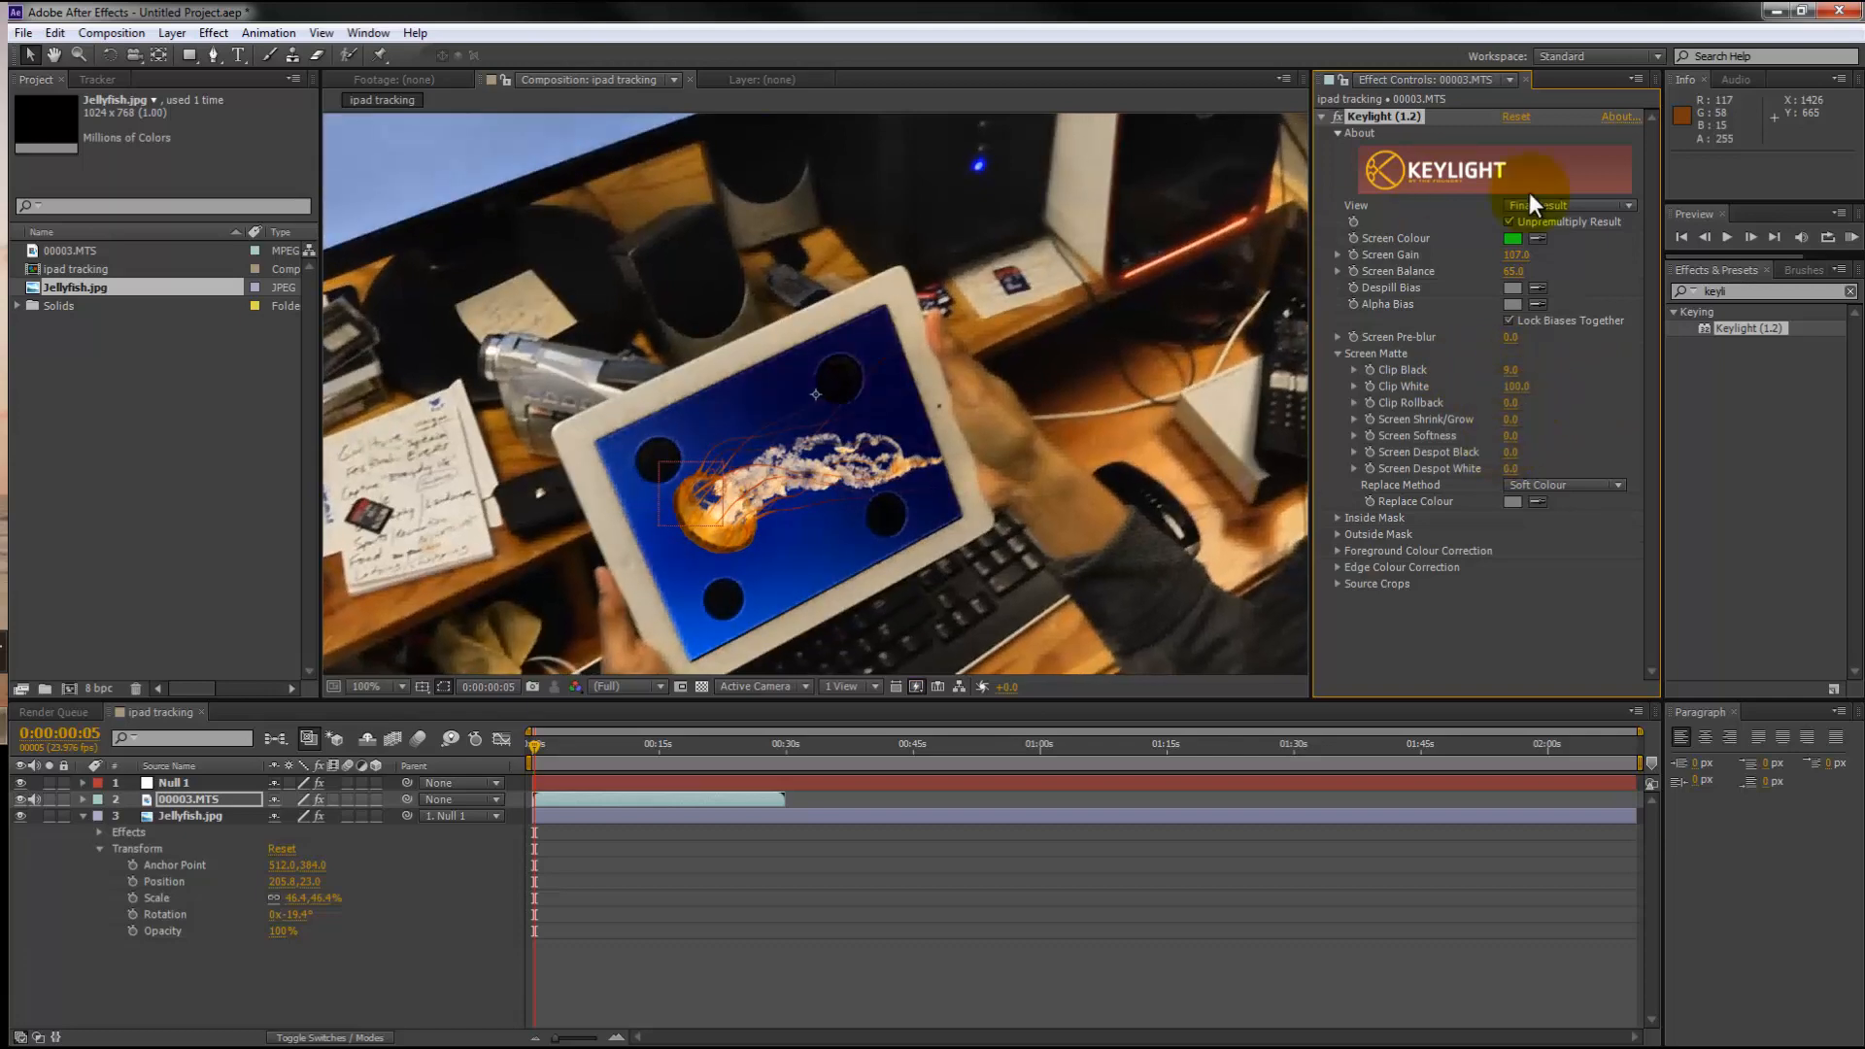
click(1564, 206)
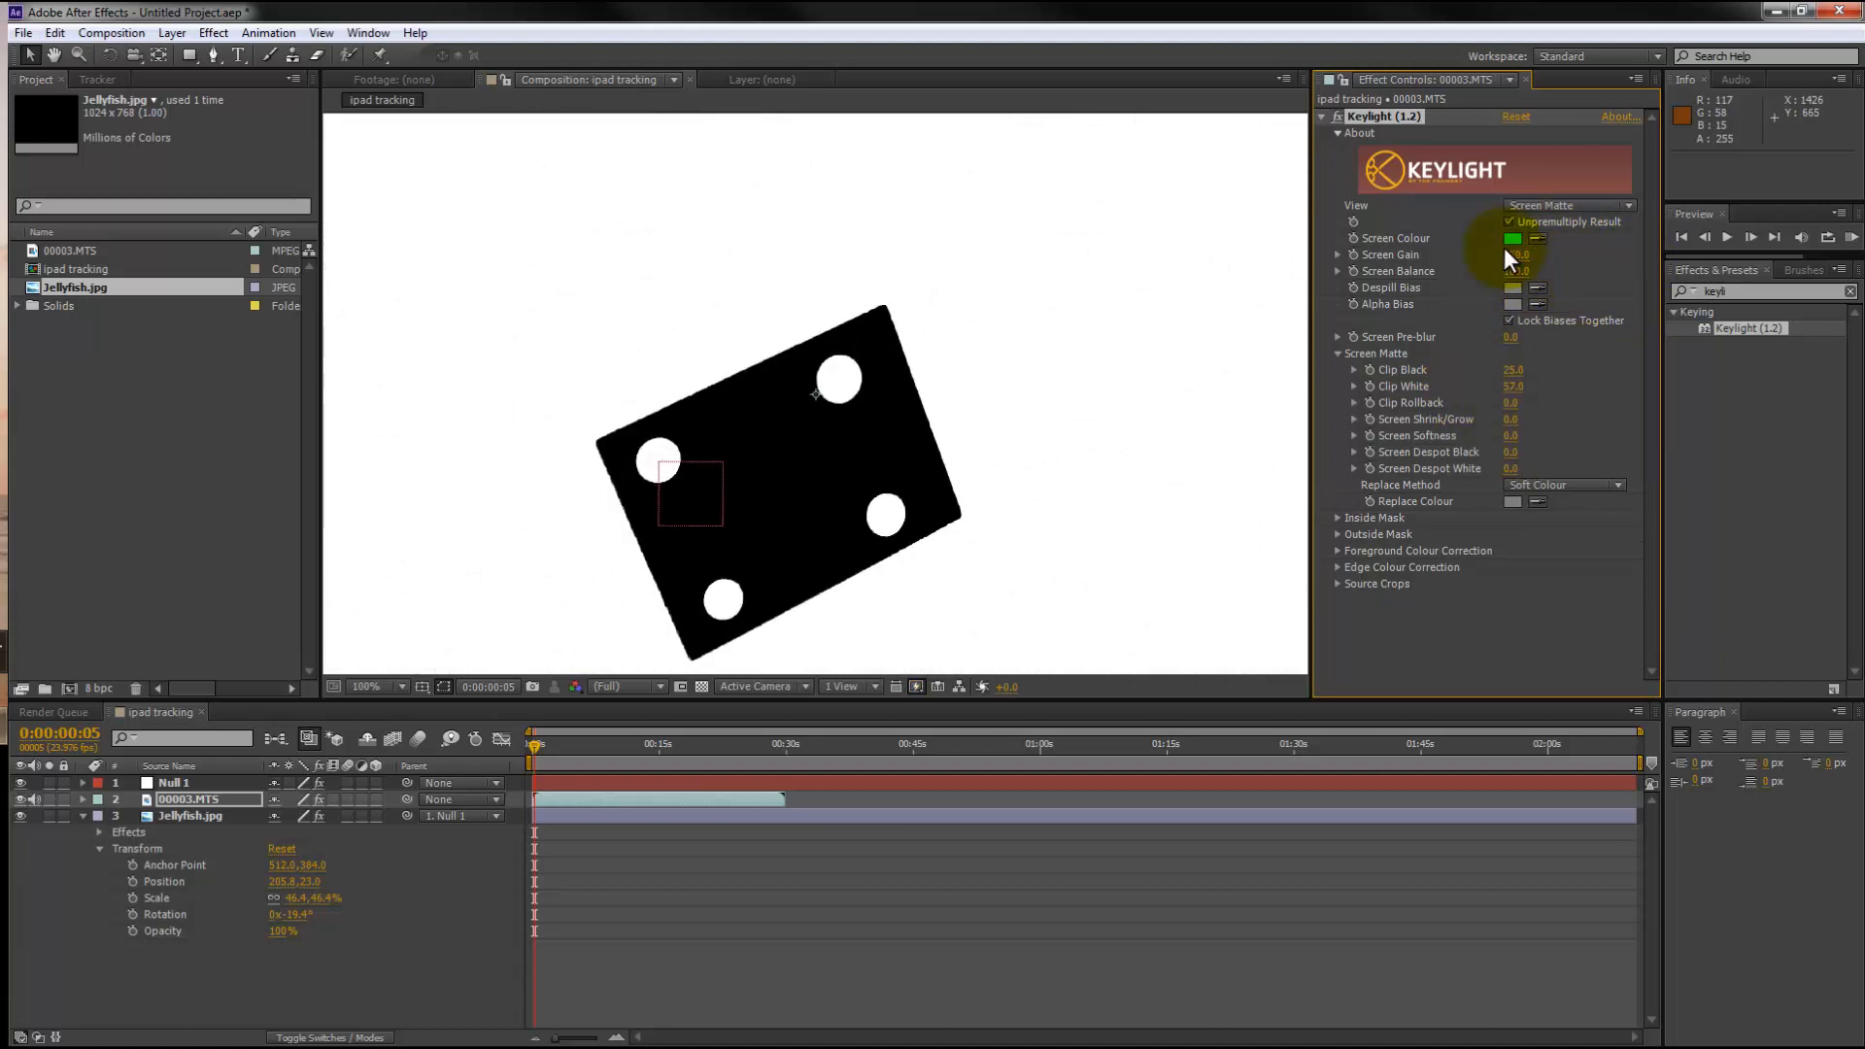
click(1564, 206)
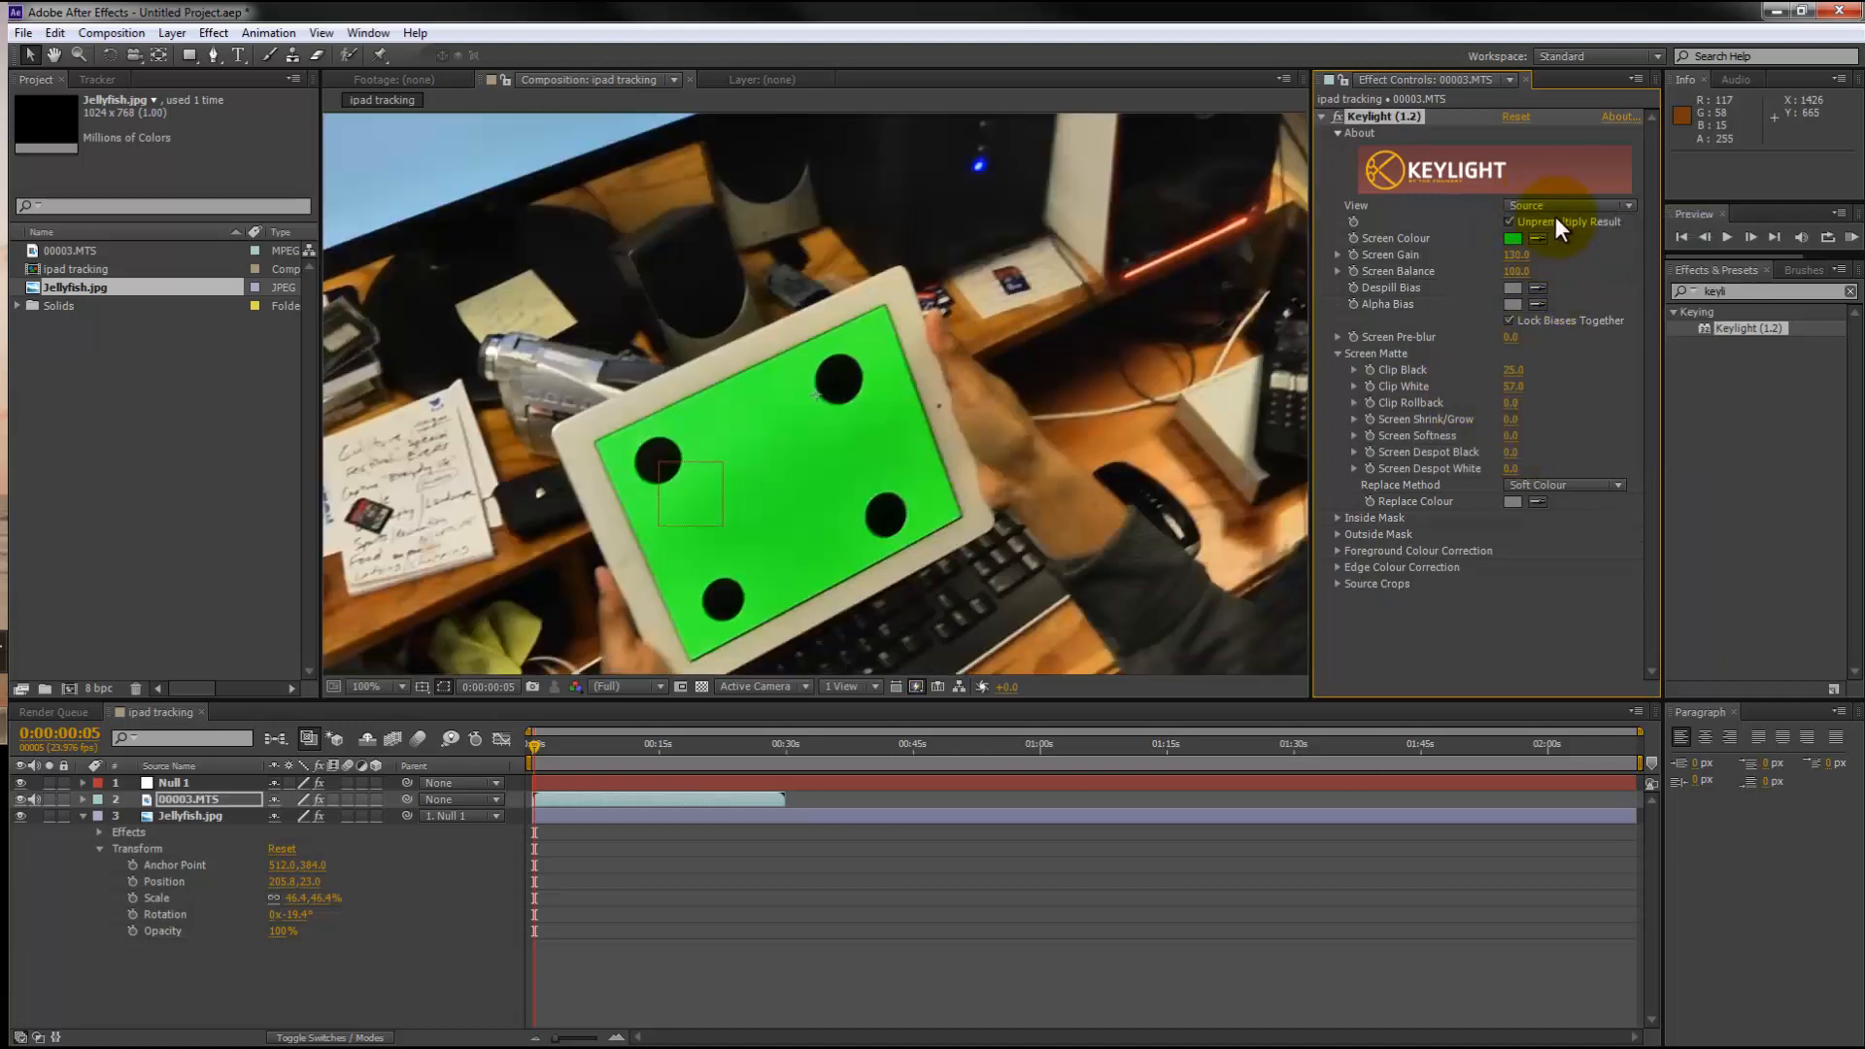
click(1567, 206)
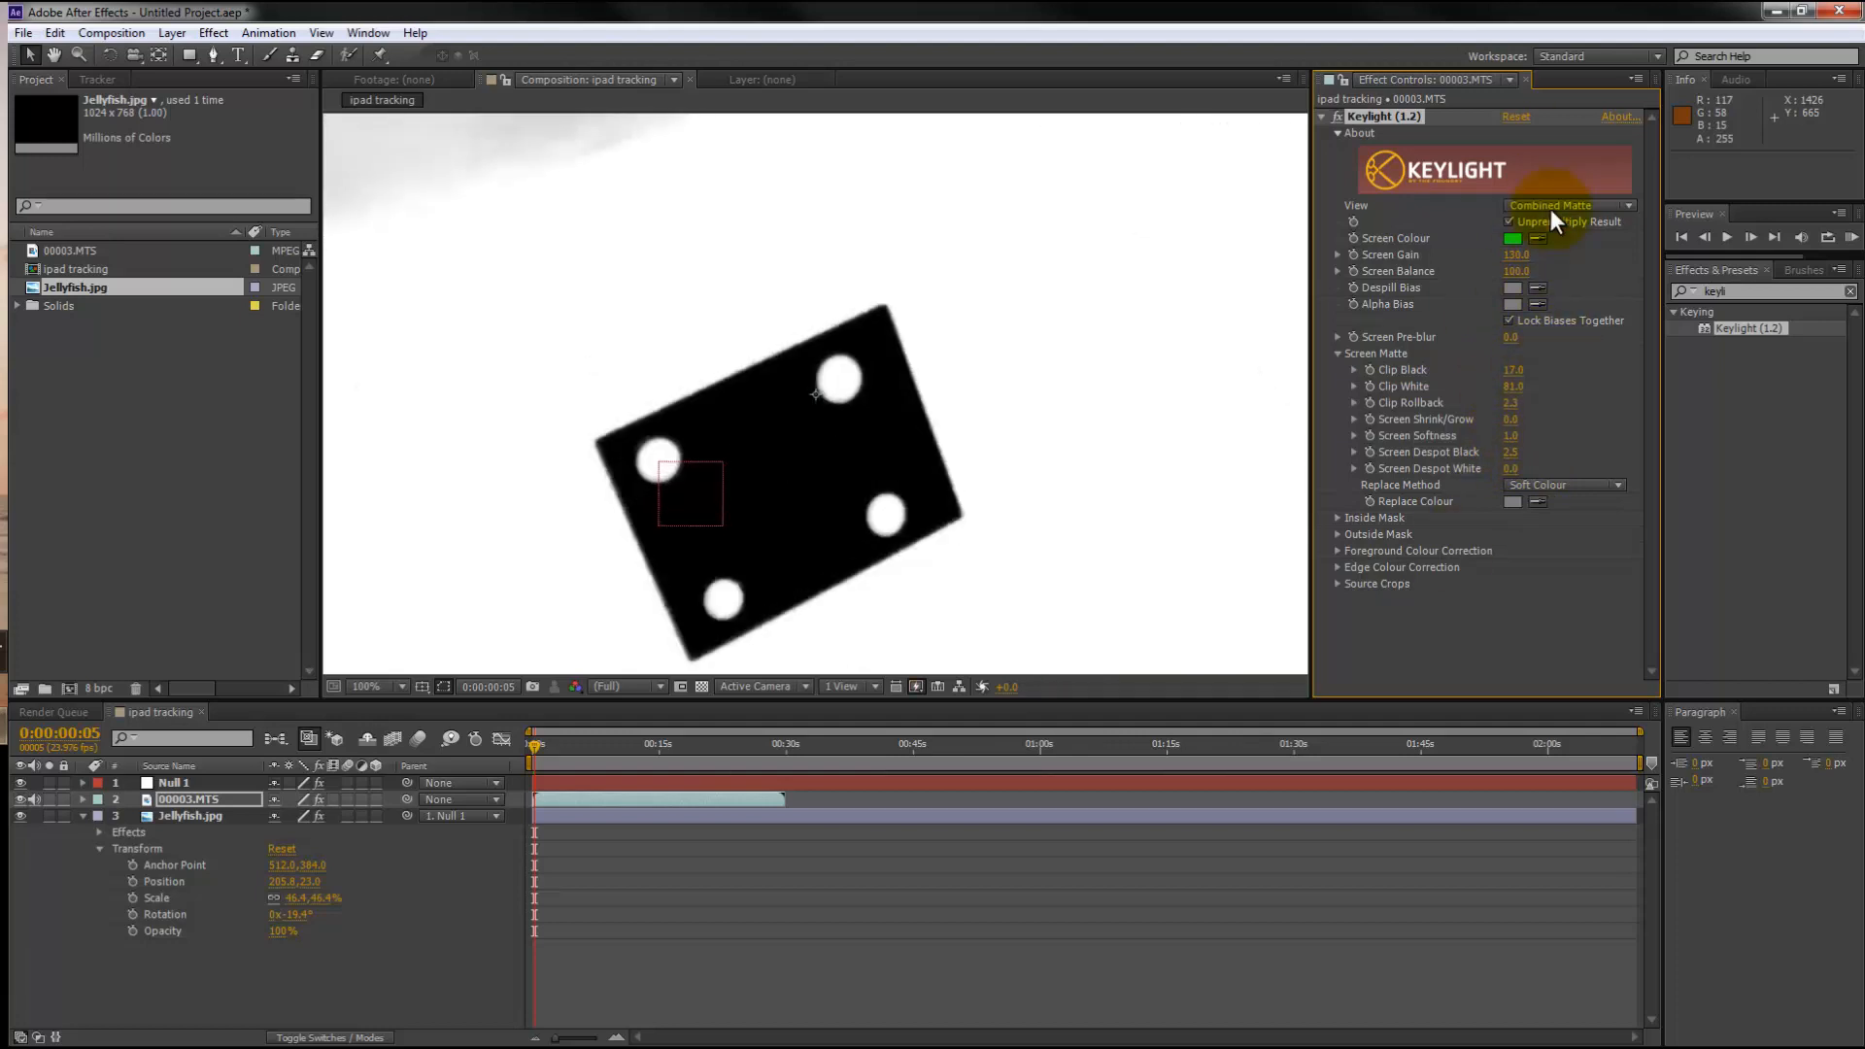
click(1570, 206)
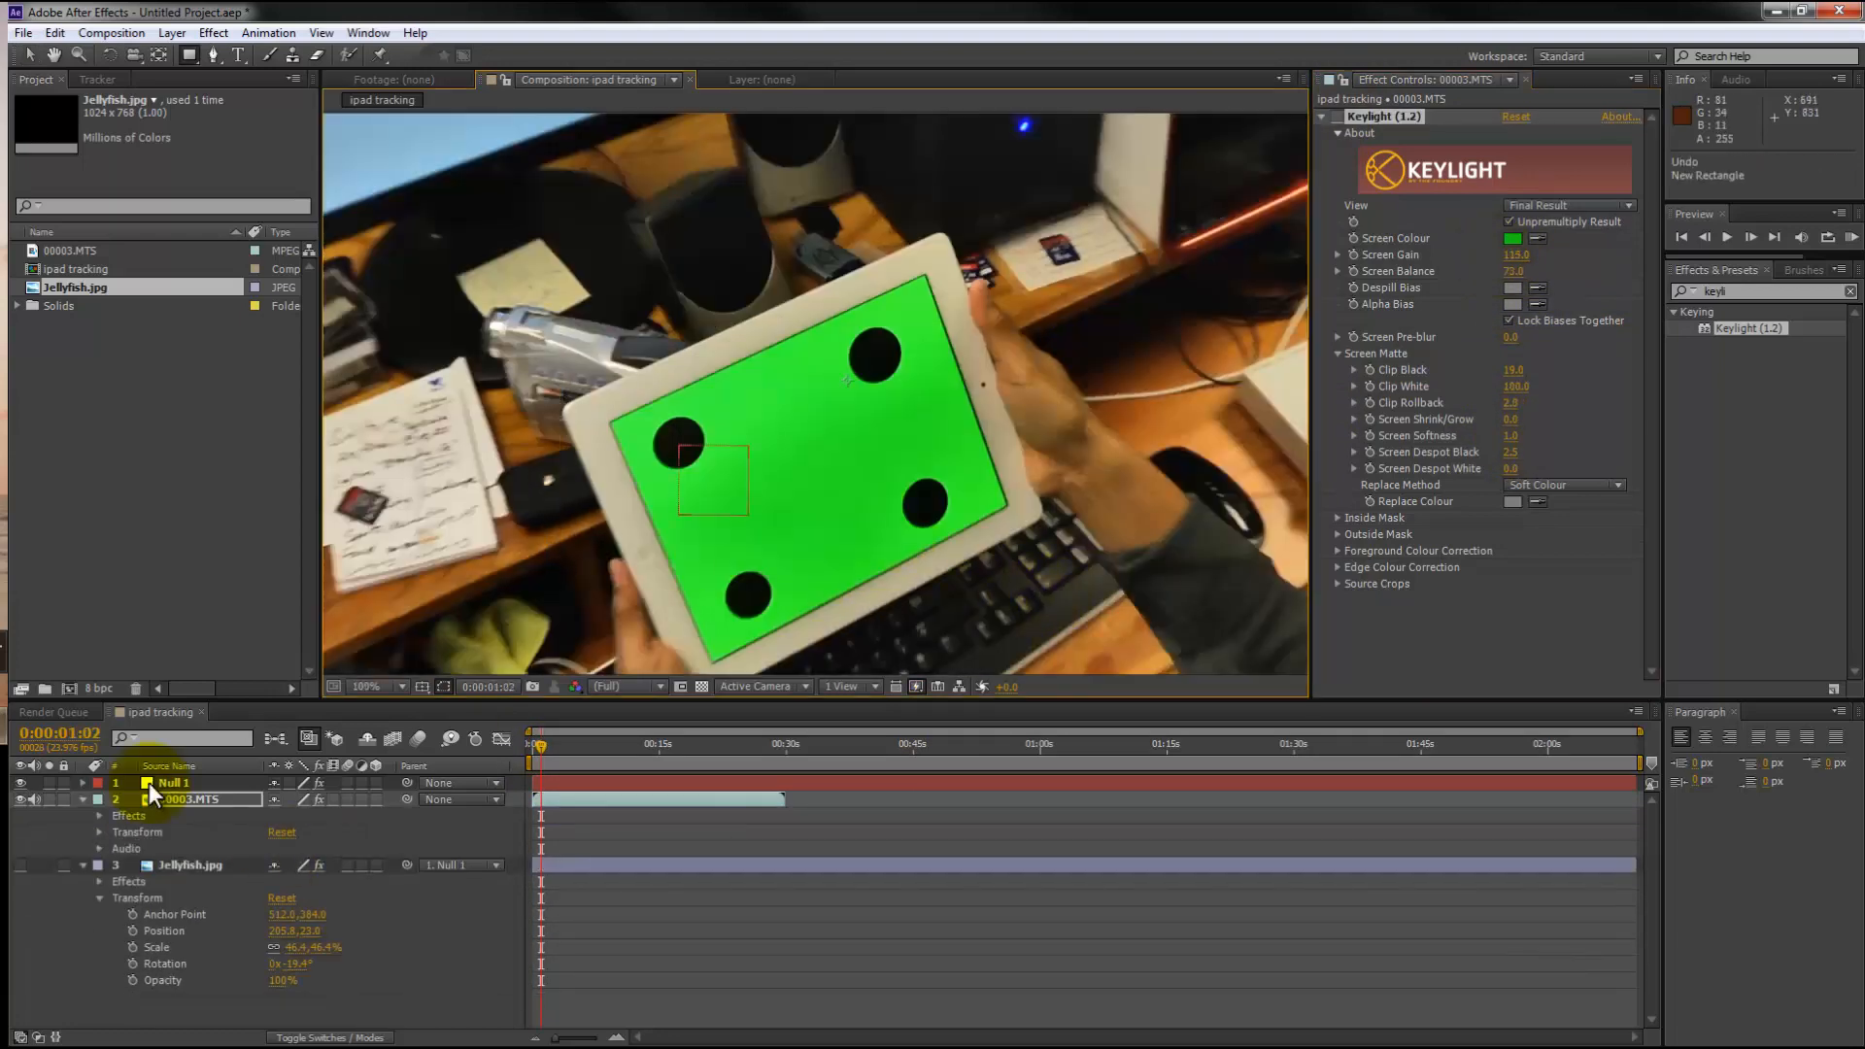
drag(607, 346, 999, 559)
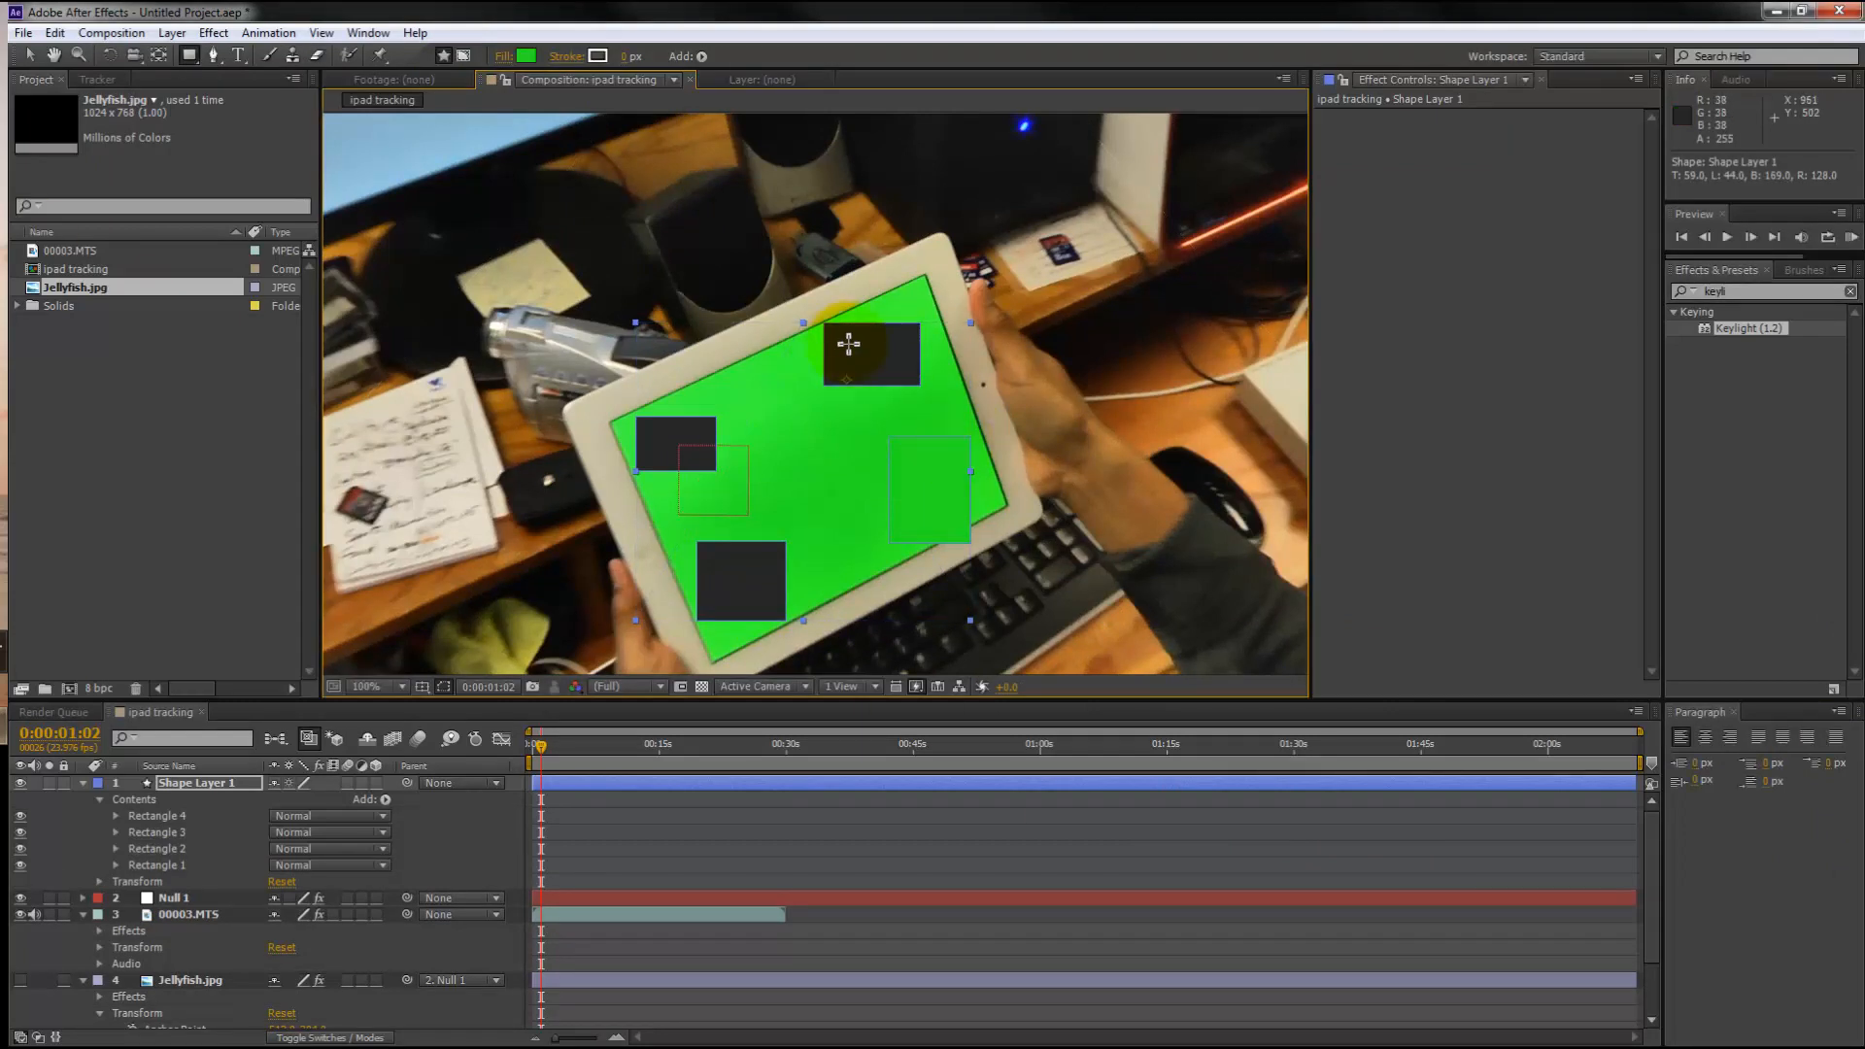
Step: Recolour the dot patches to the screen green and mask the top-right tracking dot
click(536, 55)
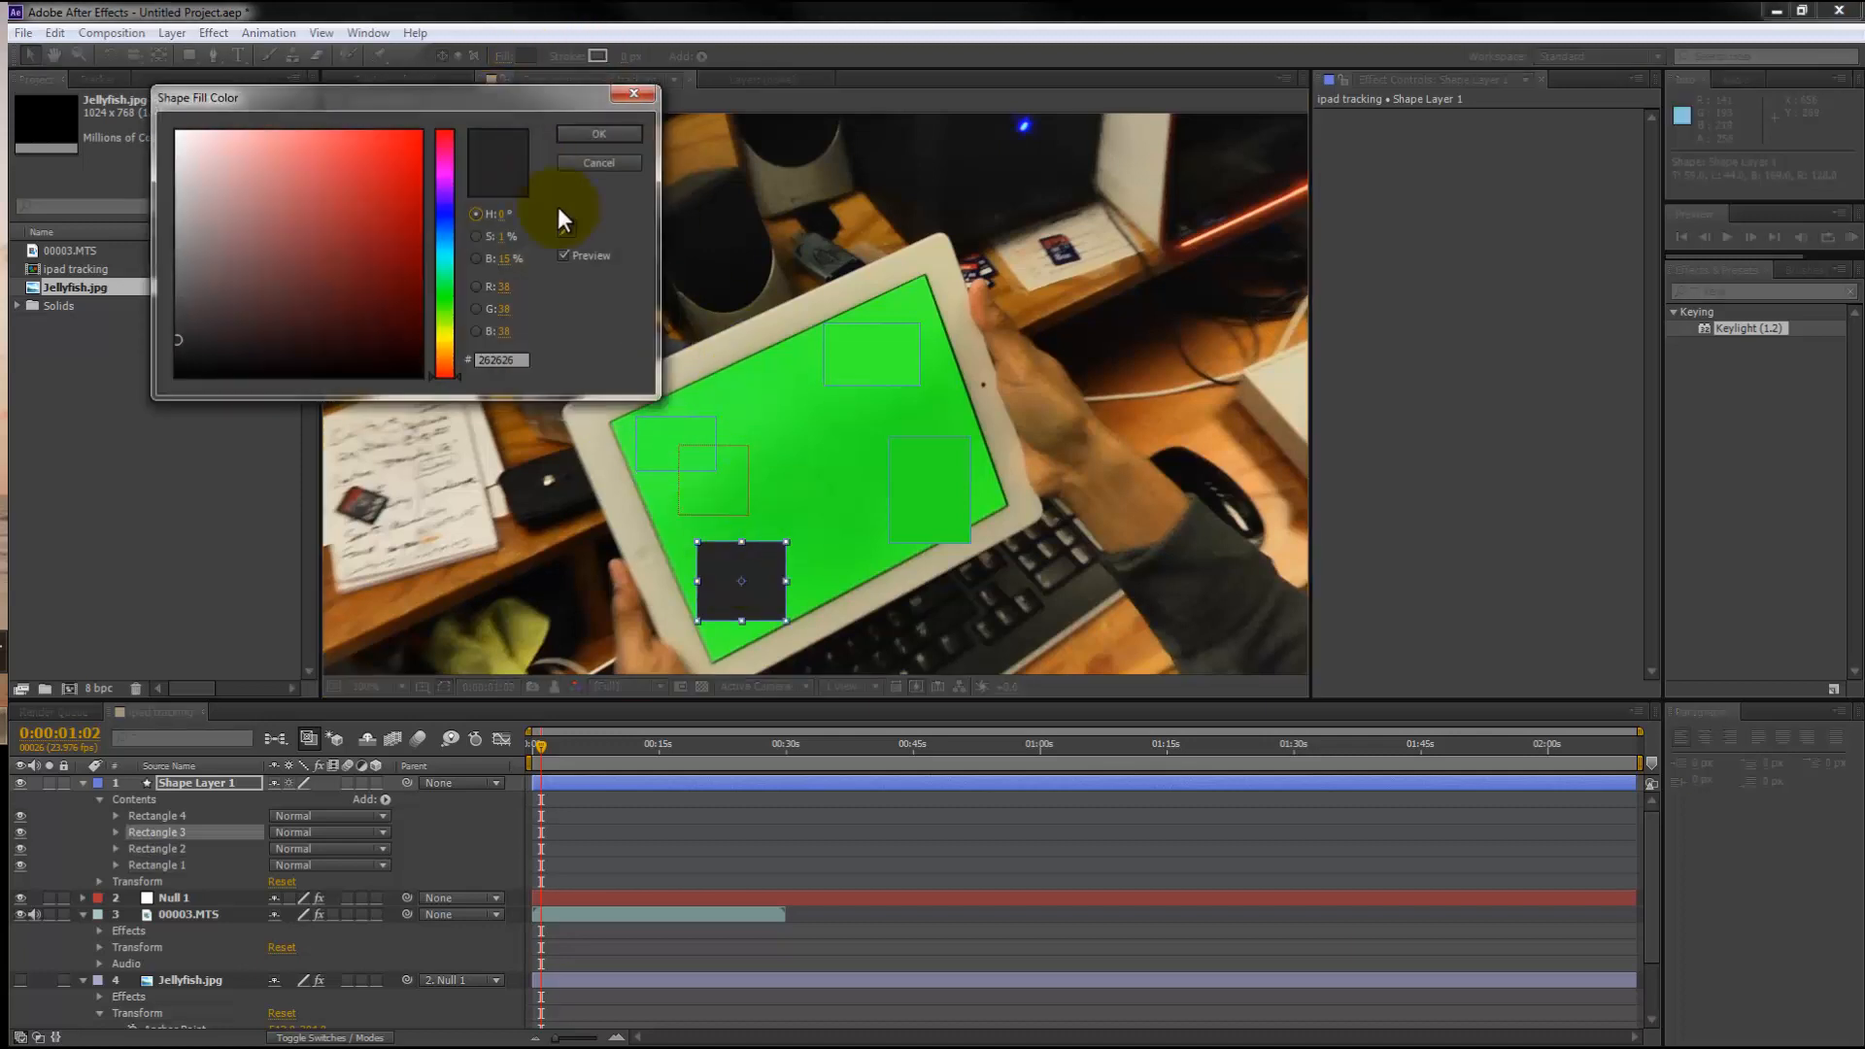
click(598, 134)
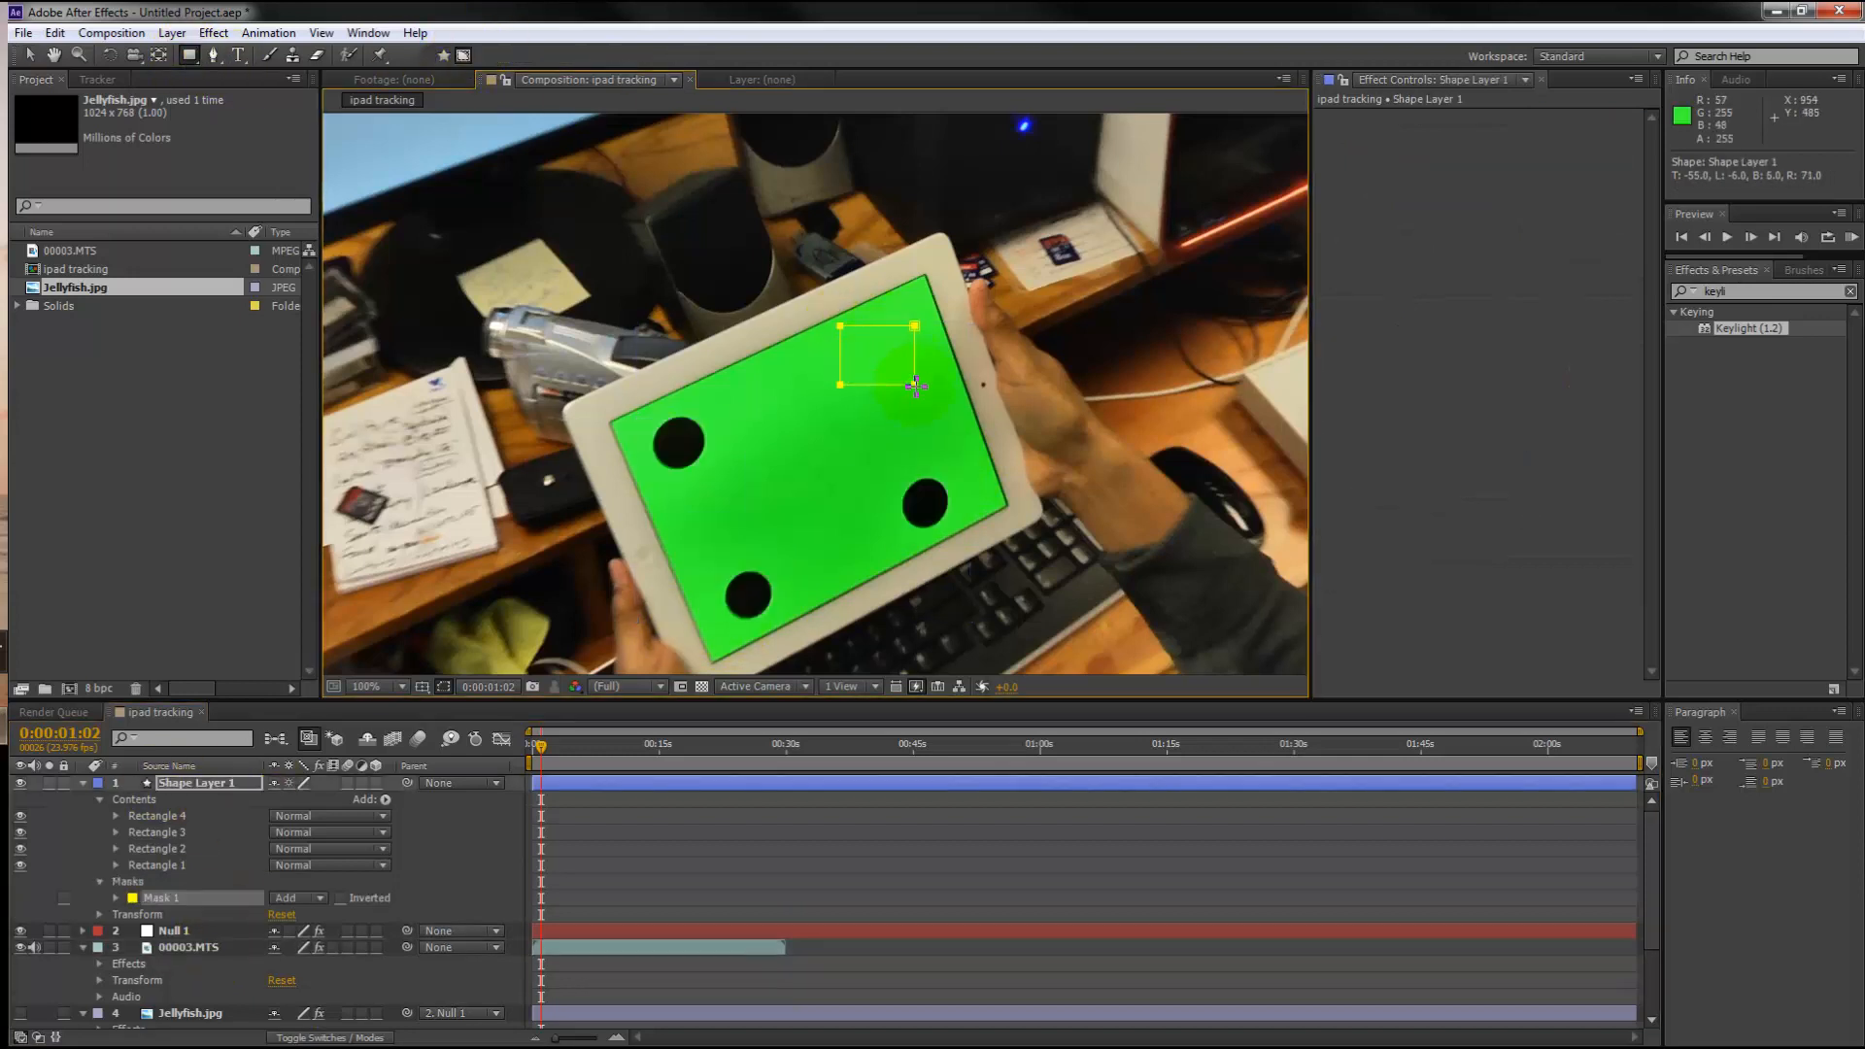
drag(892, 482, 958, 536)
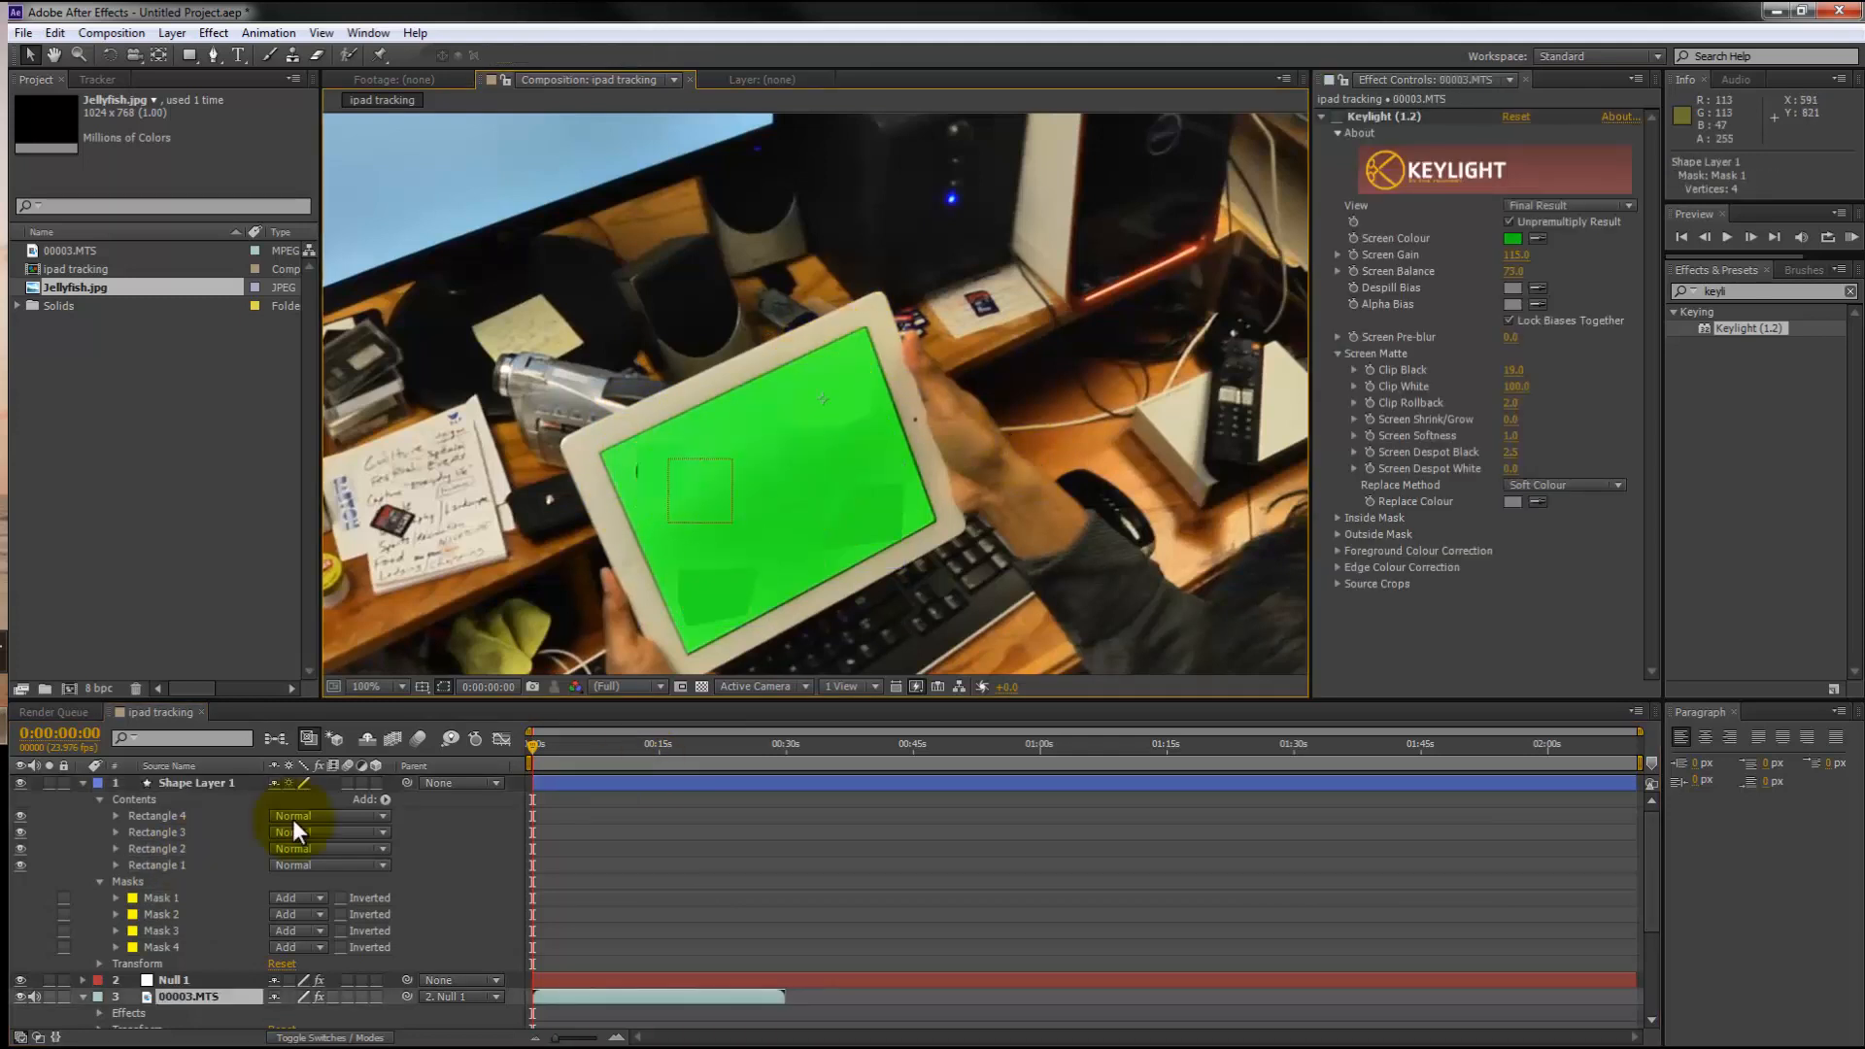
click(194, 783)
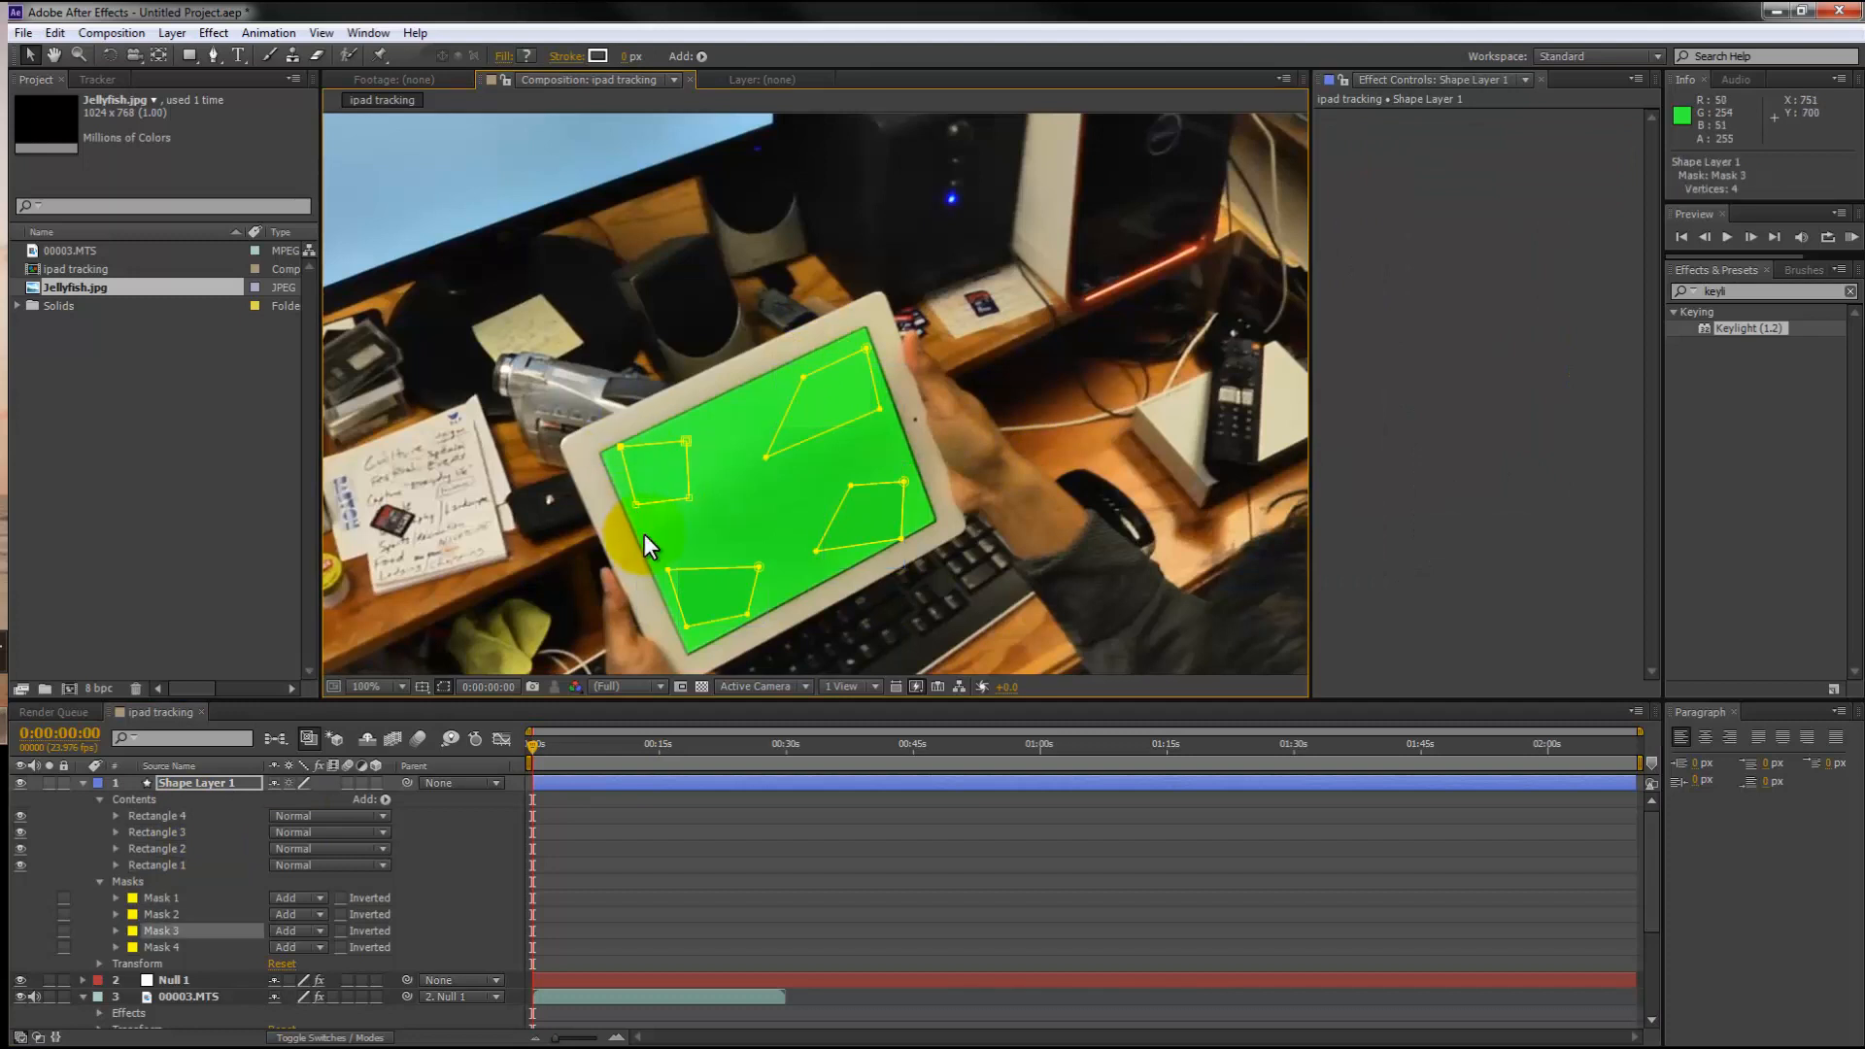
Step: Keyframe the bottom-left dot mask and parent Shape Layer 1 to Null 1
click(185, 995)
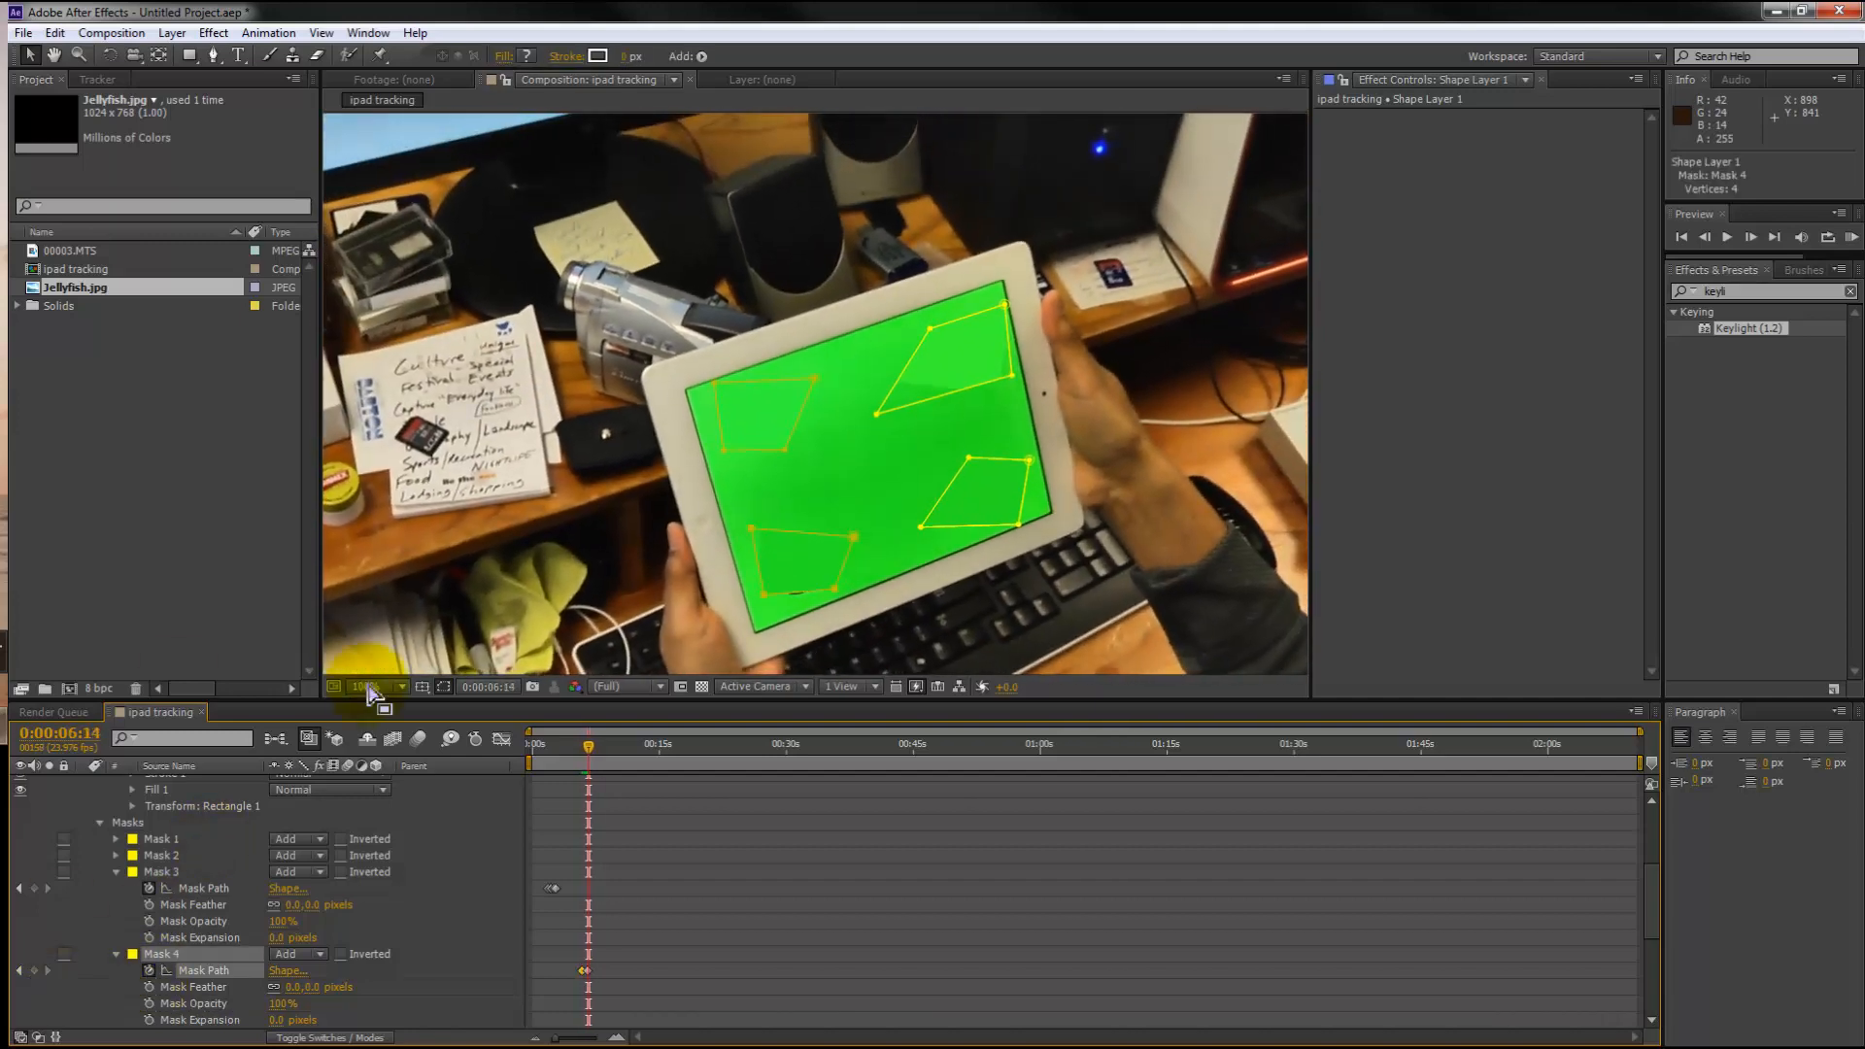
drag(589, 744, 583, 744)
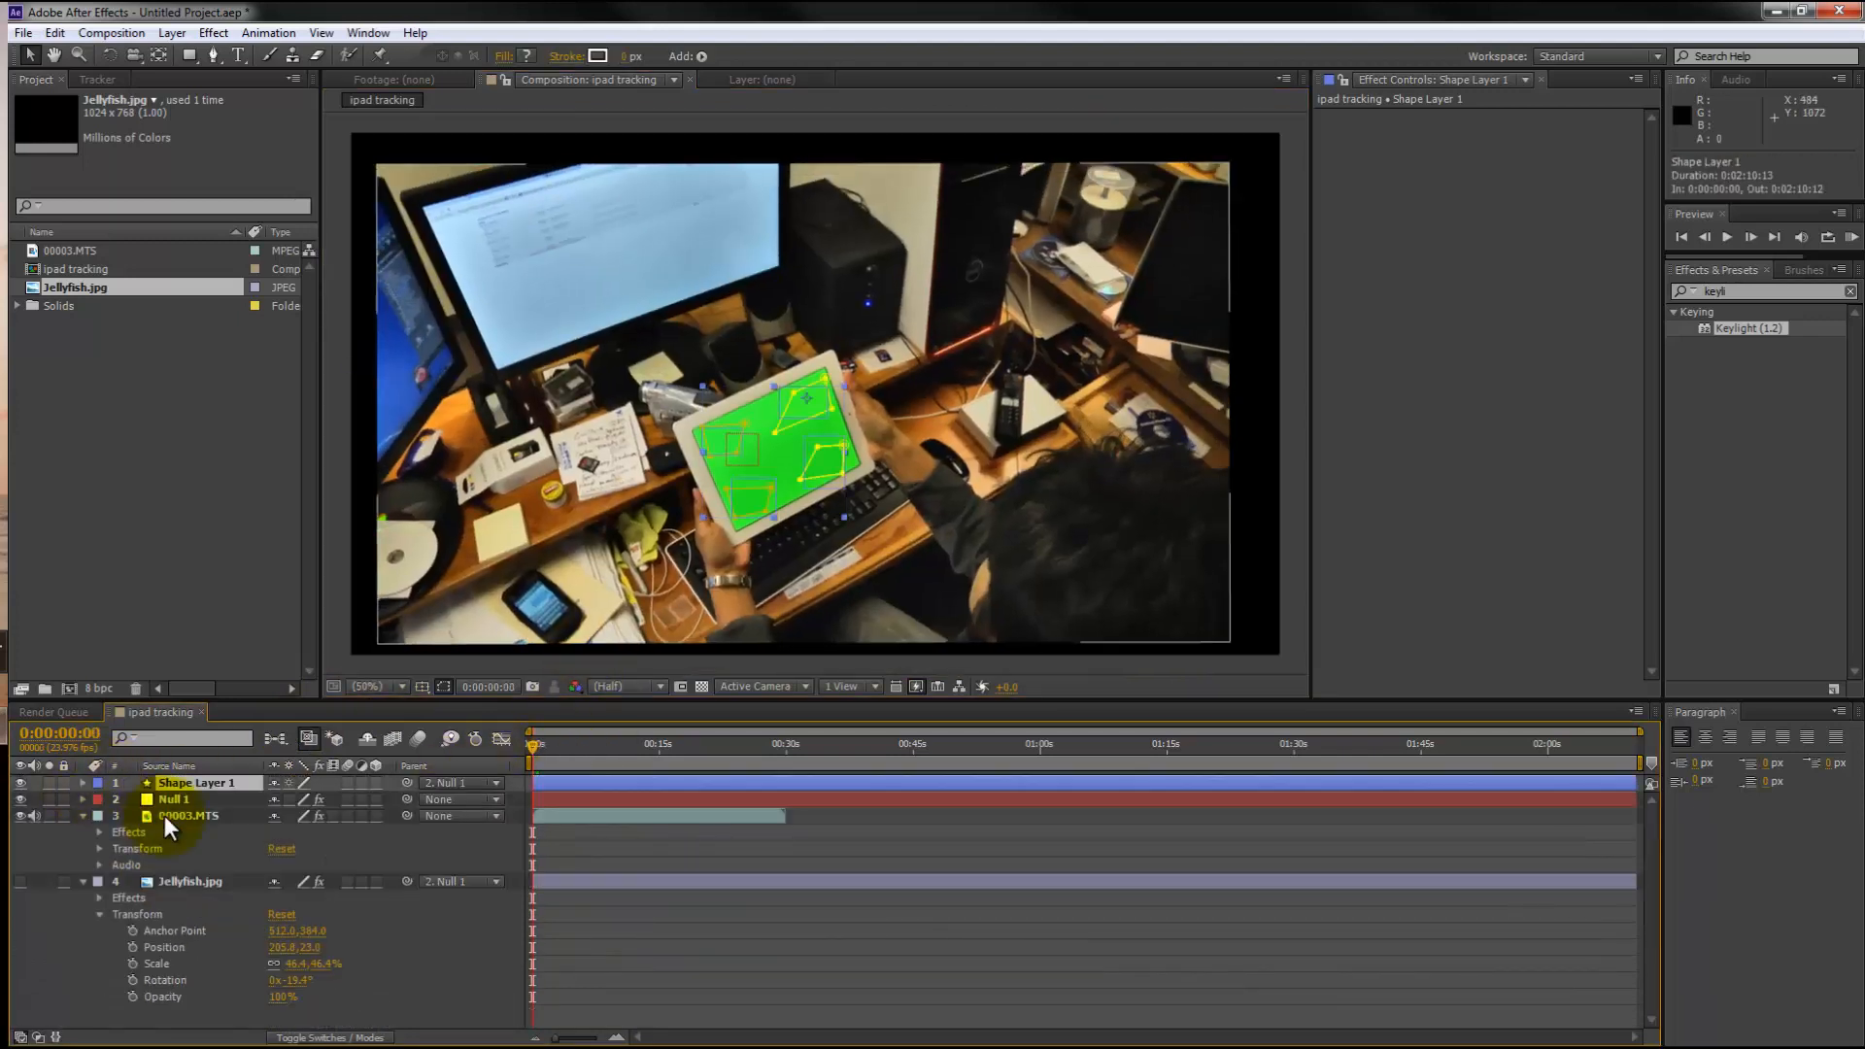
Step: Remove Jellyfish.jpg from the tracking comp and bring up New Composition settings at 1920×1080
click(186, 816)
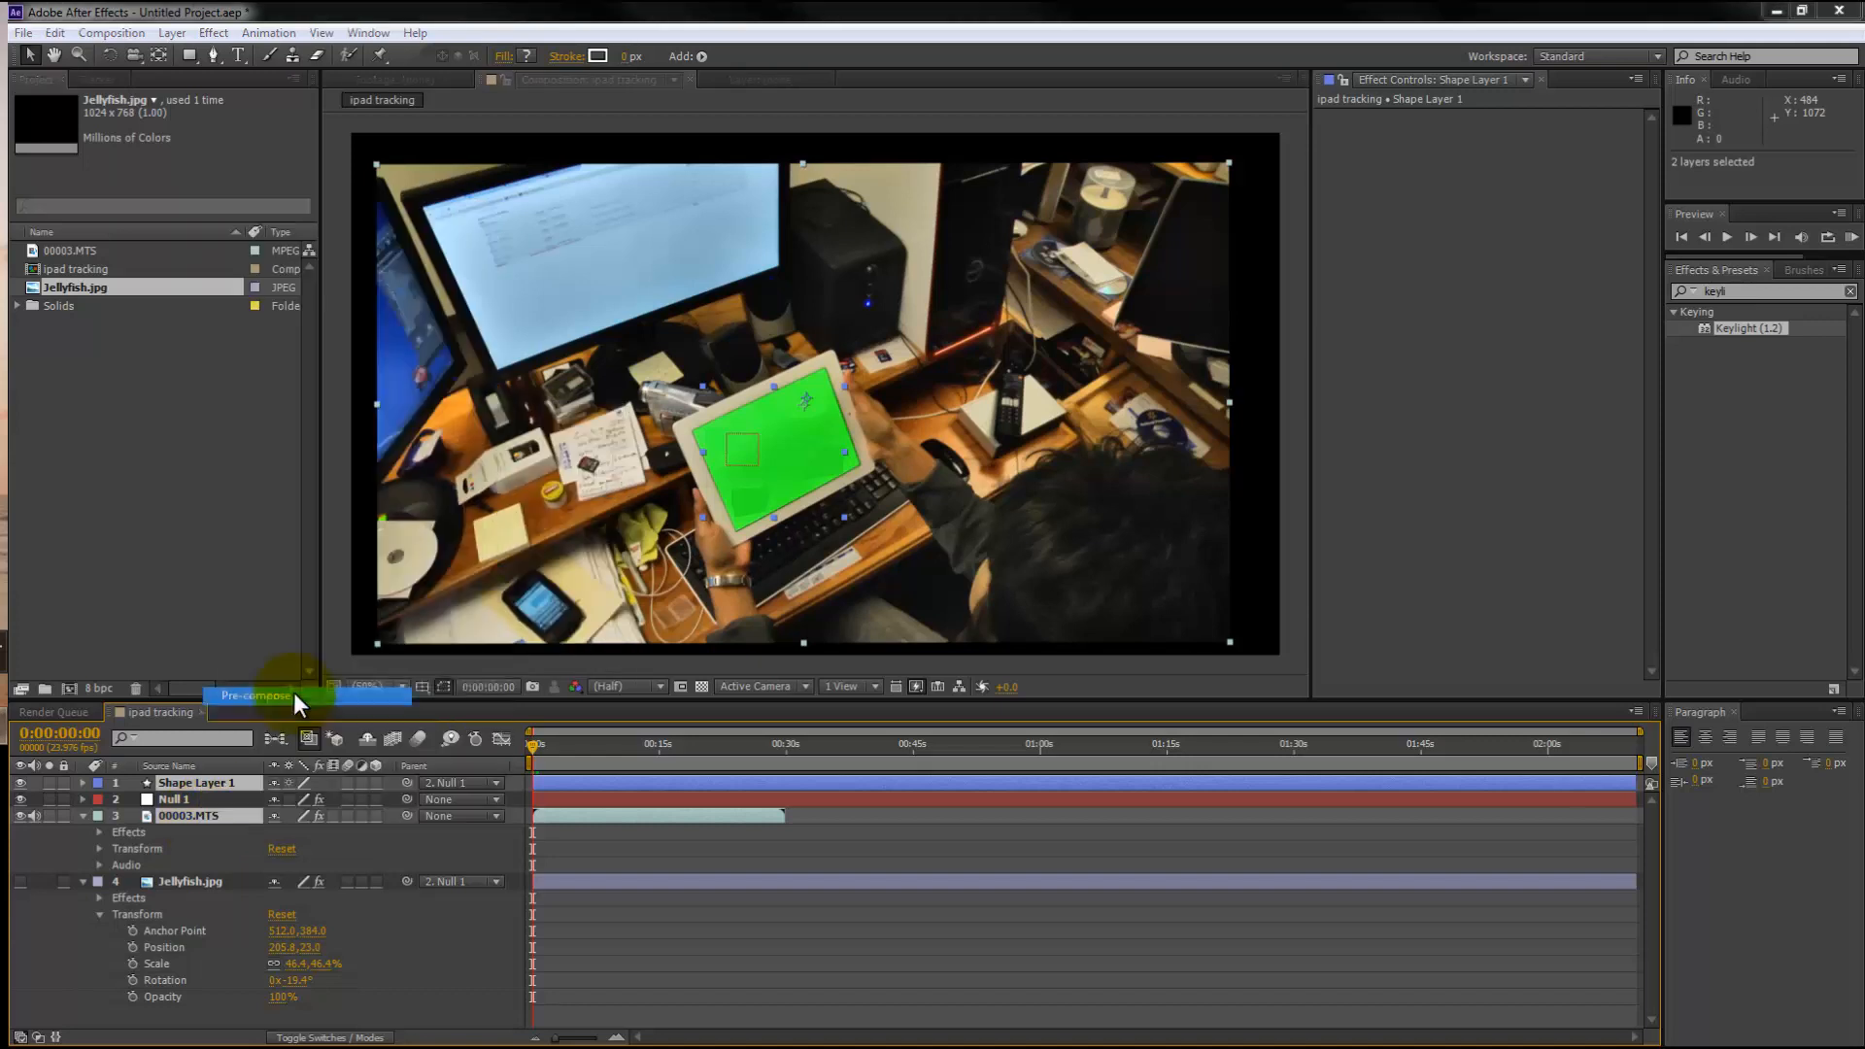
click(254, 695)
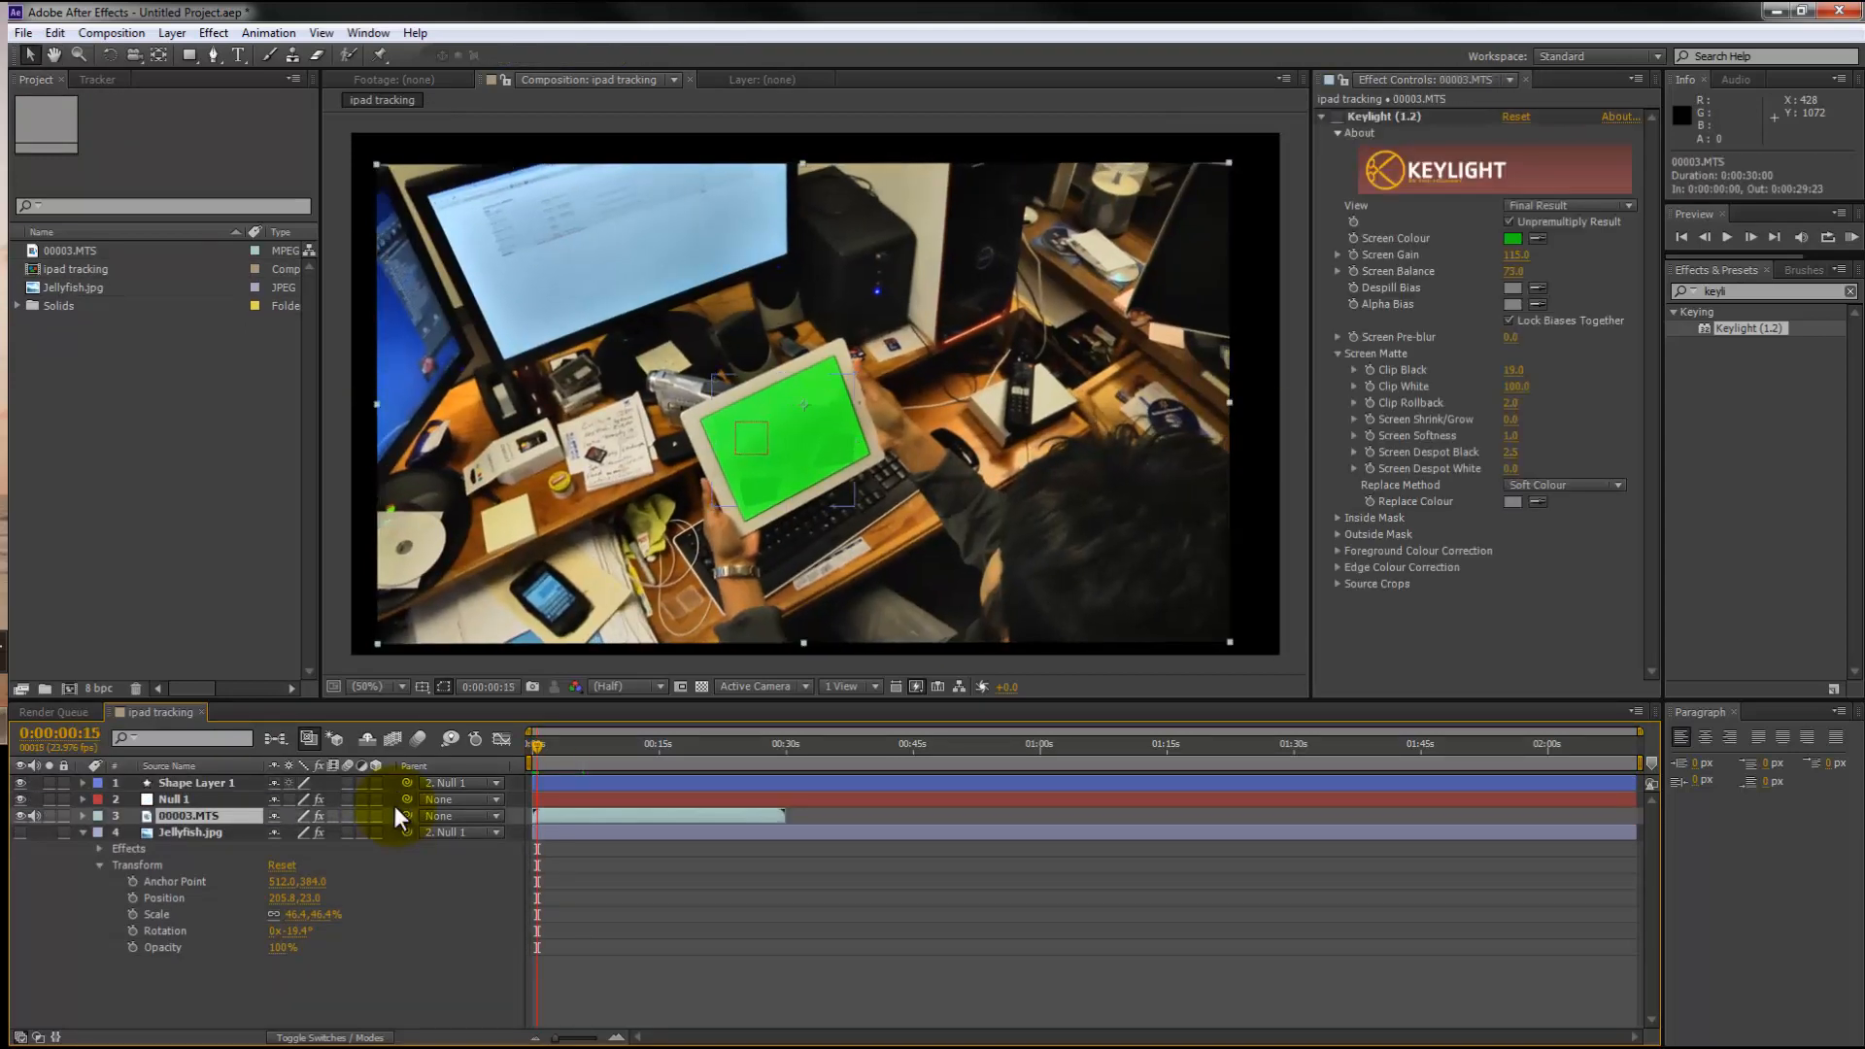
click(606, 769)
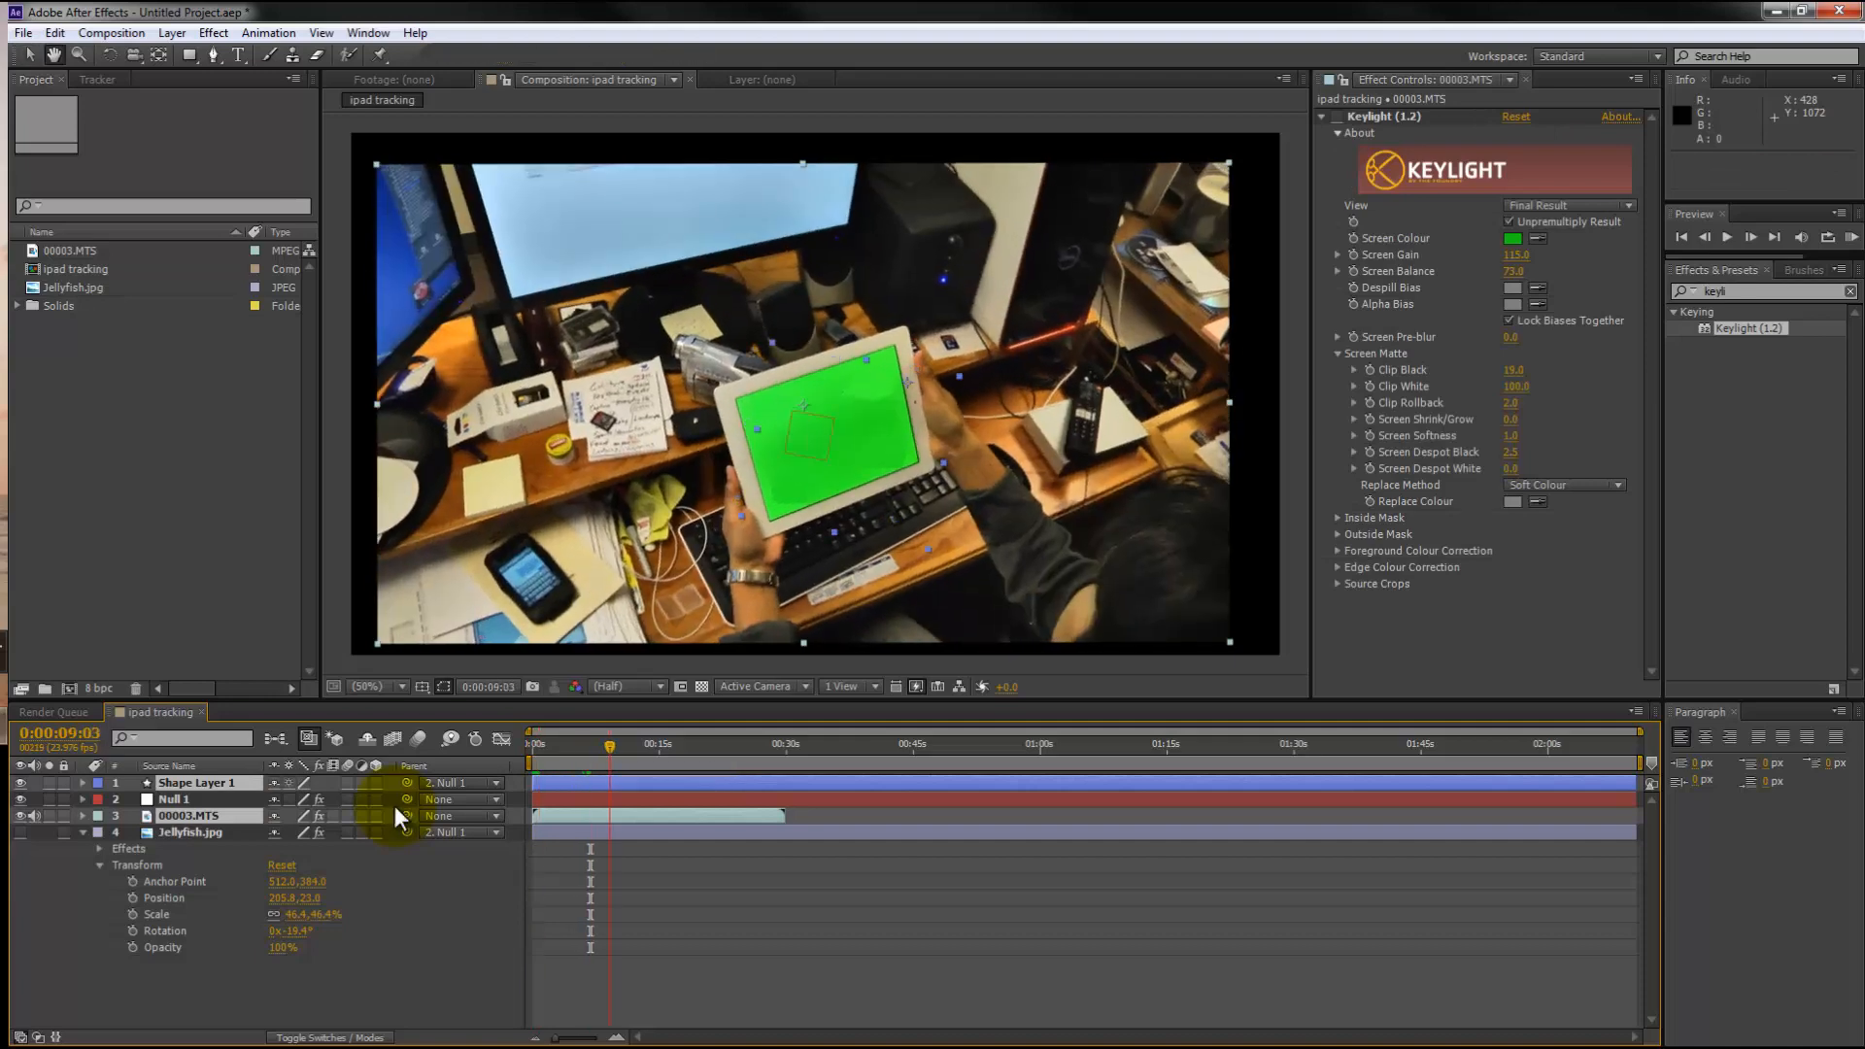
drag(610, 746, 585, 746)
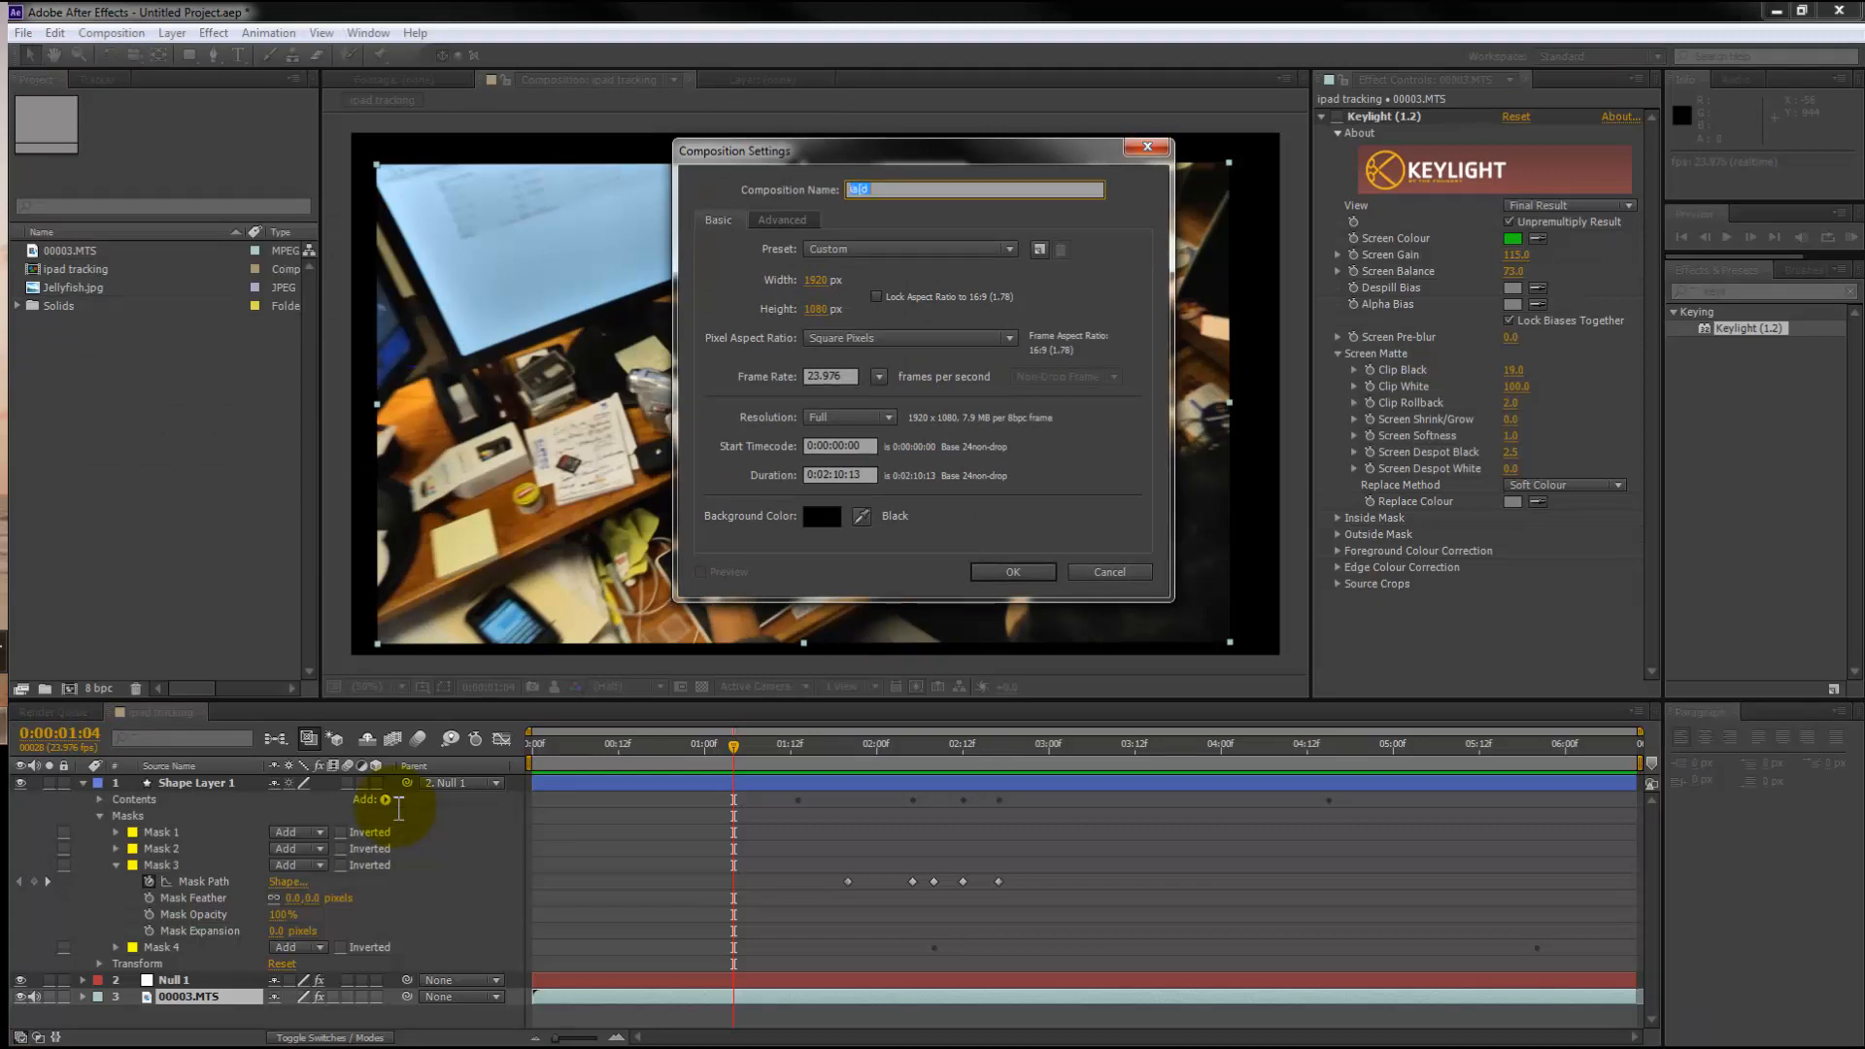
Step: Create comp 'cleaned' with ipad tracking, Null 1 and Jellyfish.jpg, keying ipad tracking with Keylight
click(1015, 571)
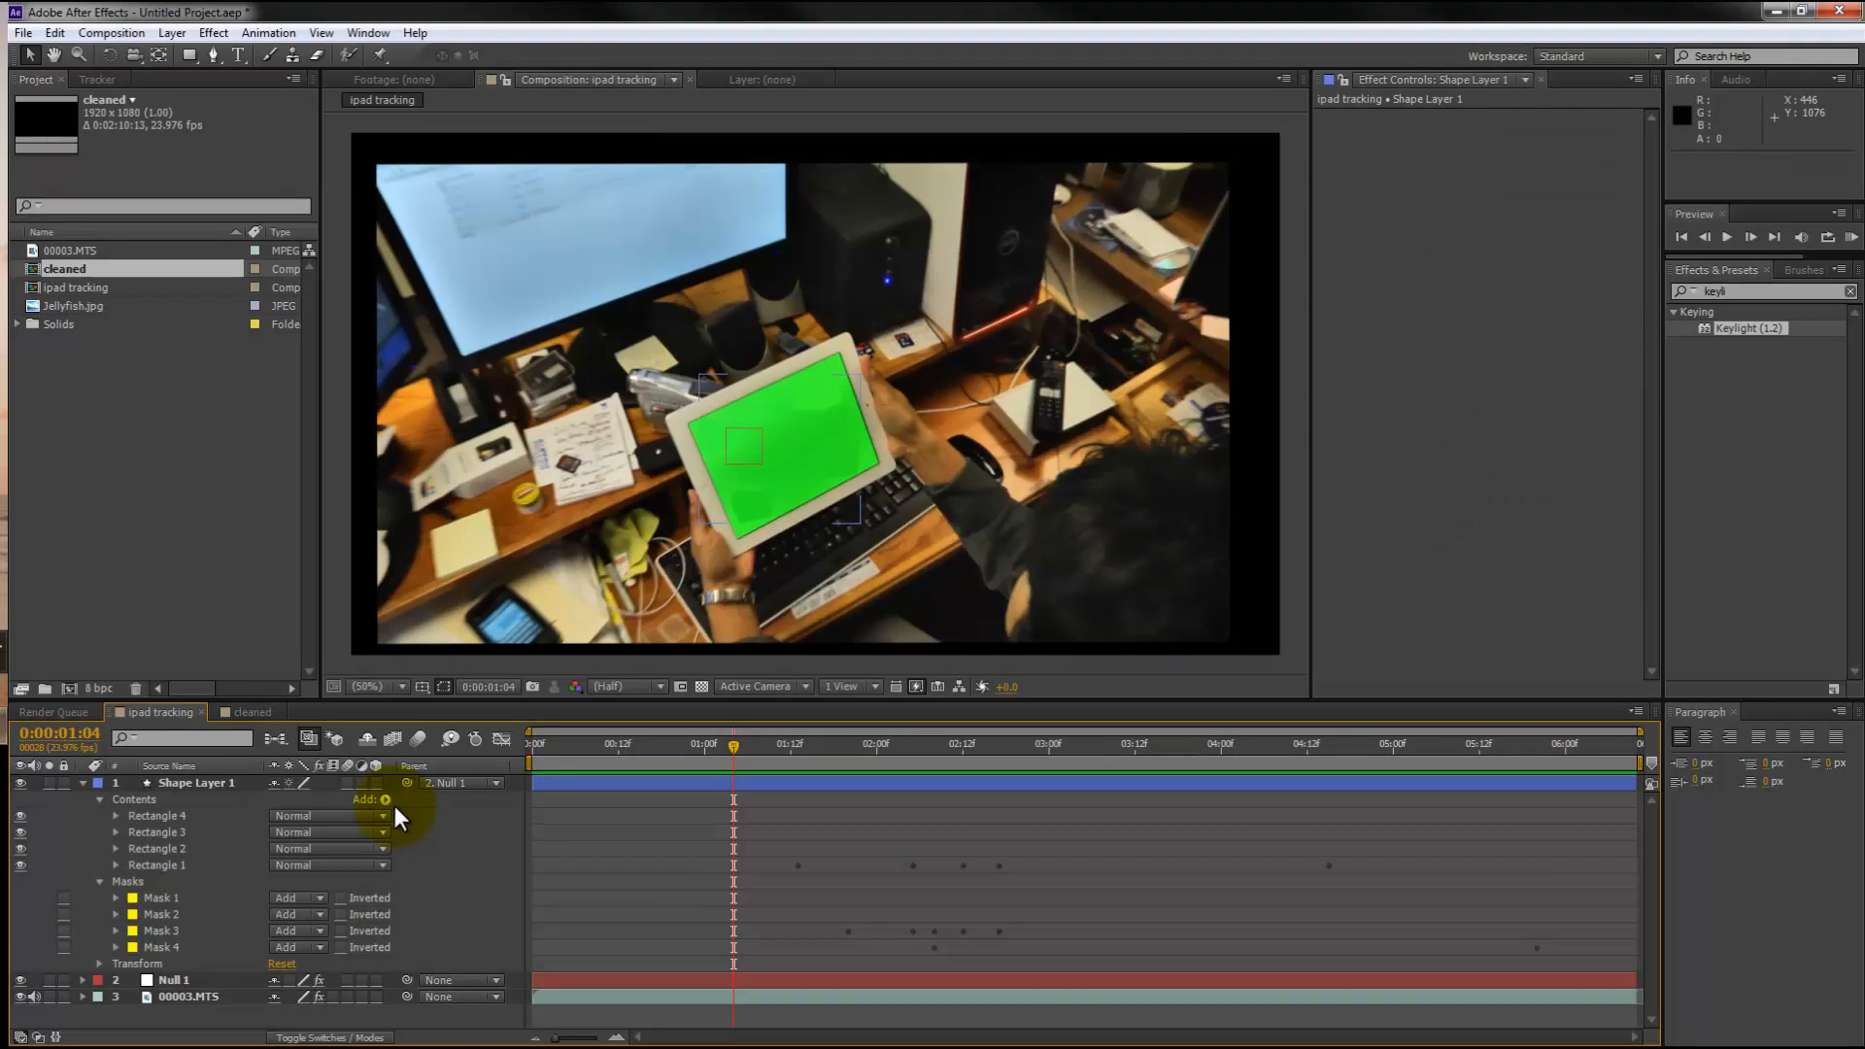
click(533, 742)
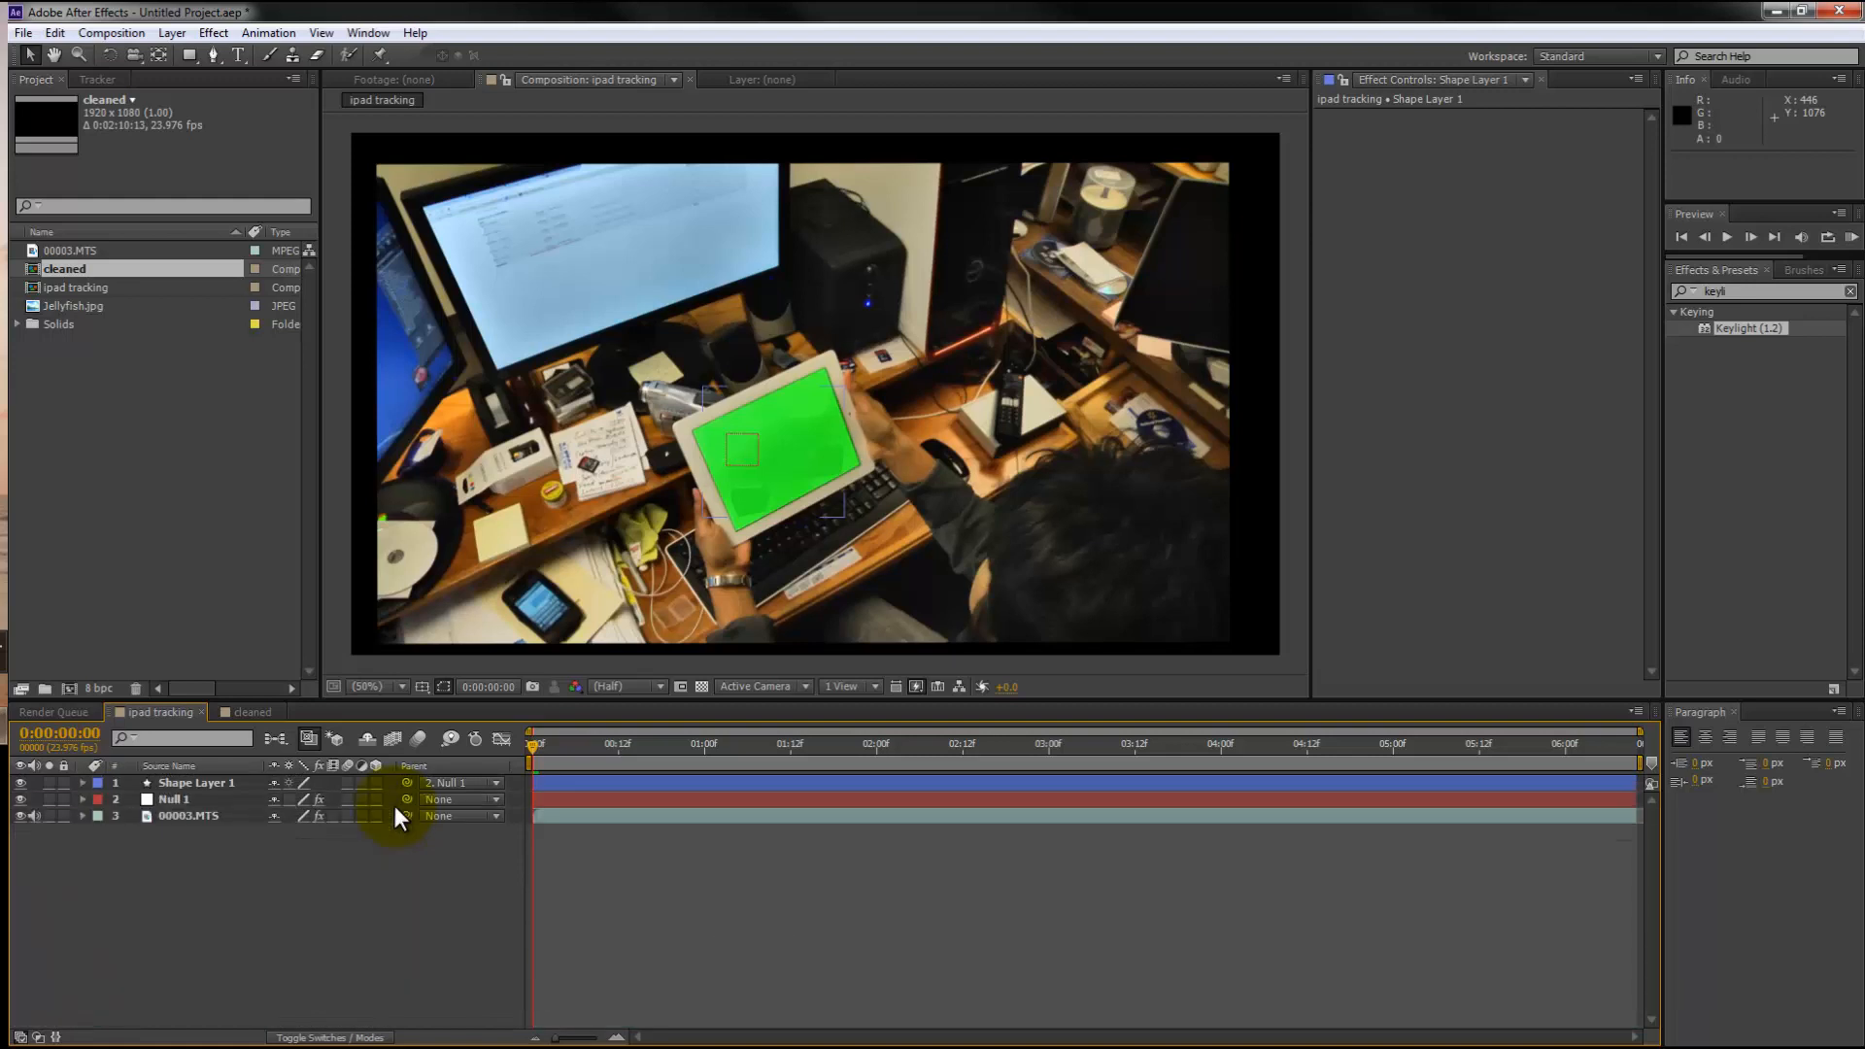
click(253, 711)
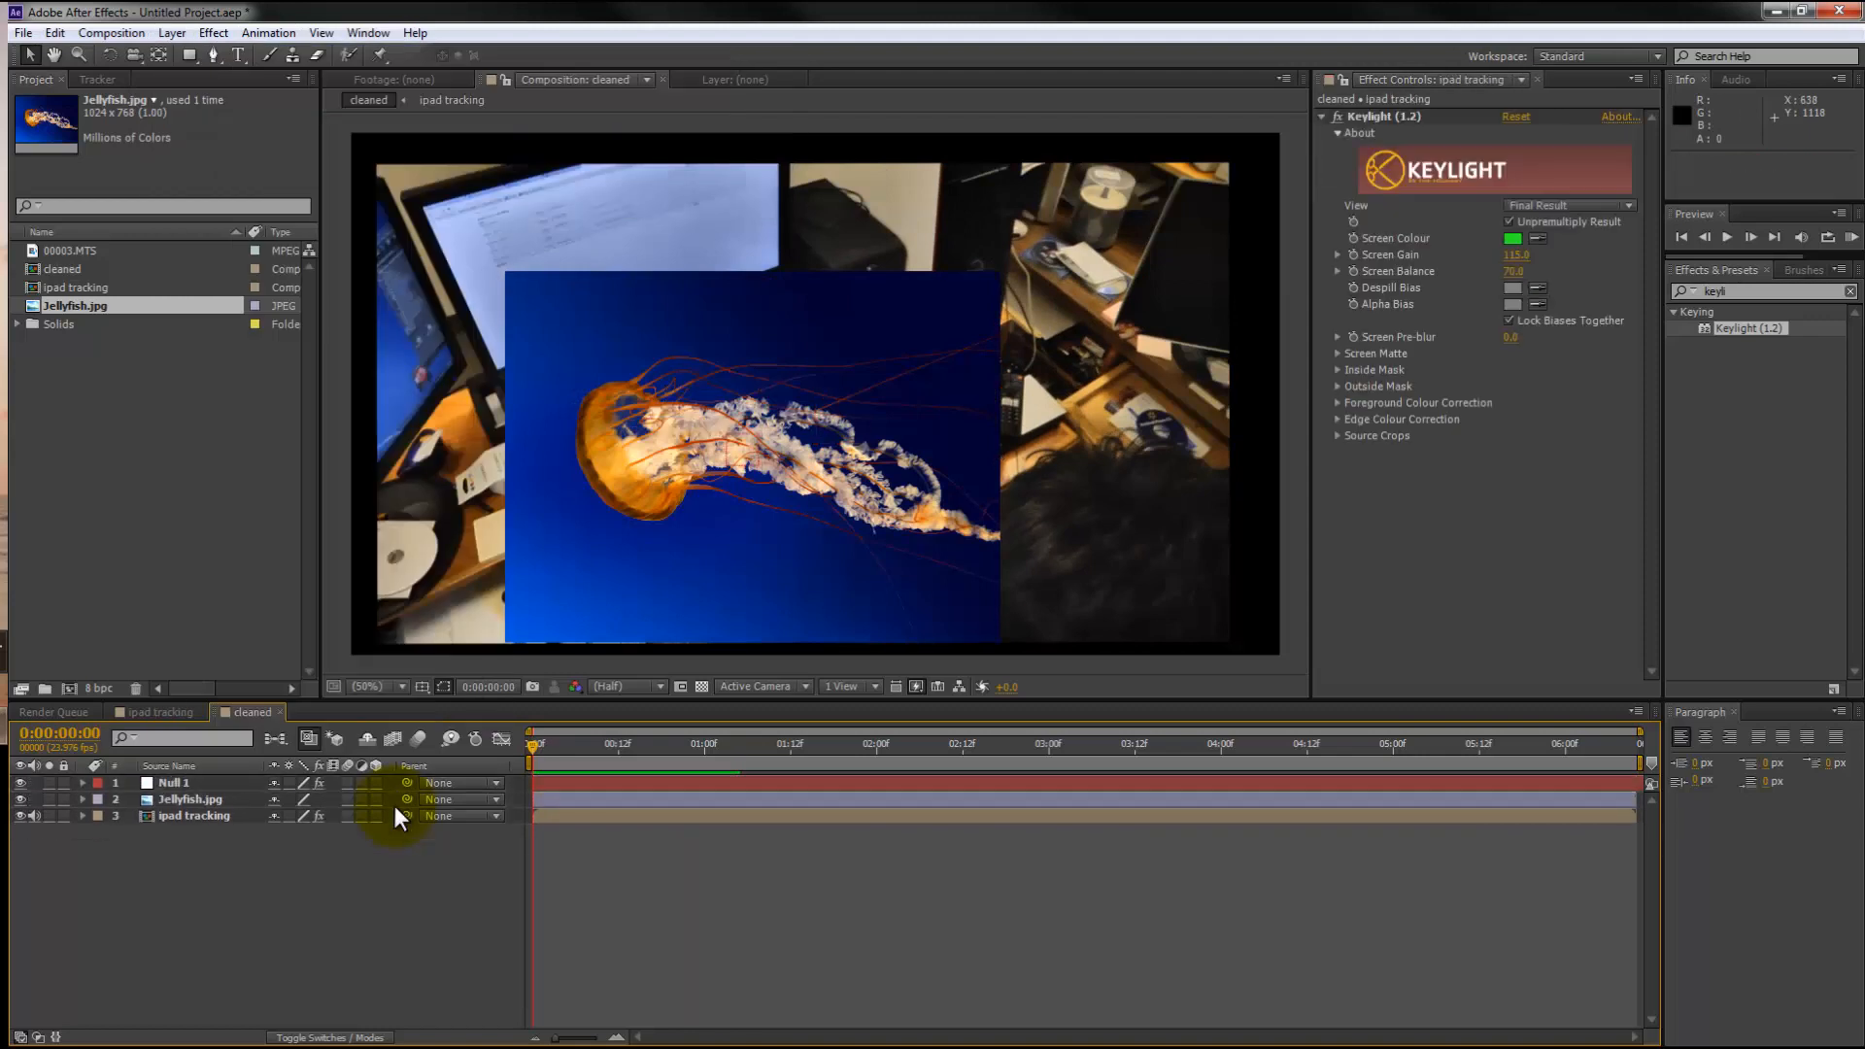
Step: Parent Jellyfish.jpg to Null 1 at 55% scale and import UMB Project.mp4
click(462, 800)
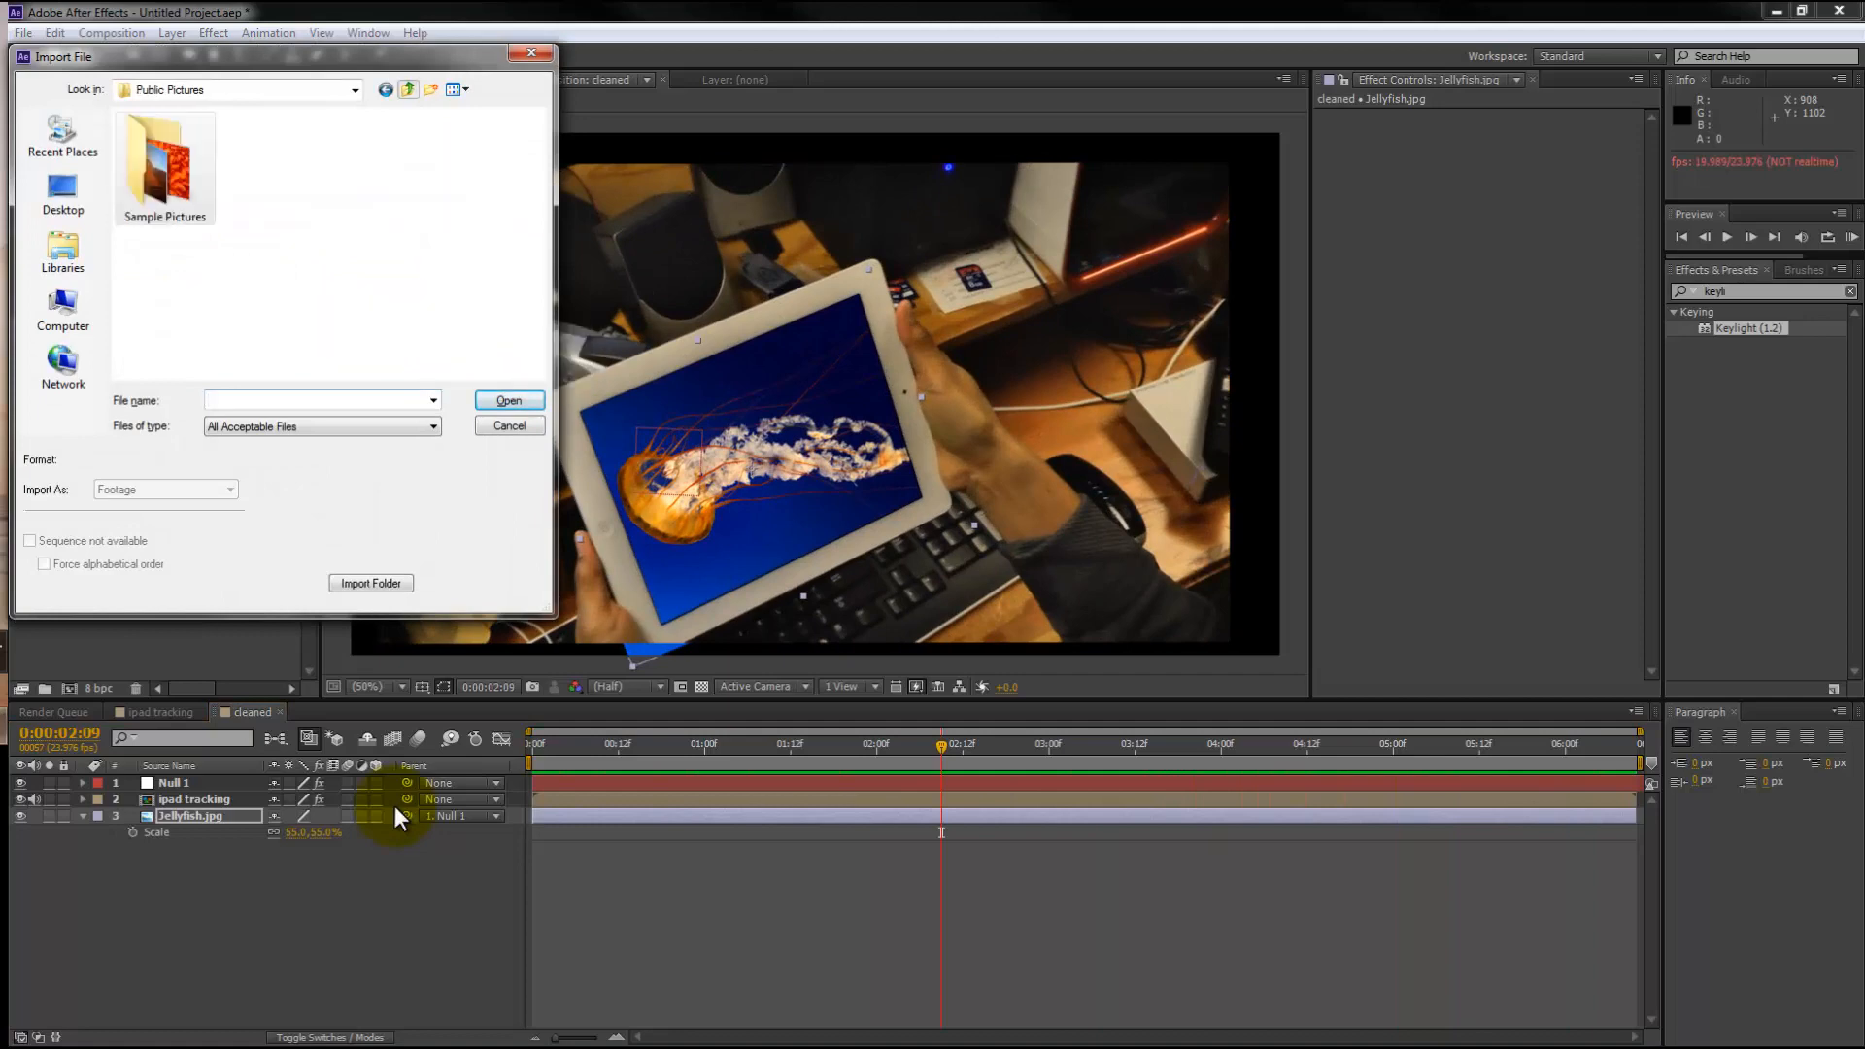
click(509, 400)
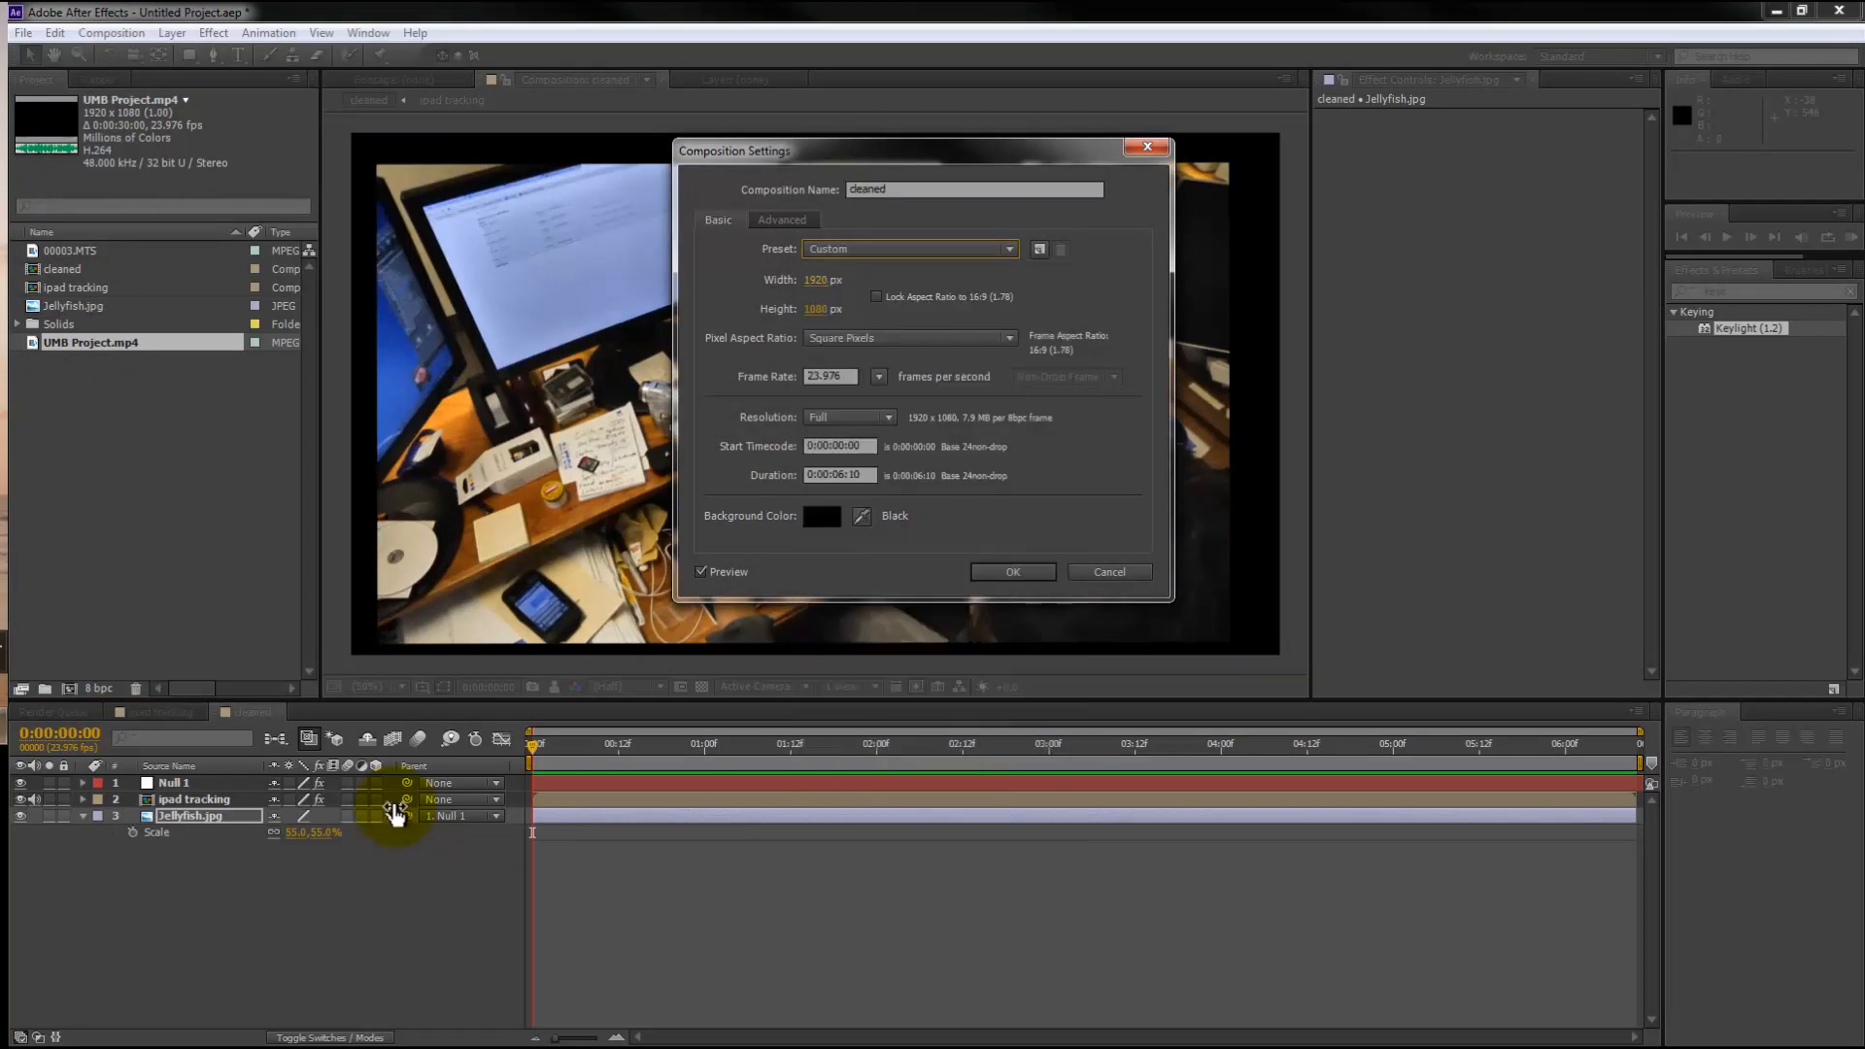
Step: Set the cleaned comp width to 190 and find the Corner Pin effect
click(814, 279)
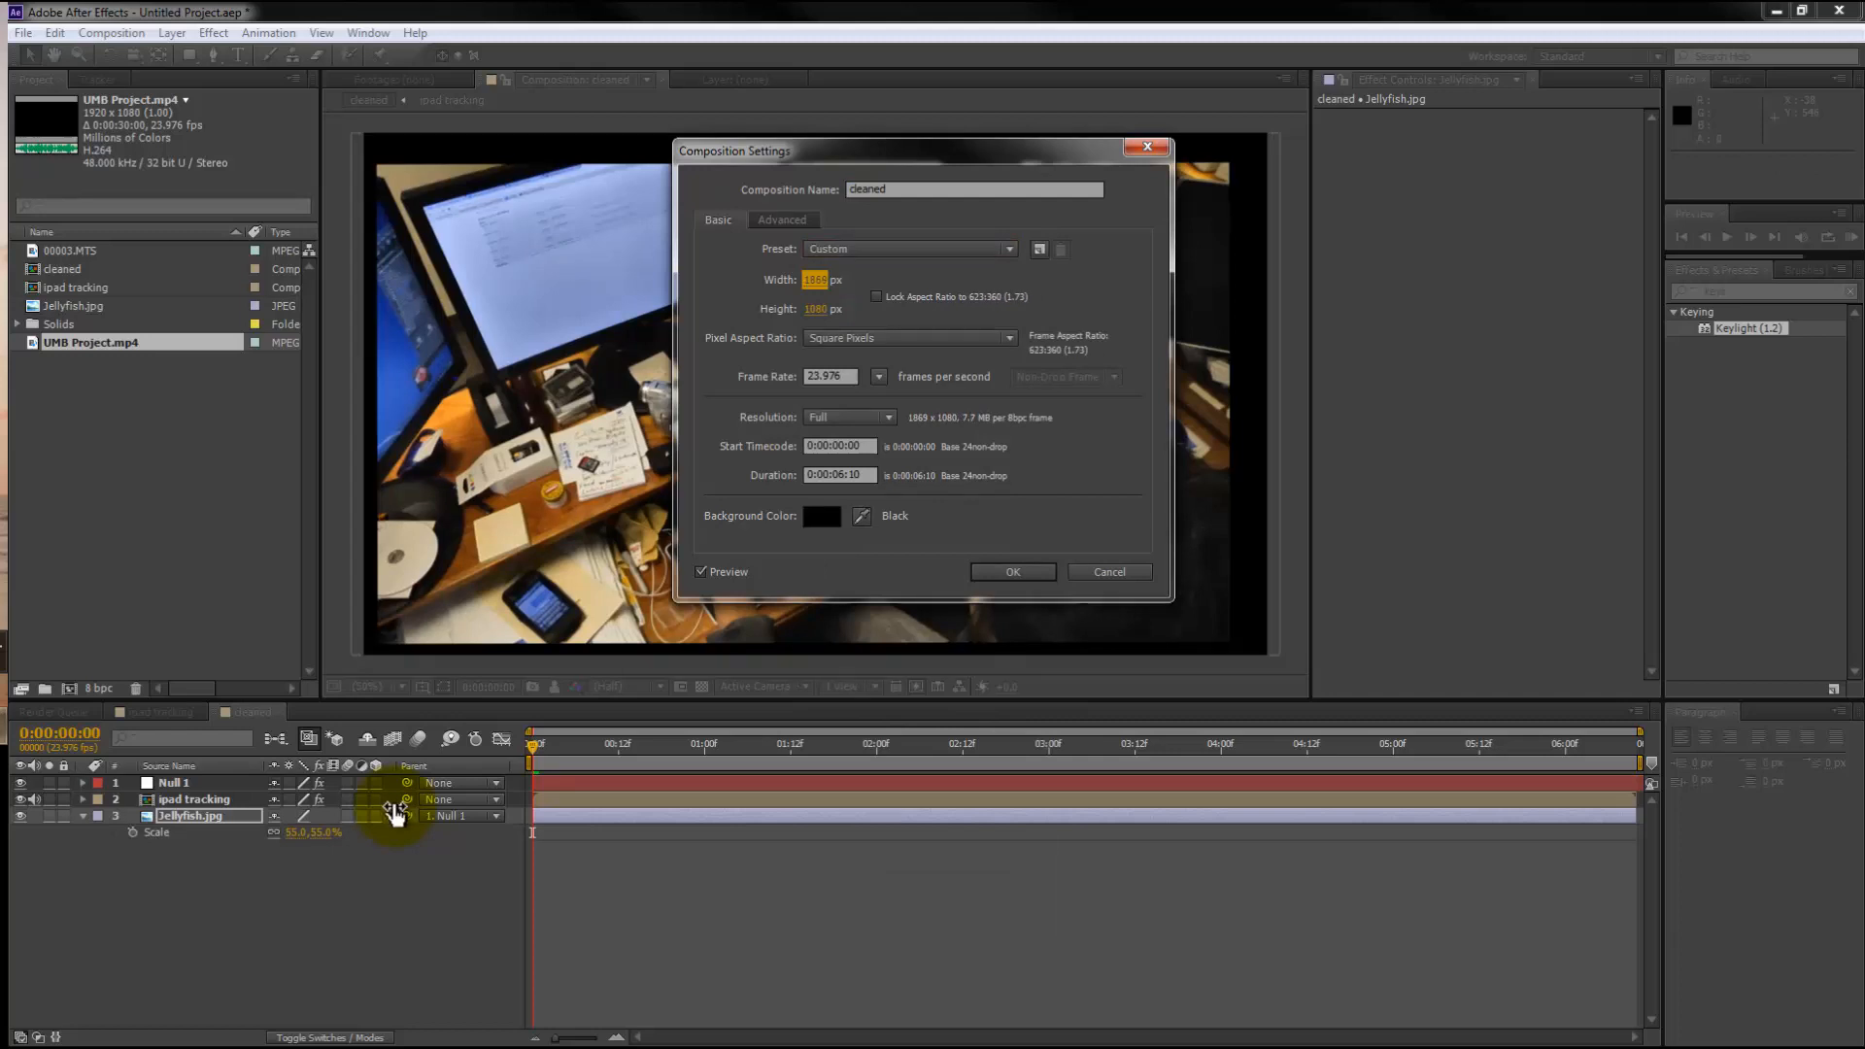
text(190)
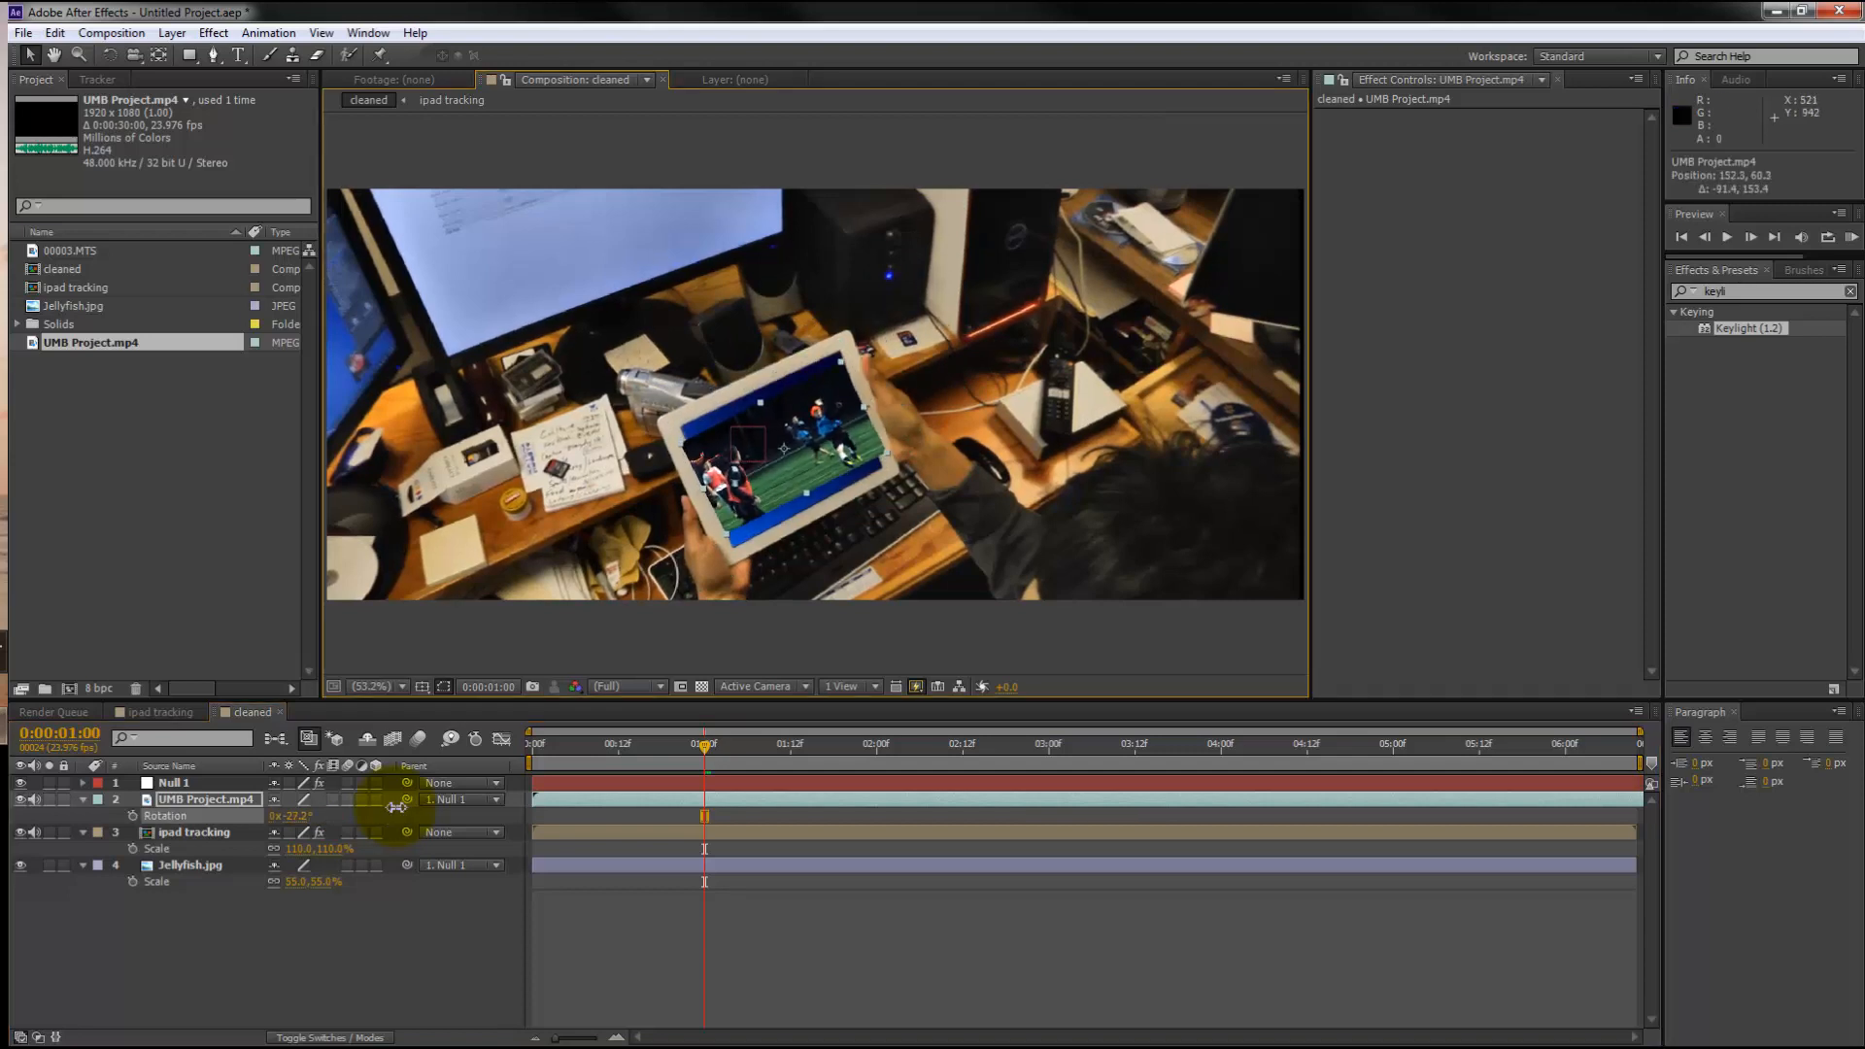
text(corner)
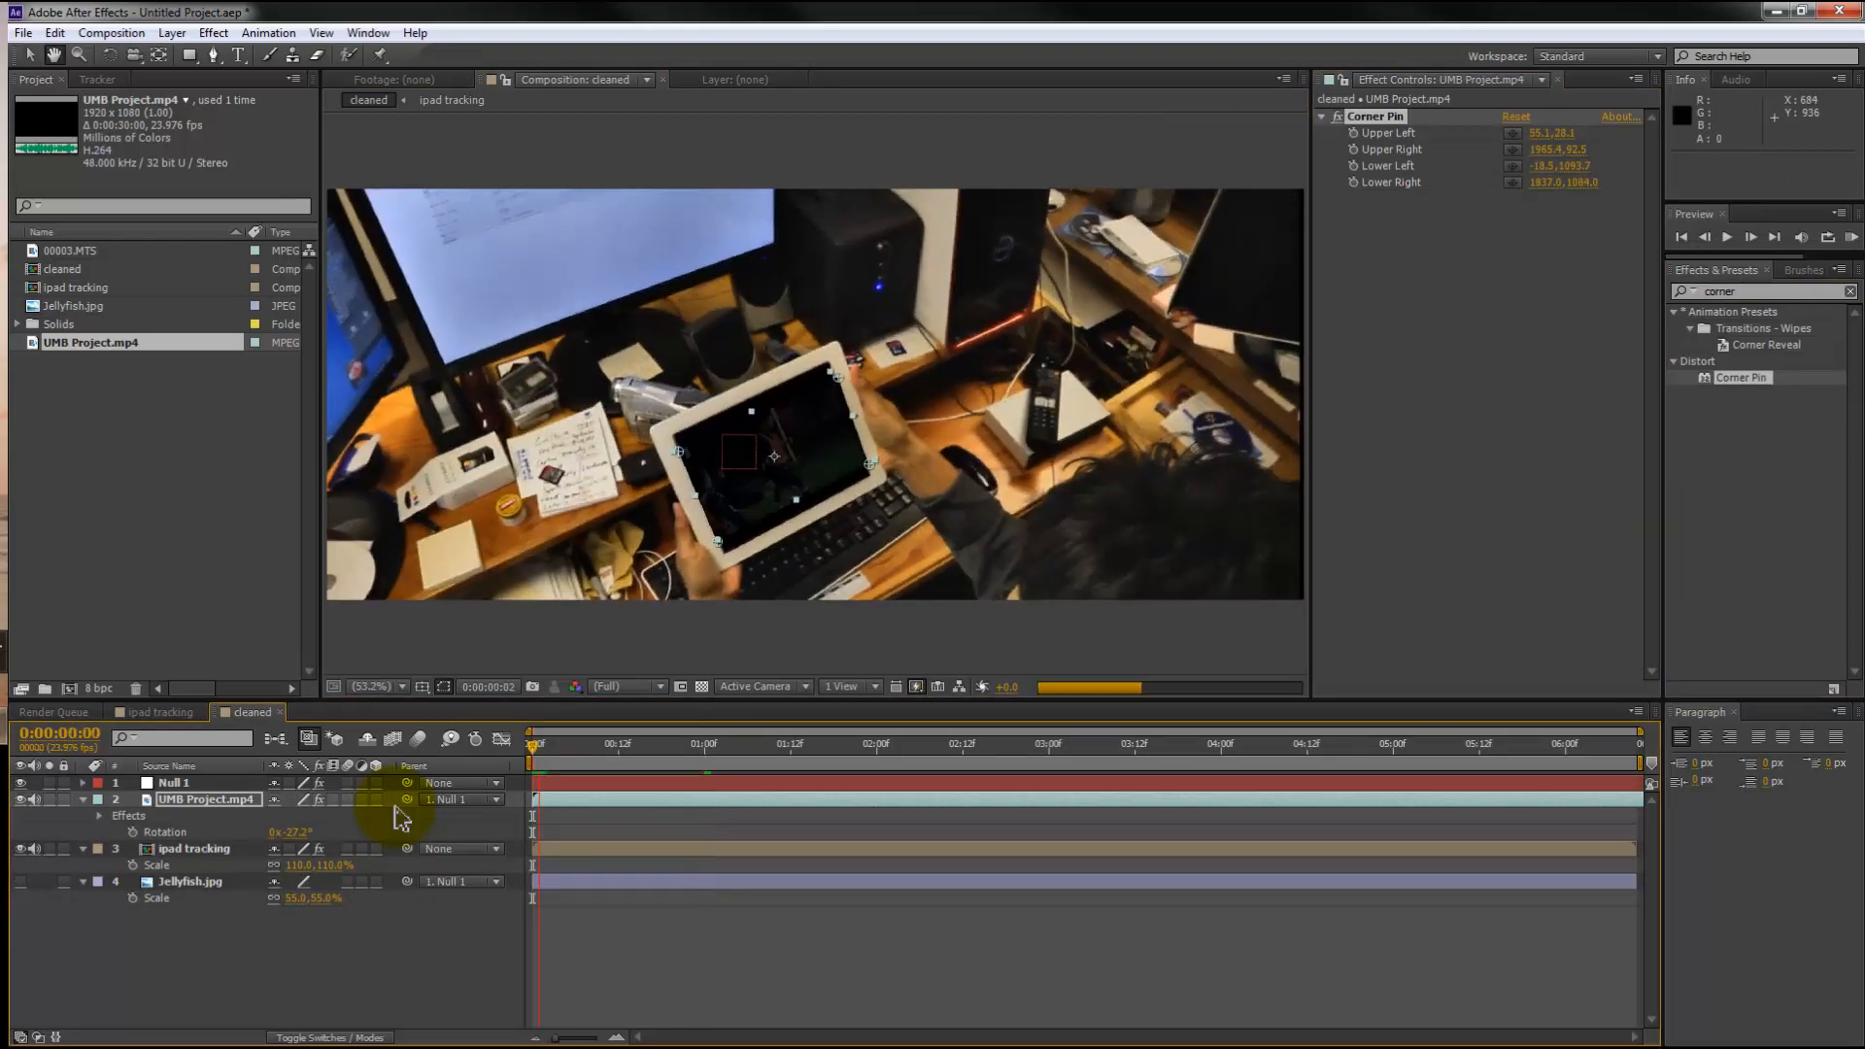
Step: Corner-pin UMB Project.mp4 onto the screen under Null 1, then delete that layer
click(610, 746)
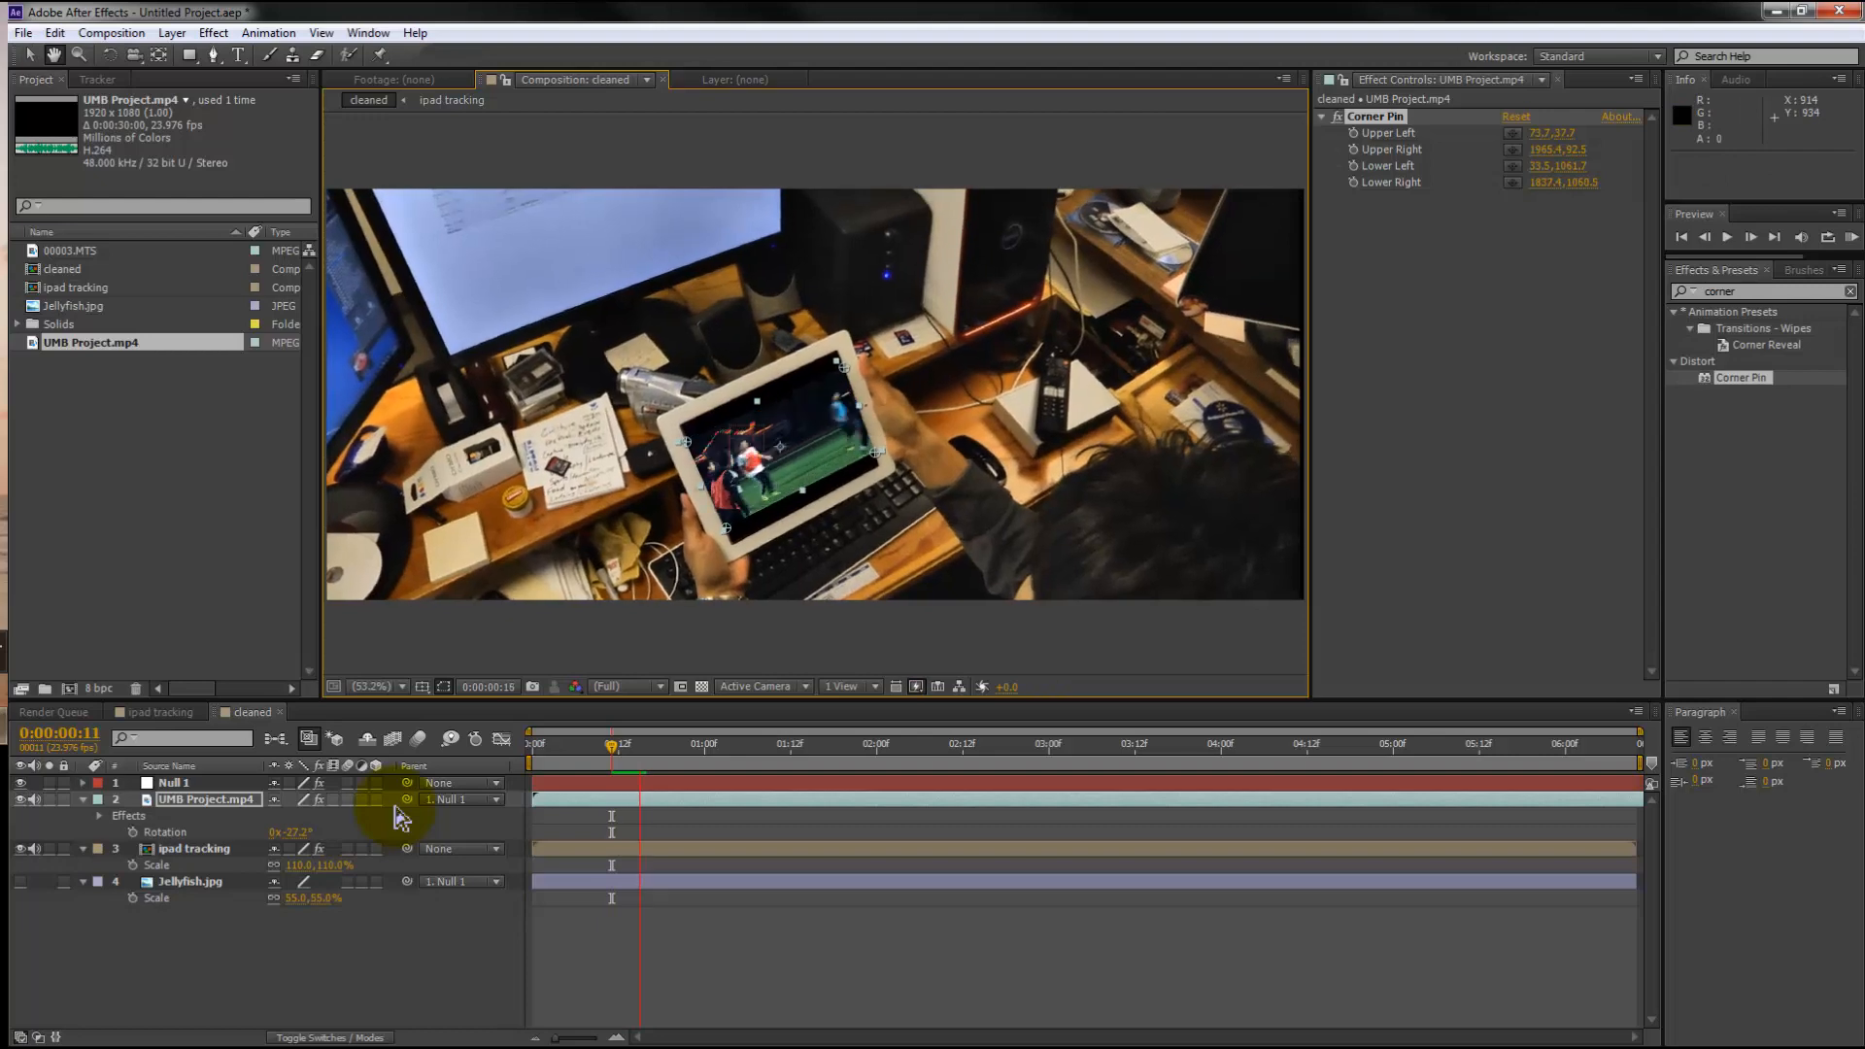
click(1733, 235)
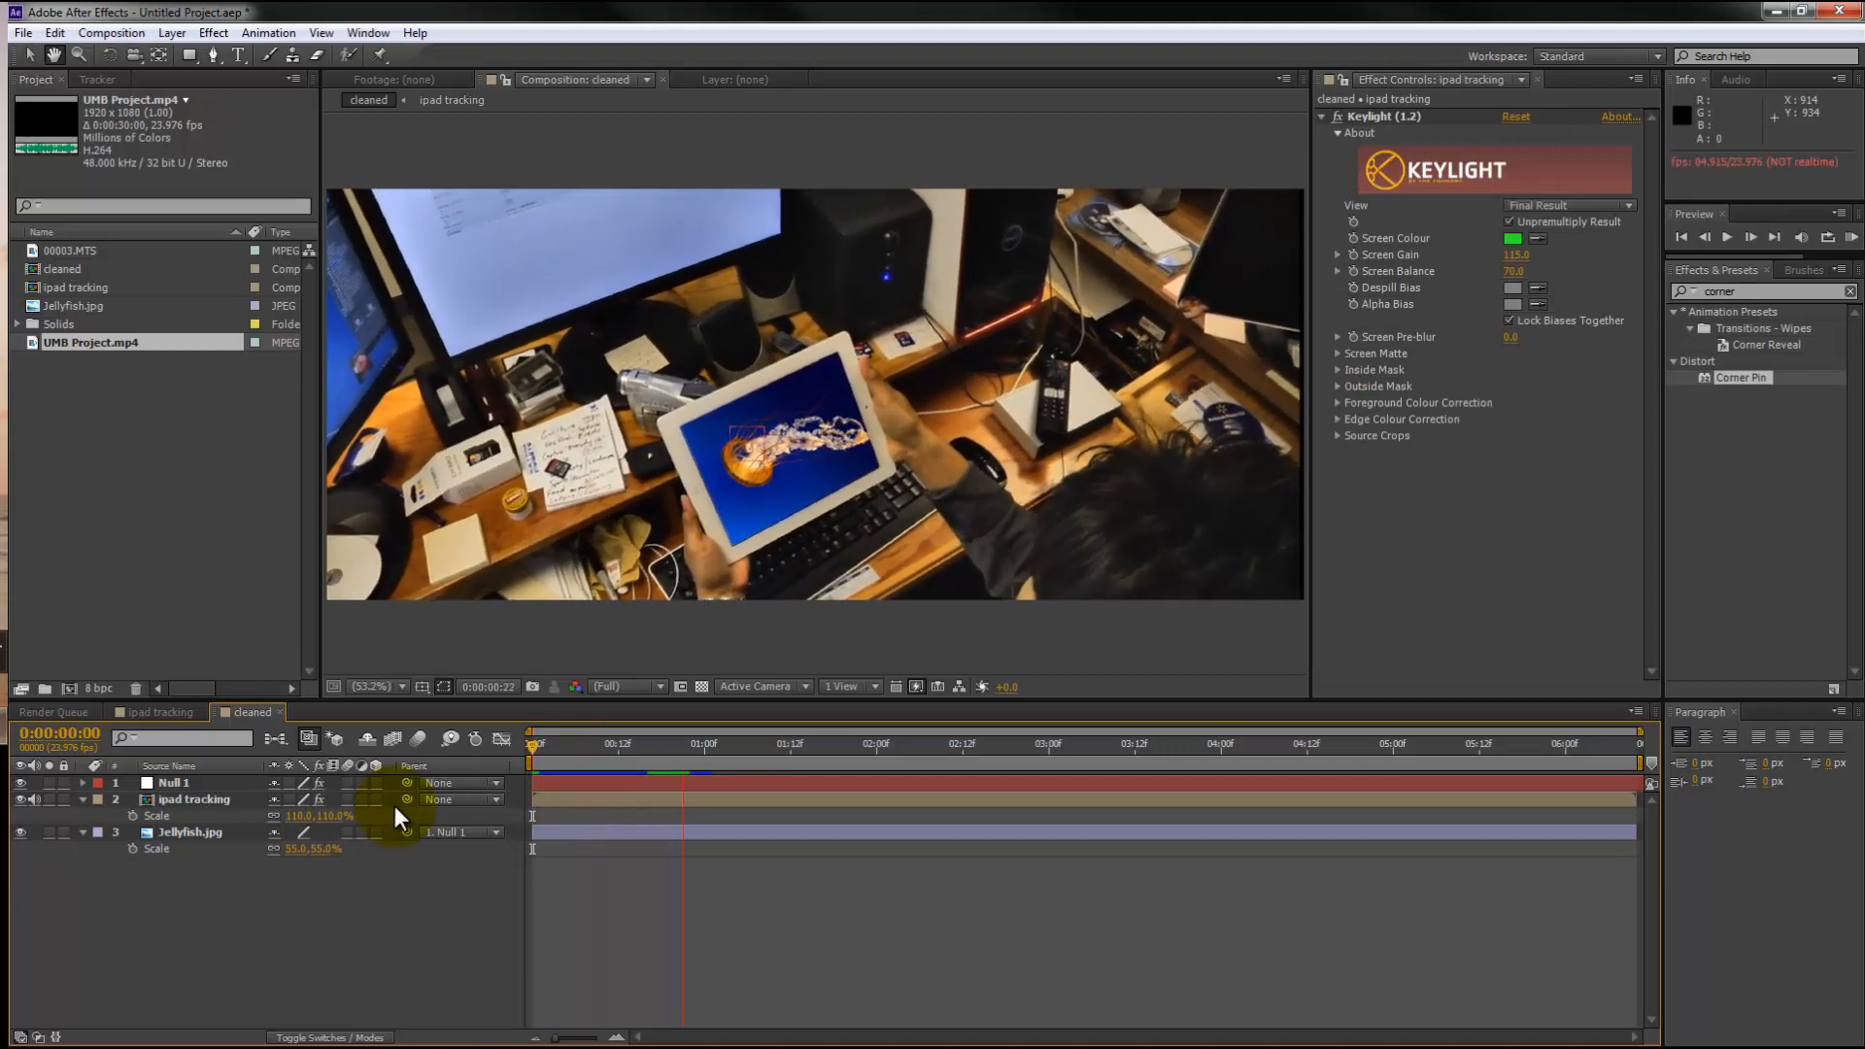
click(905, 762)
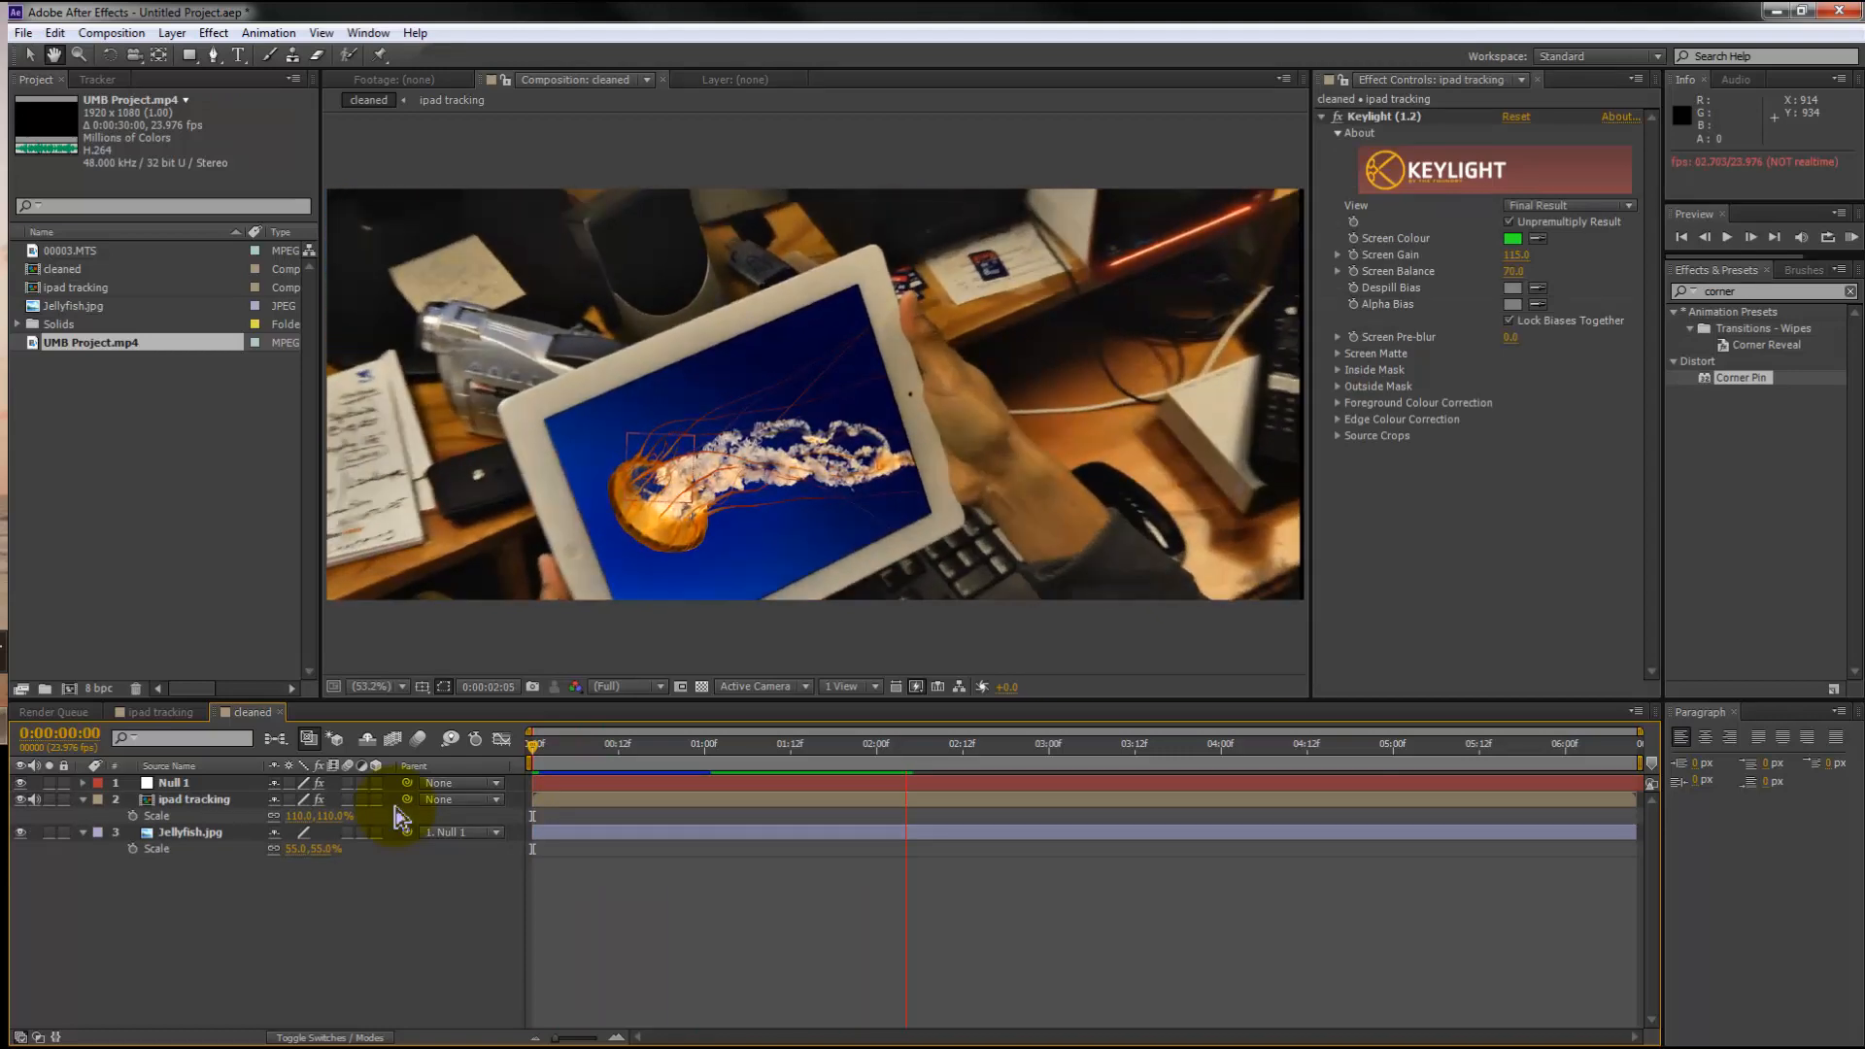